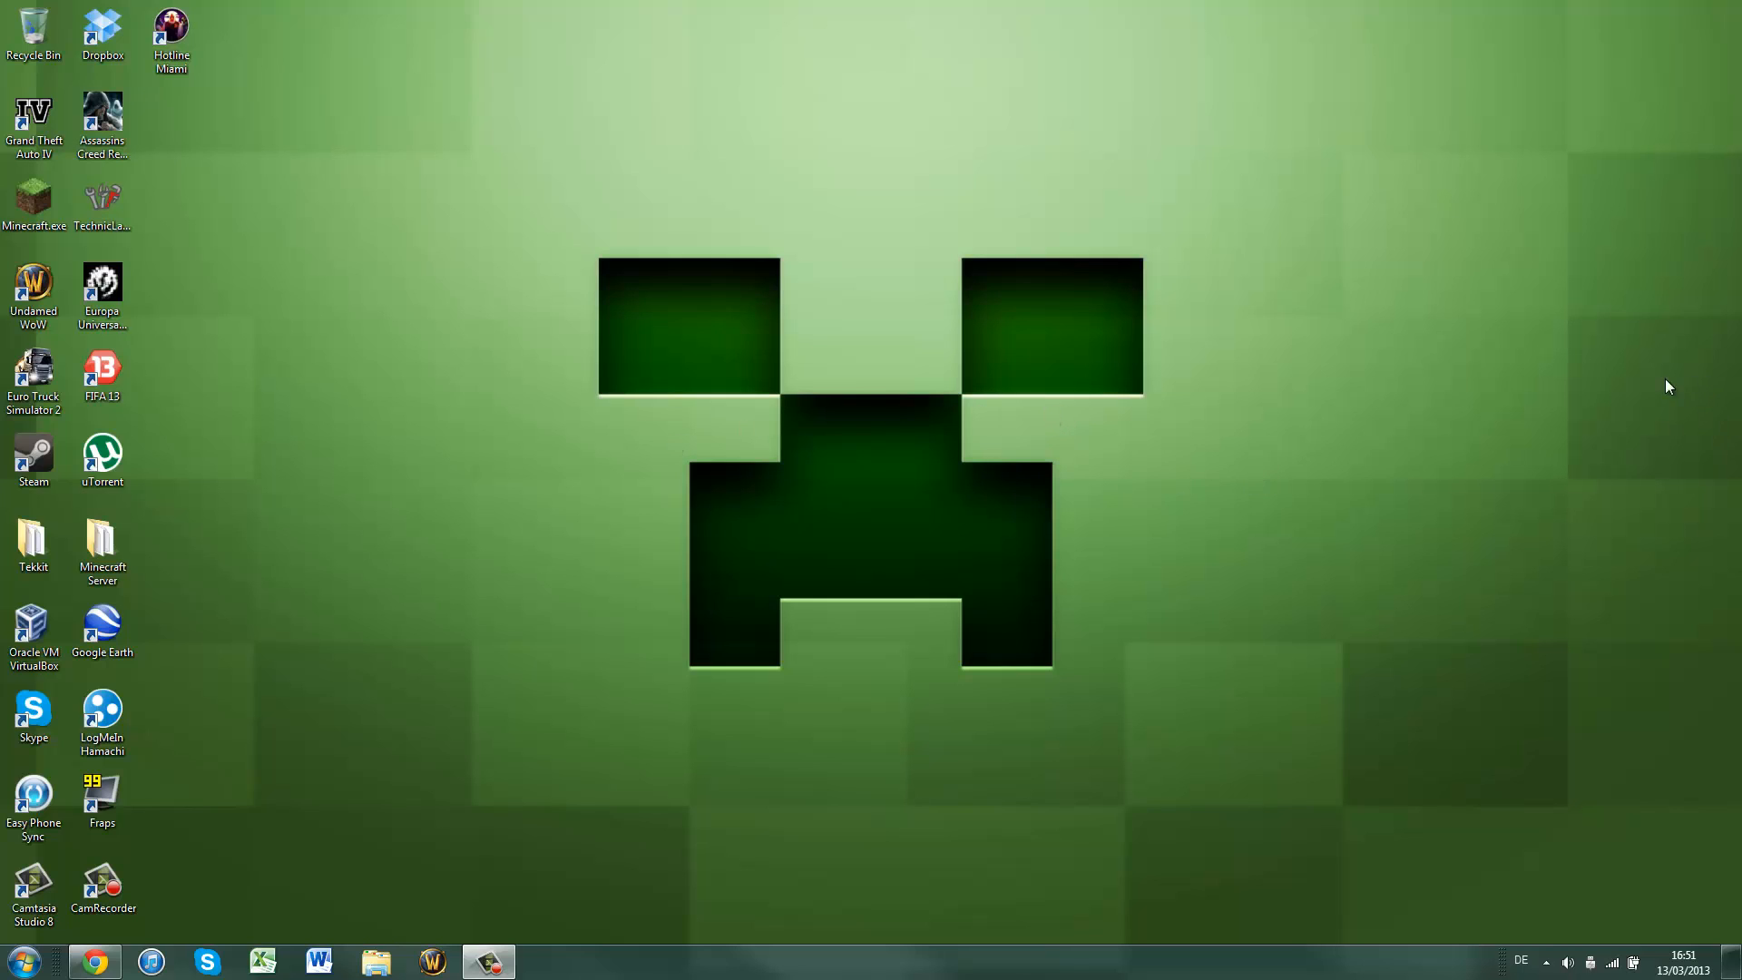
mouse_move(1170, 491)
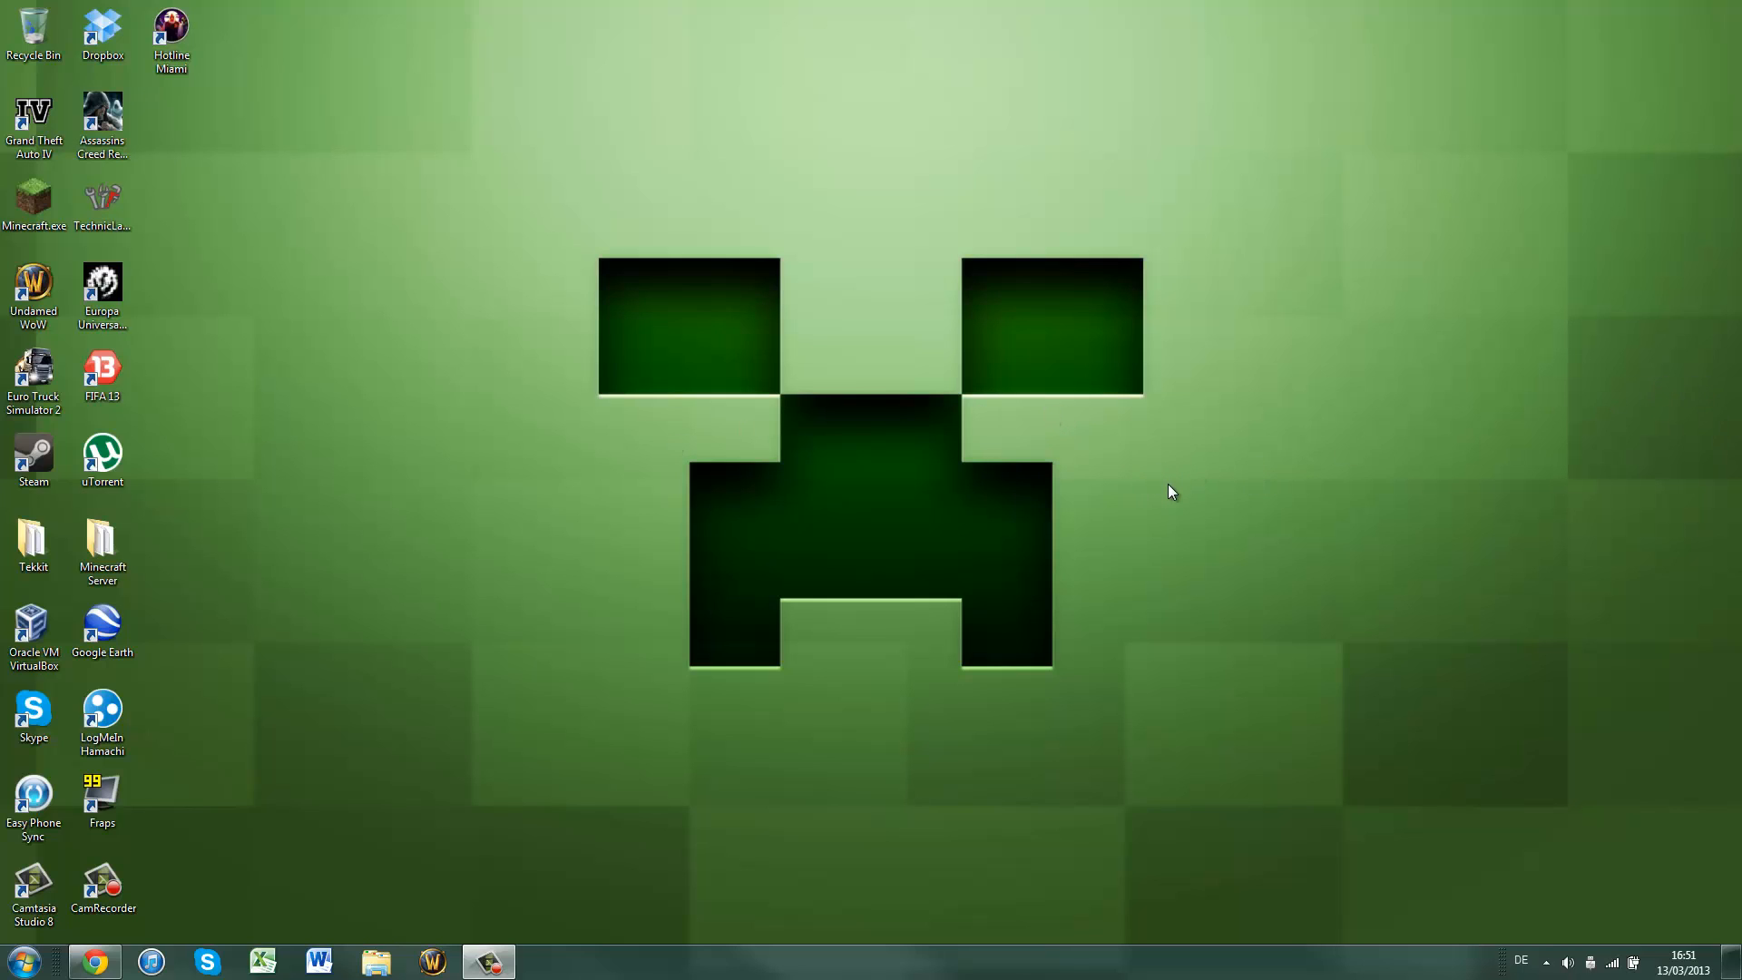
mouse_move(1107, 385)
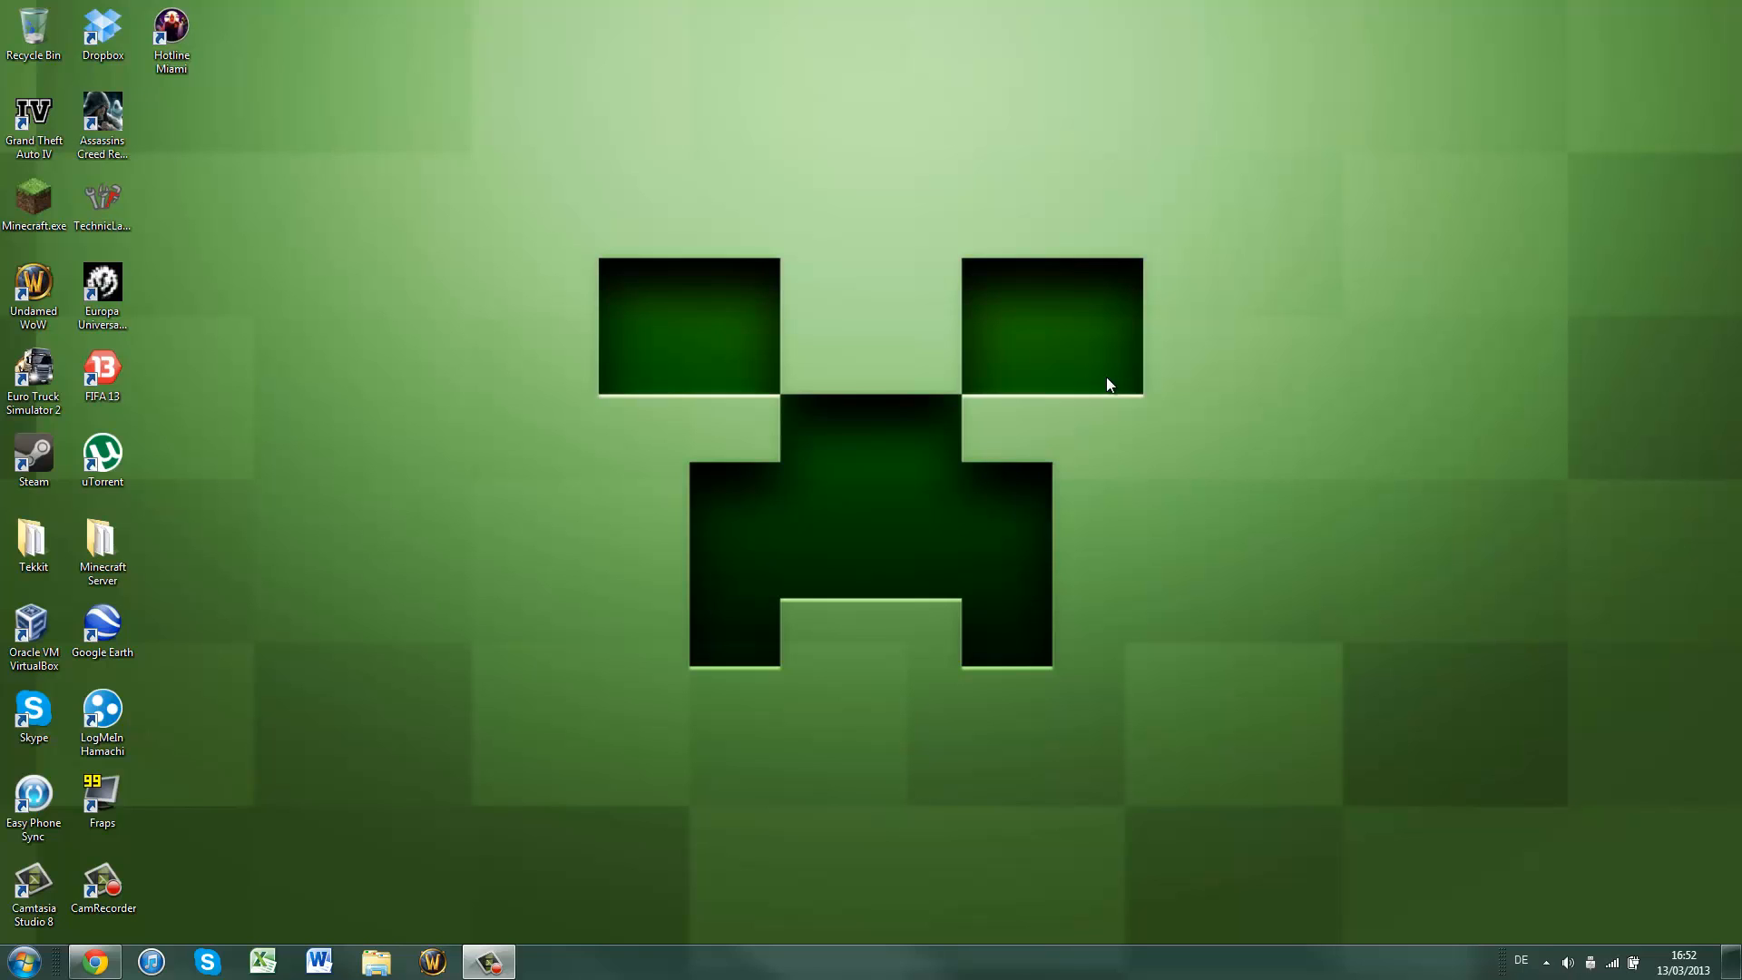
mouse_move(833, 494)
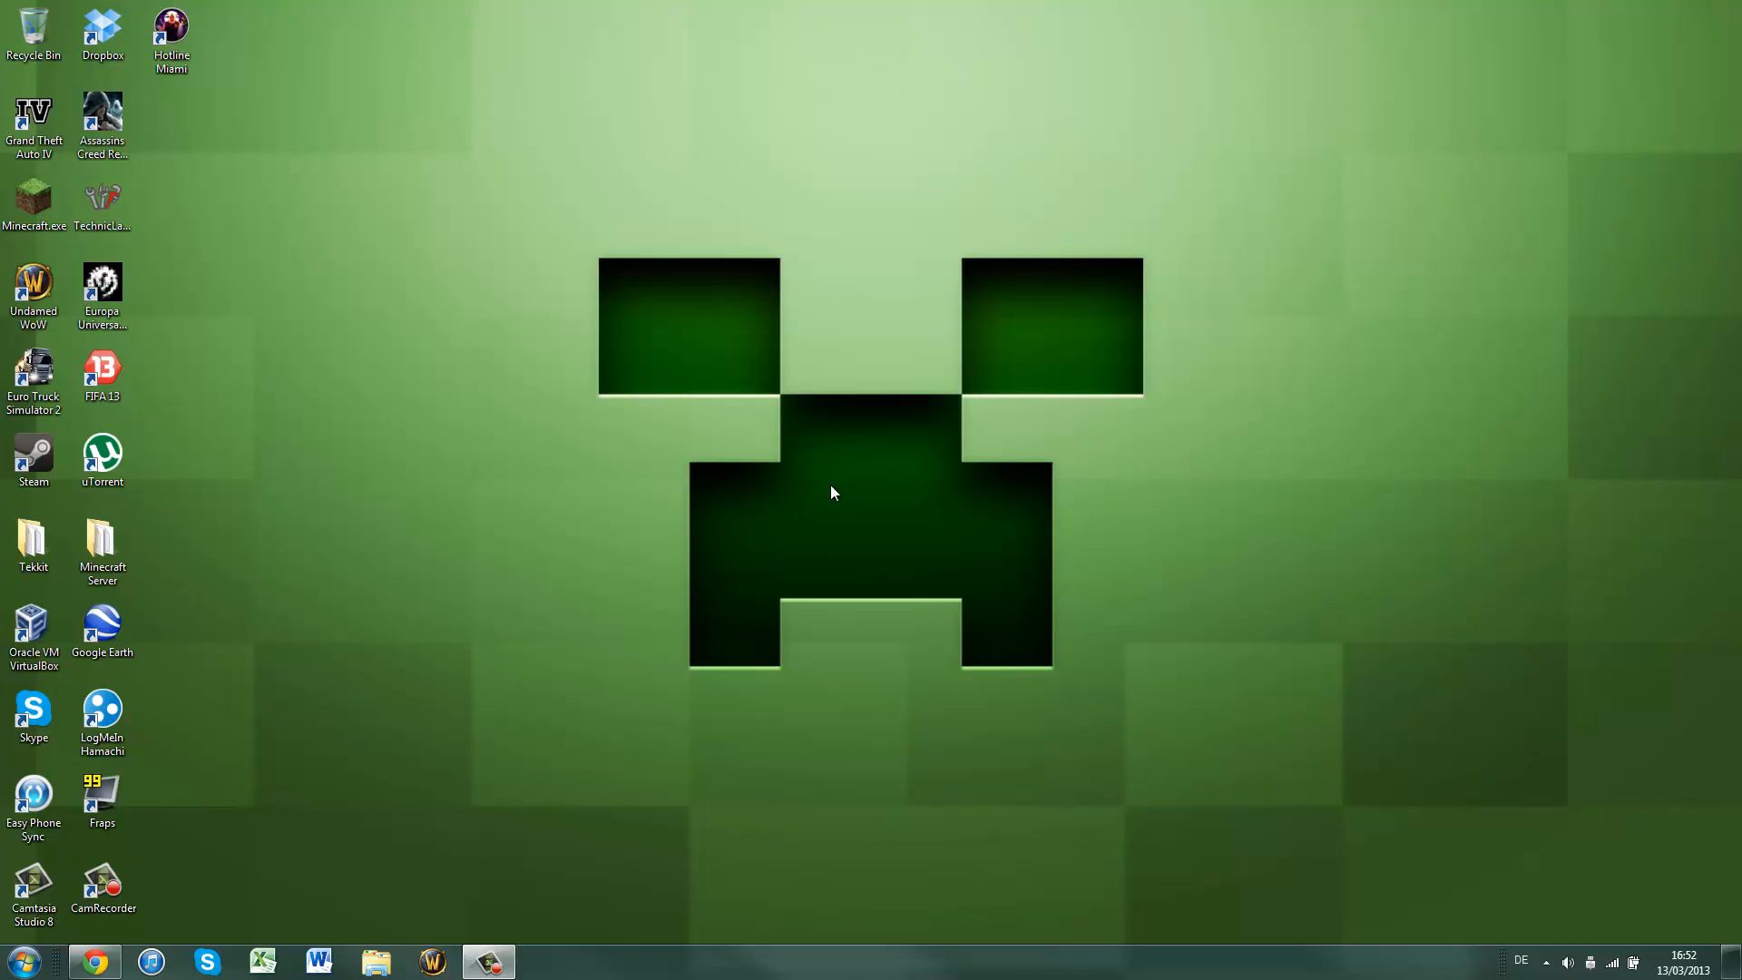
mouse_move(712, 619)
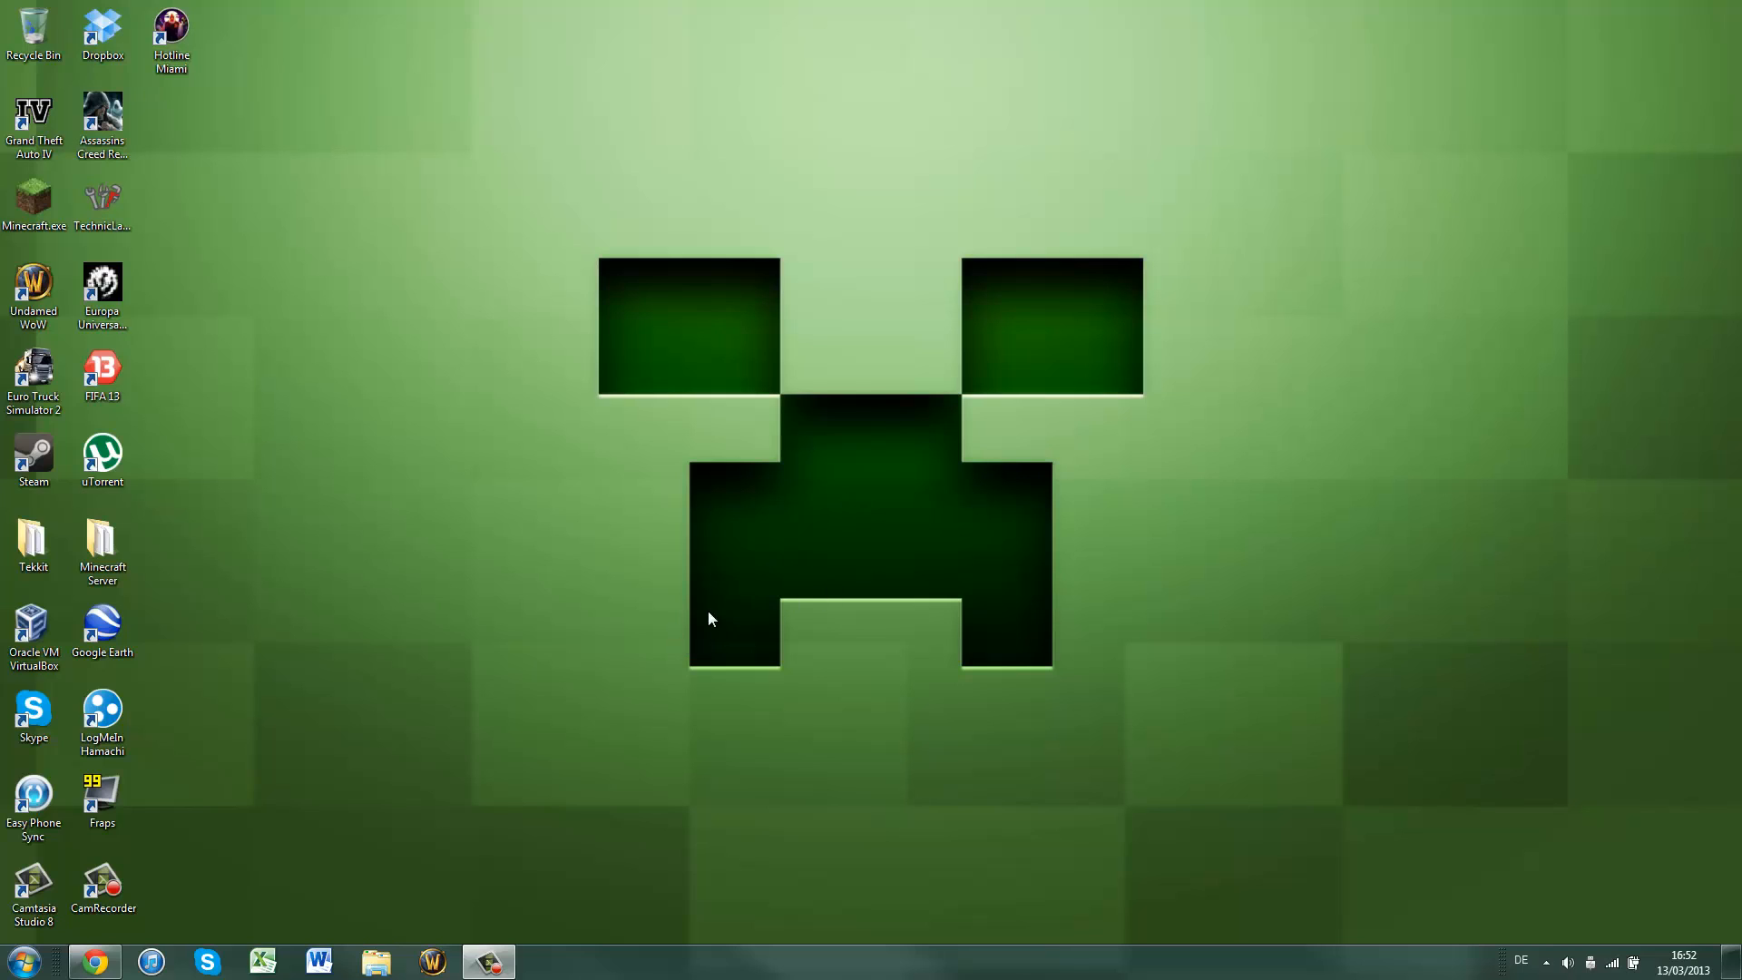
mouse_move(624, 8)
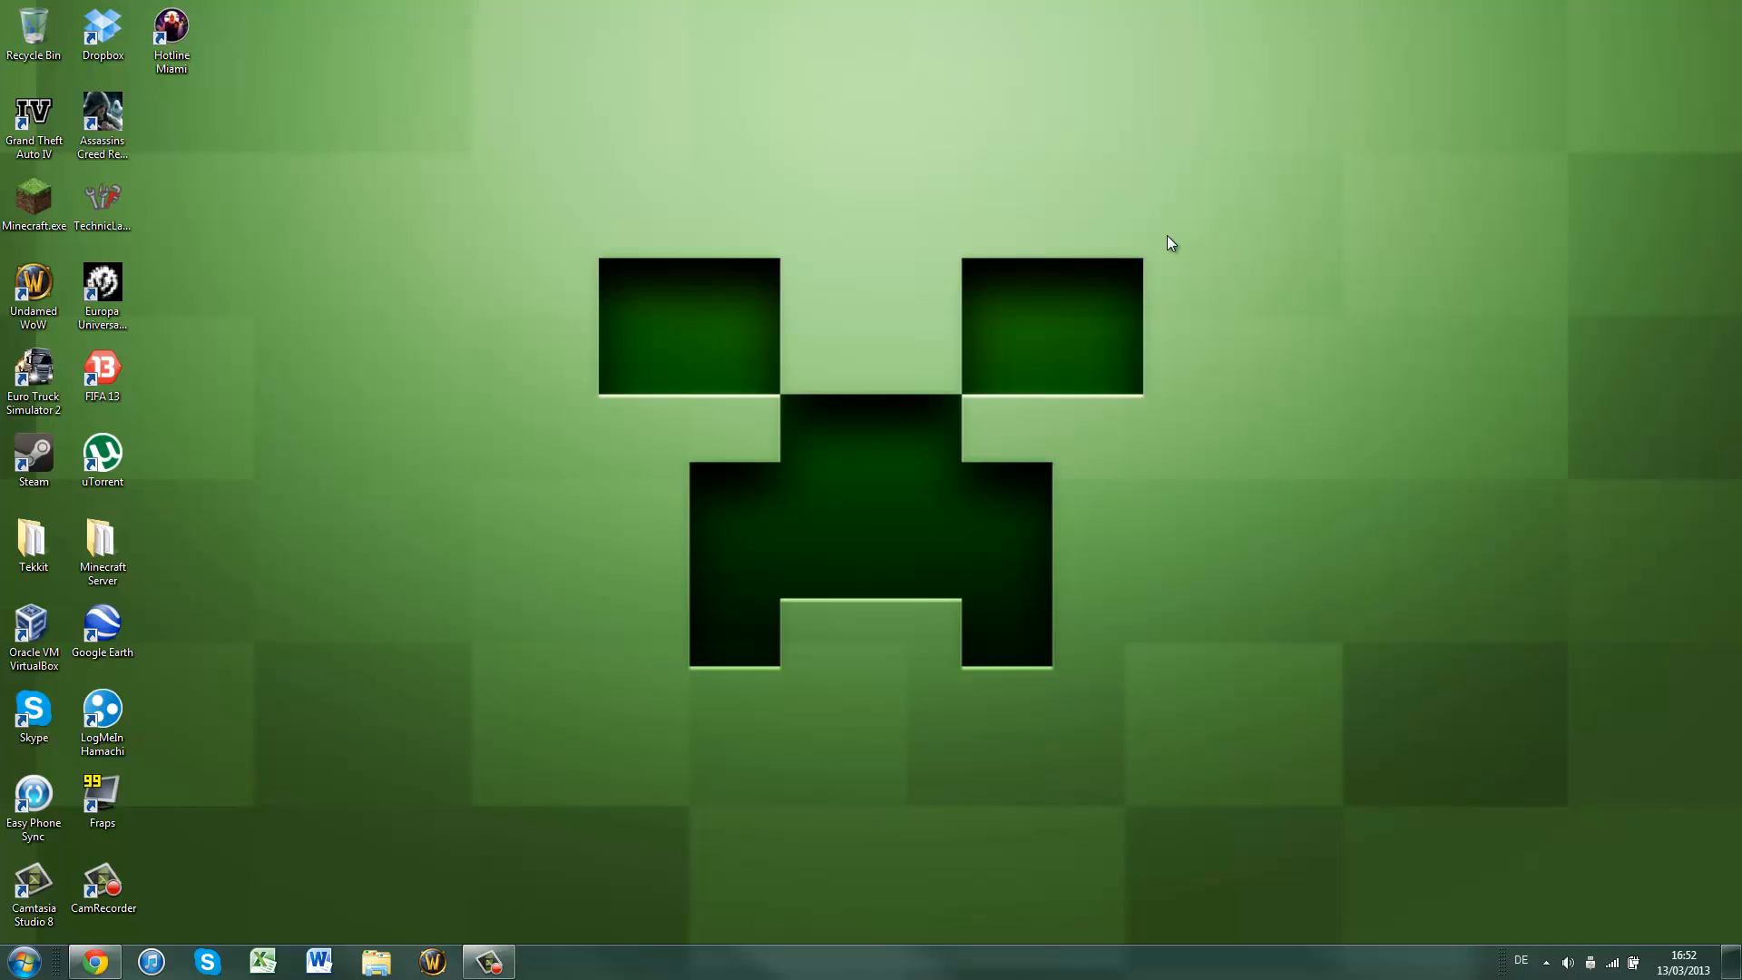
mouse_move(951, 331)
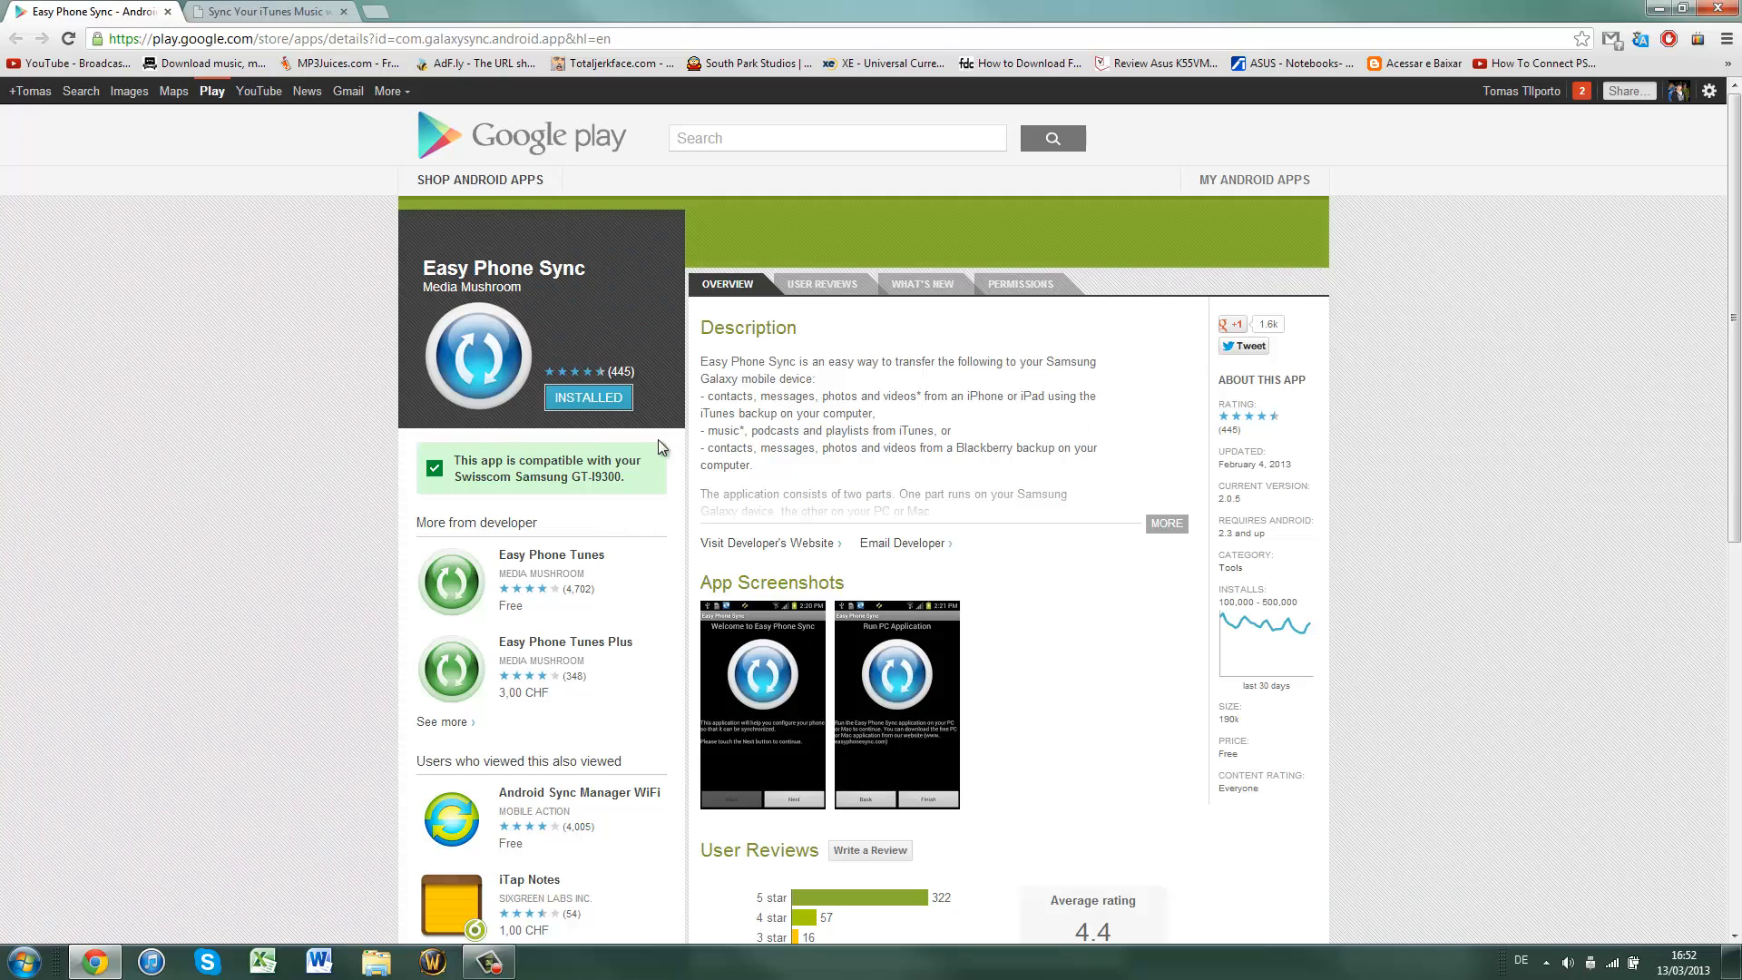
mouse_move(900, 510)
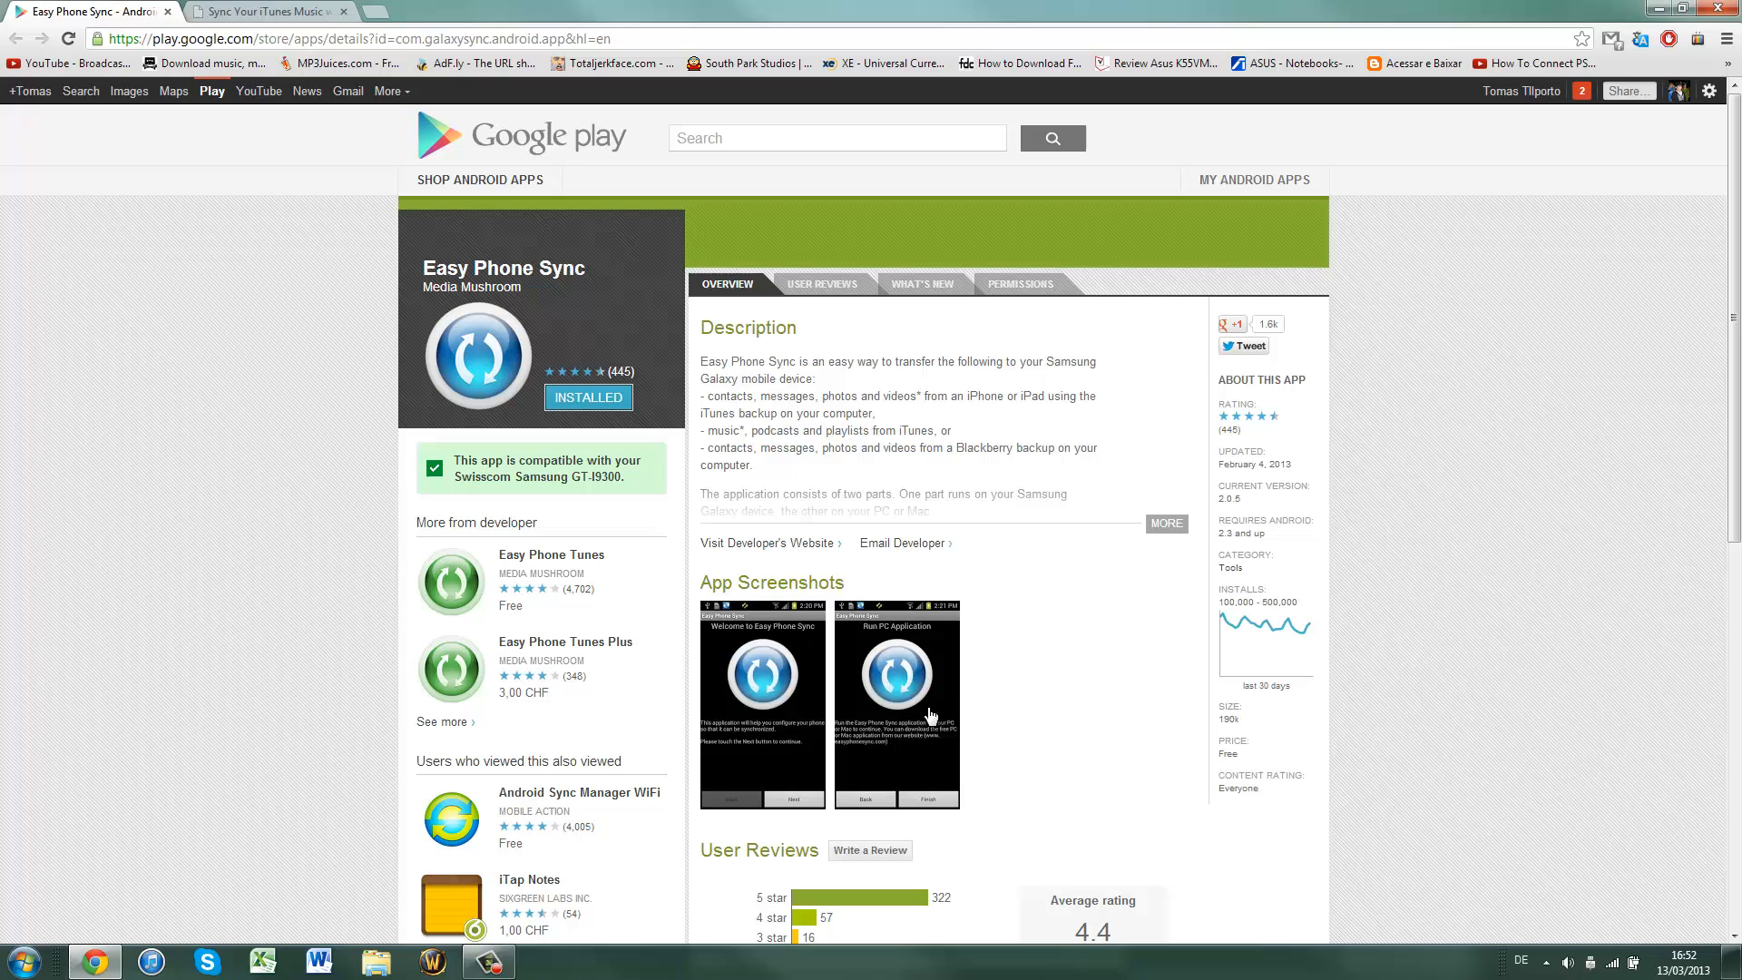
mouse_move(927, 600)
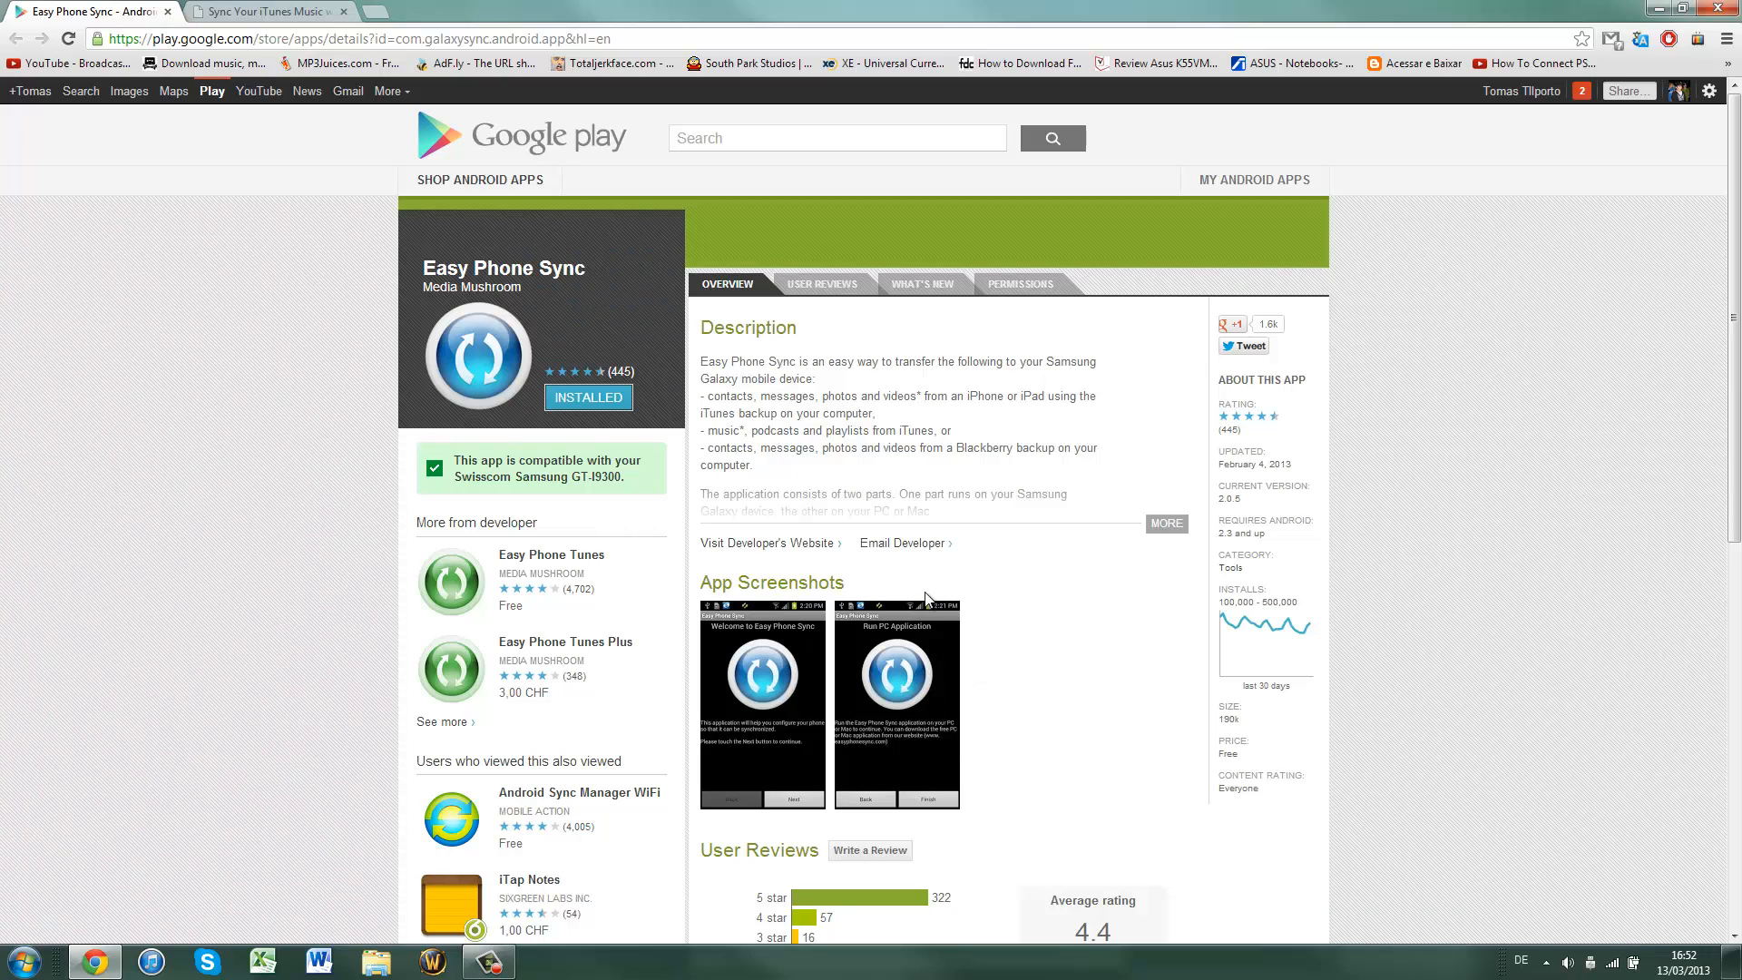
mouse_move(1342, 584)
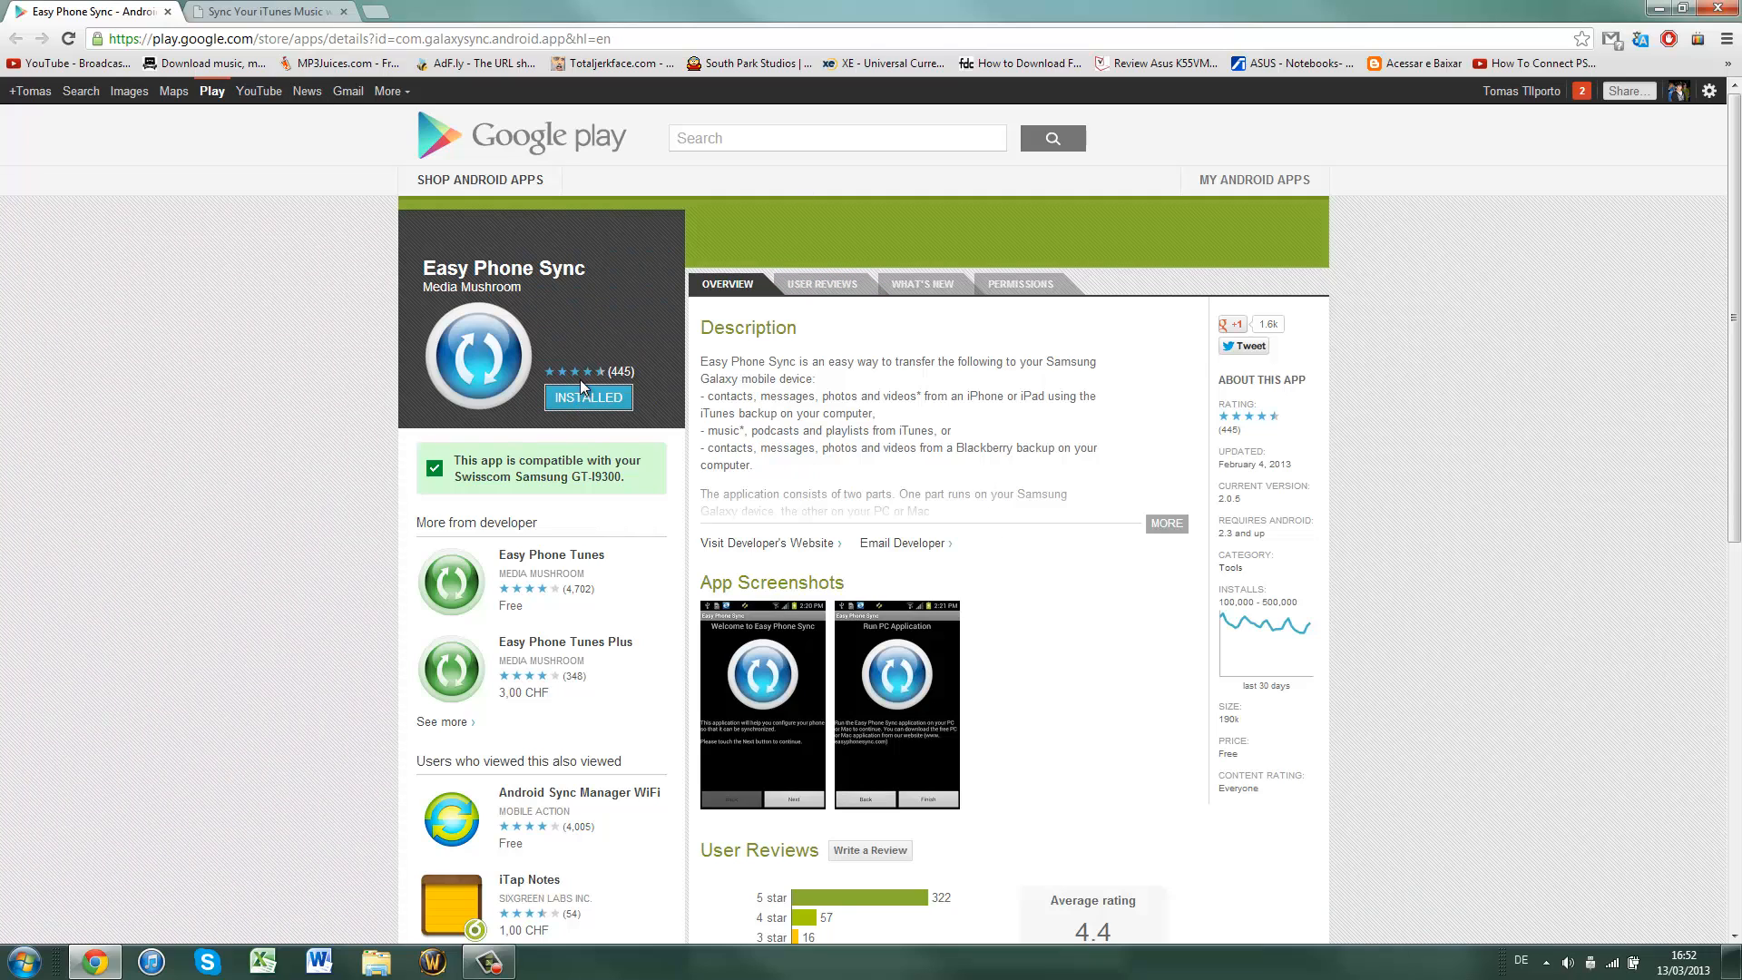
mouse_move(778, 822)
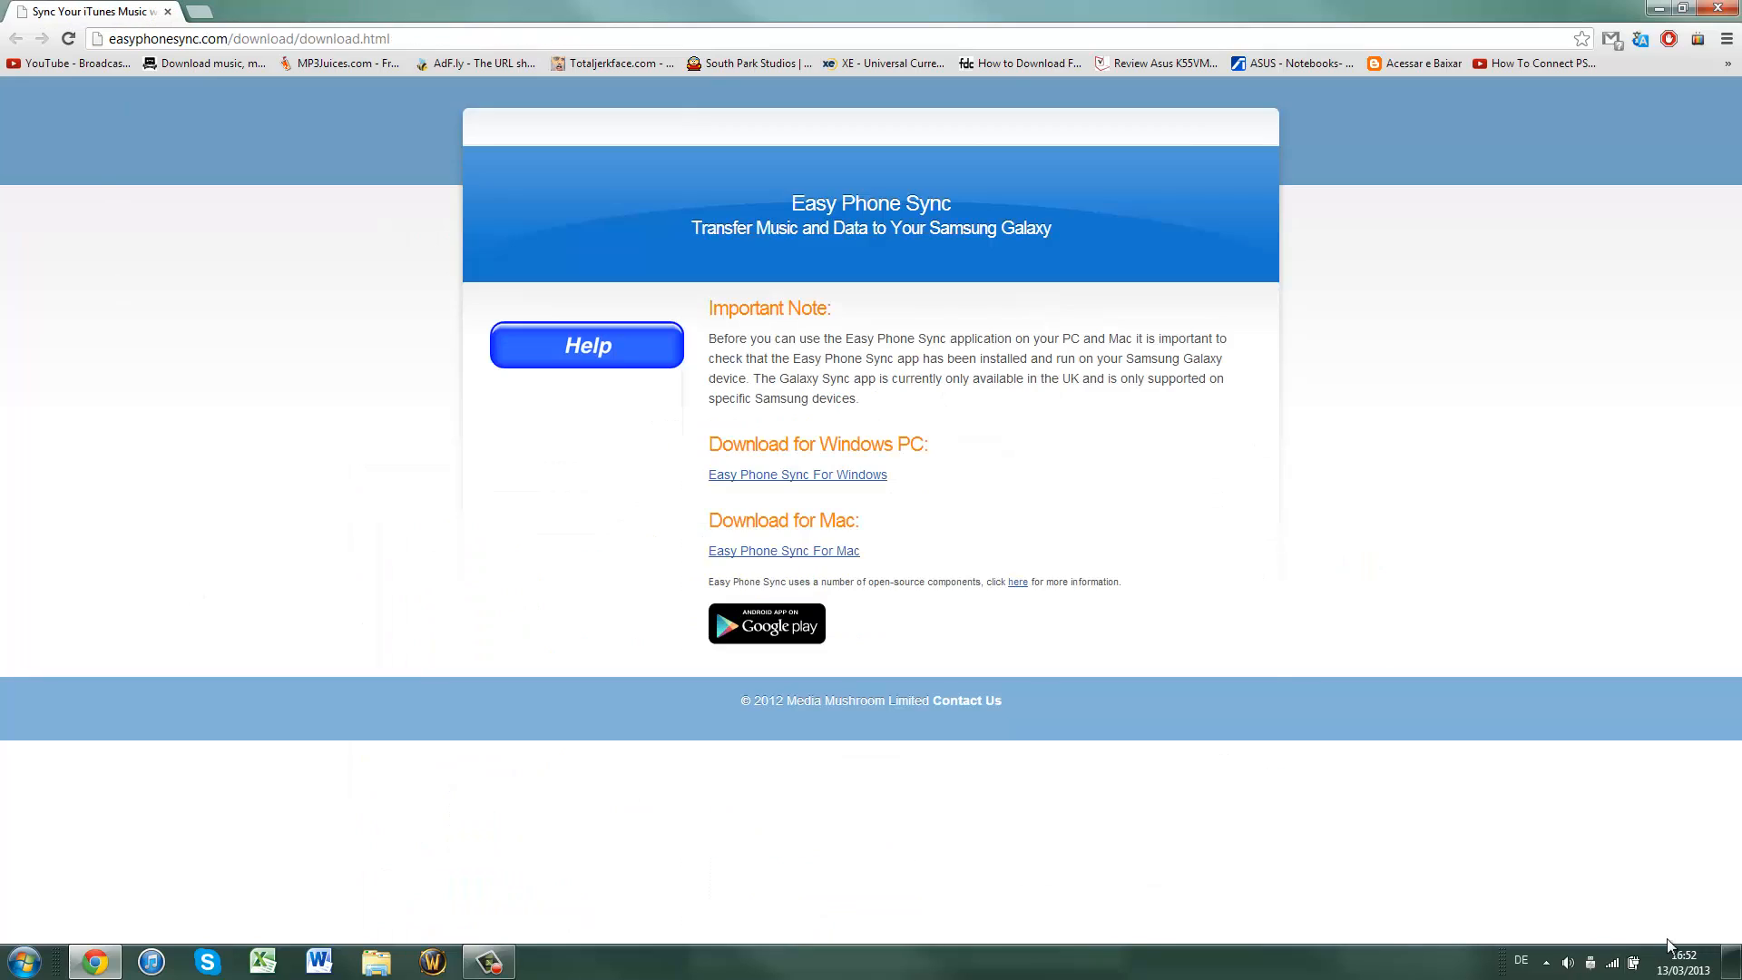
Review the Easy Phone Sync Windows download link, then close Google Chrome
double_click(861, 444)
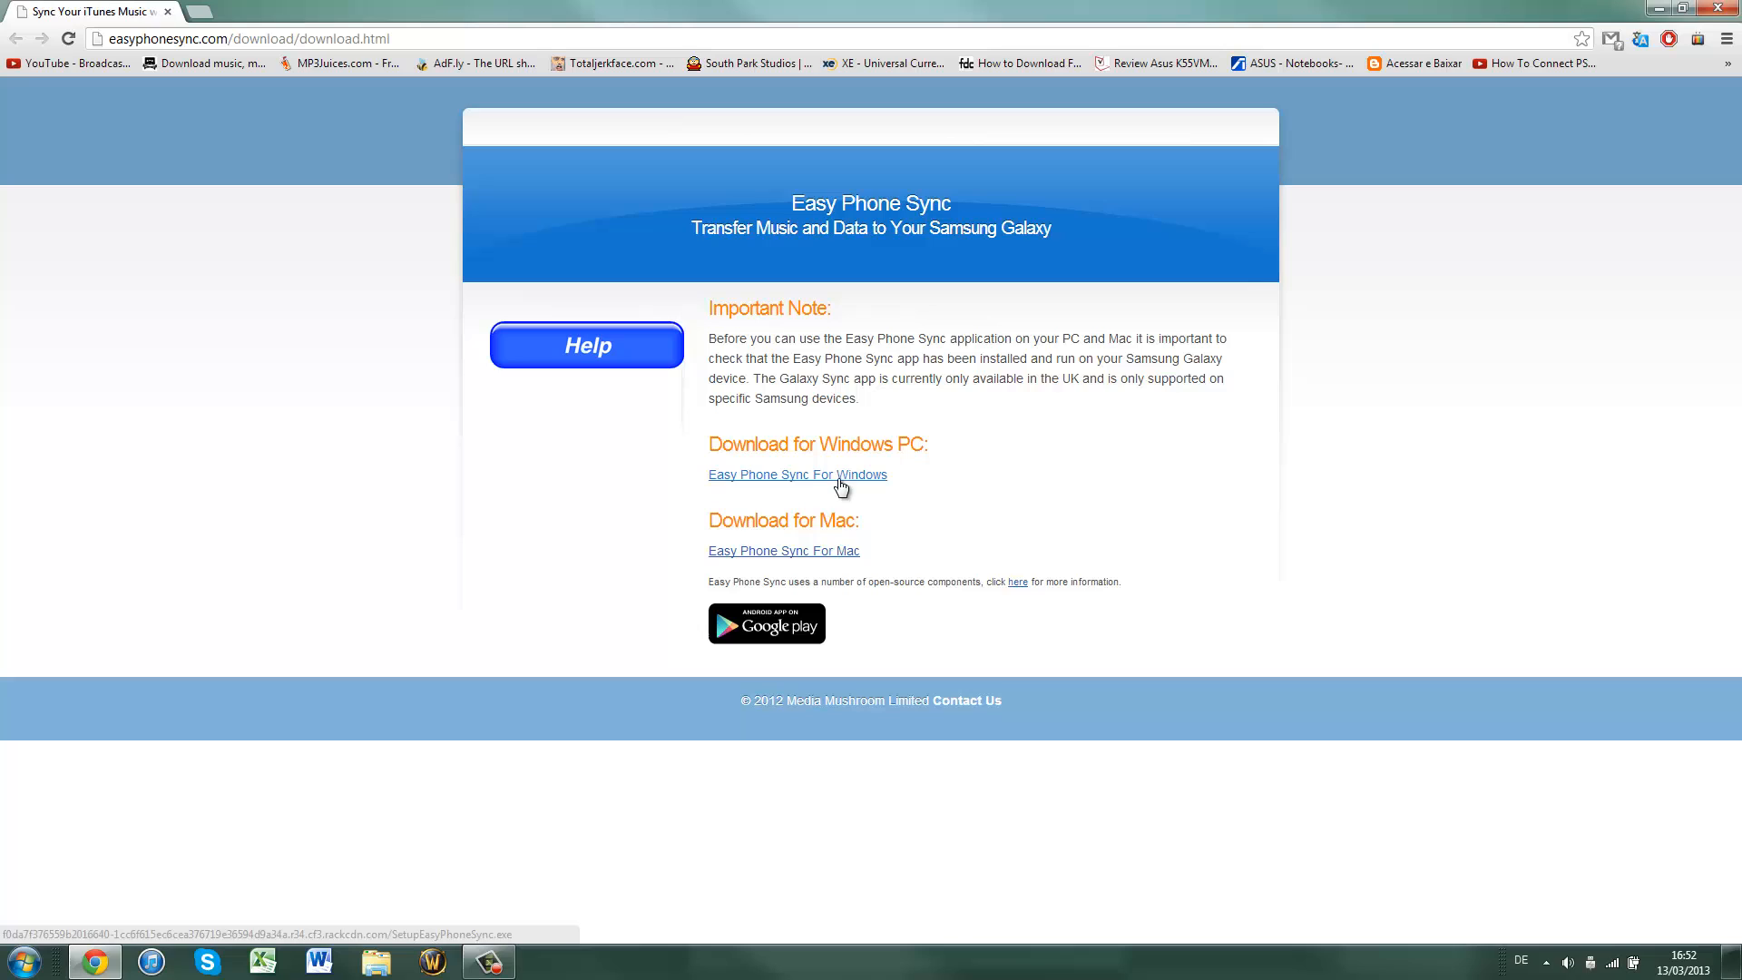
mouse_move(778, 475)
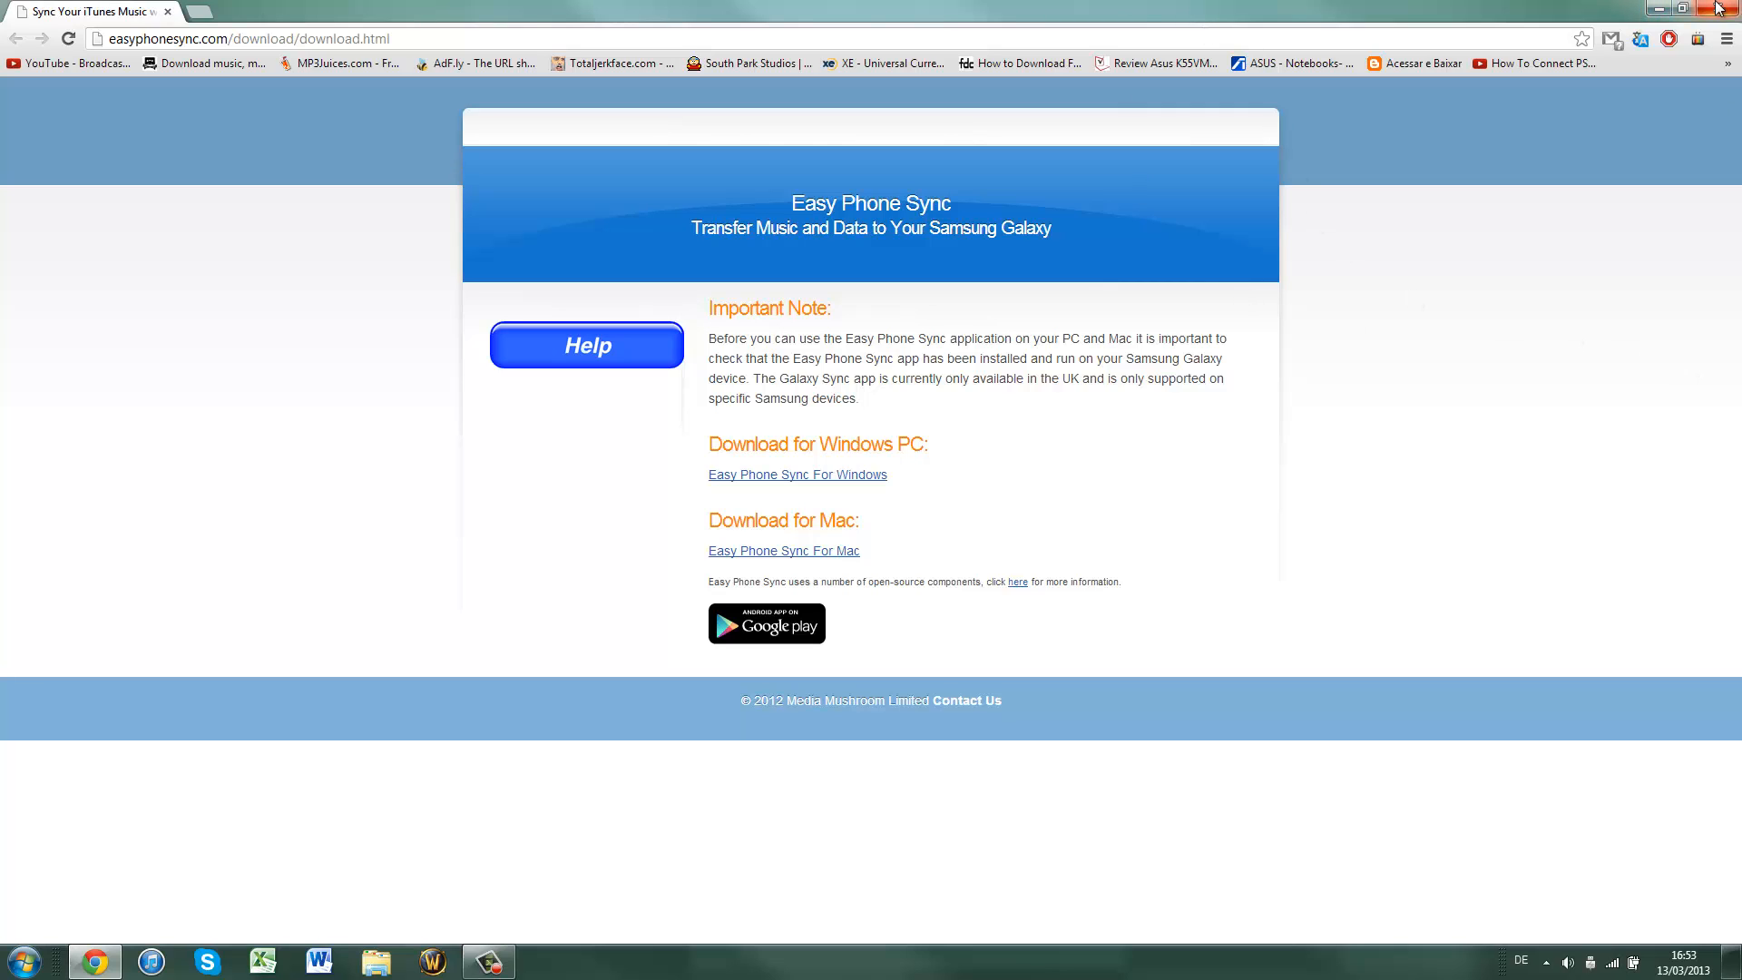
click(1639, 19)
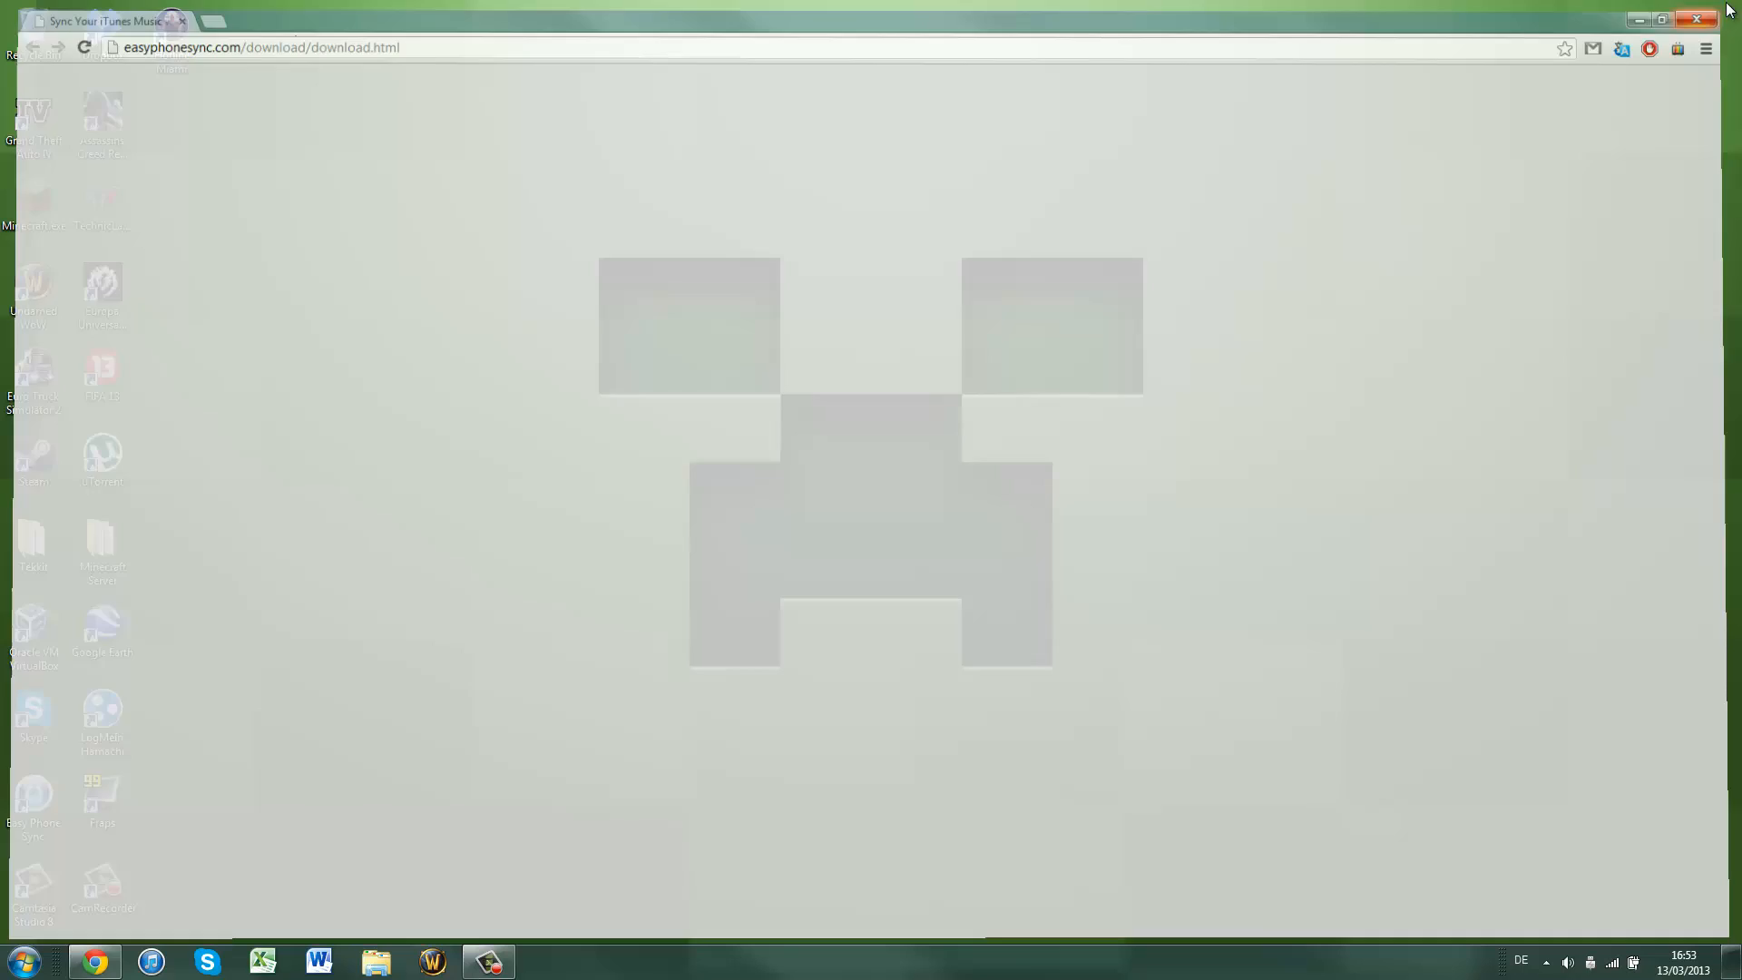
click(1697, 19)
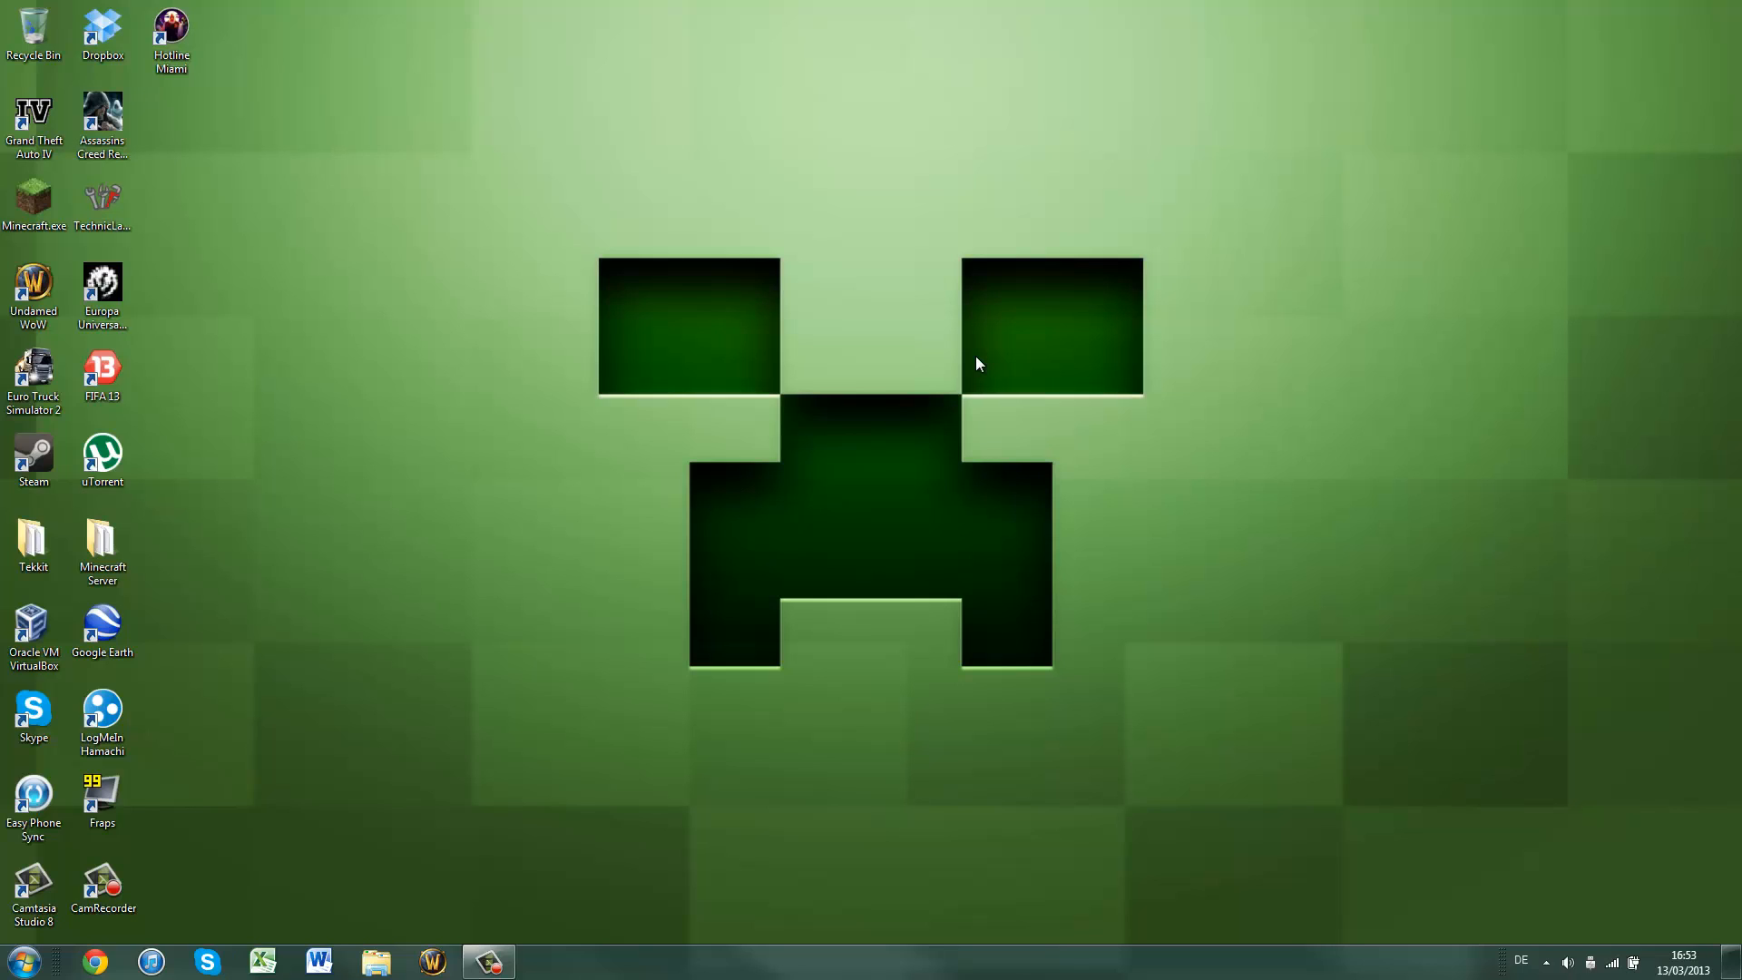
mouse_move(1018, 383)
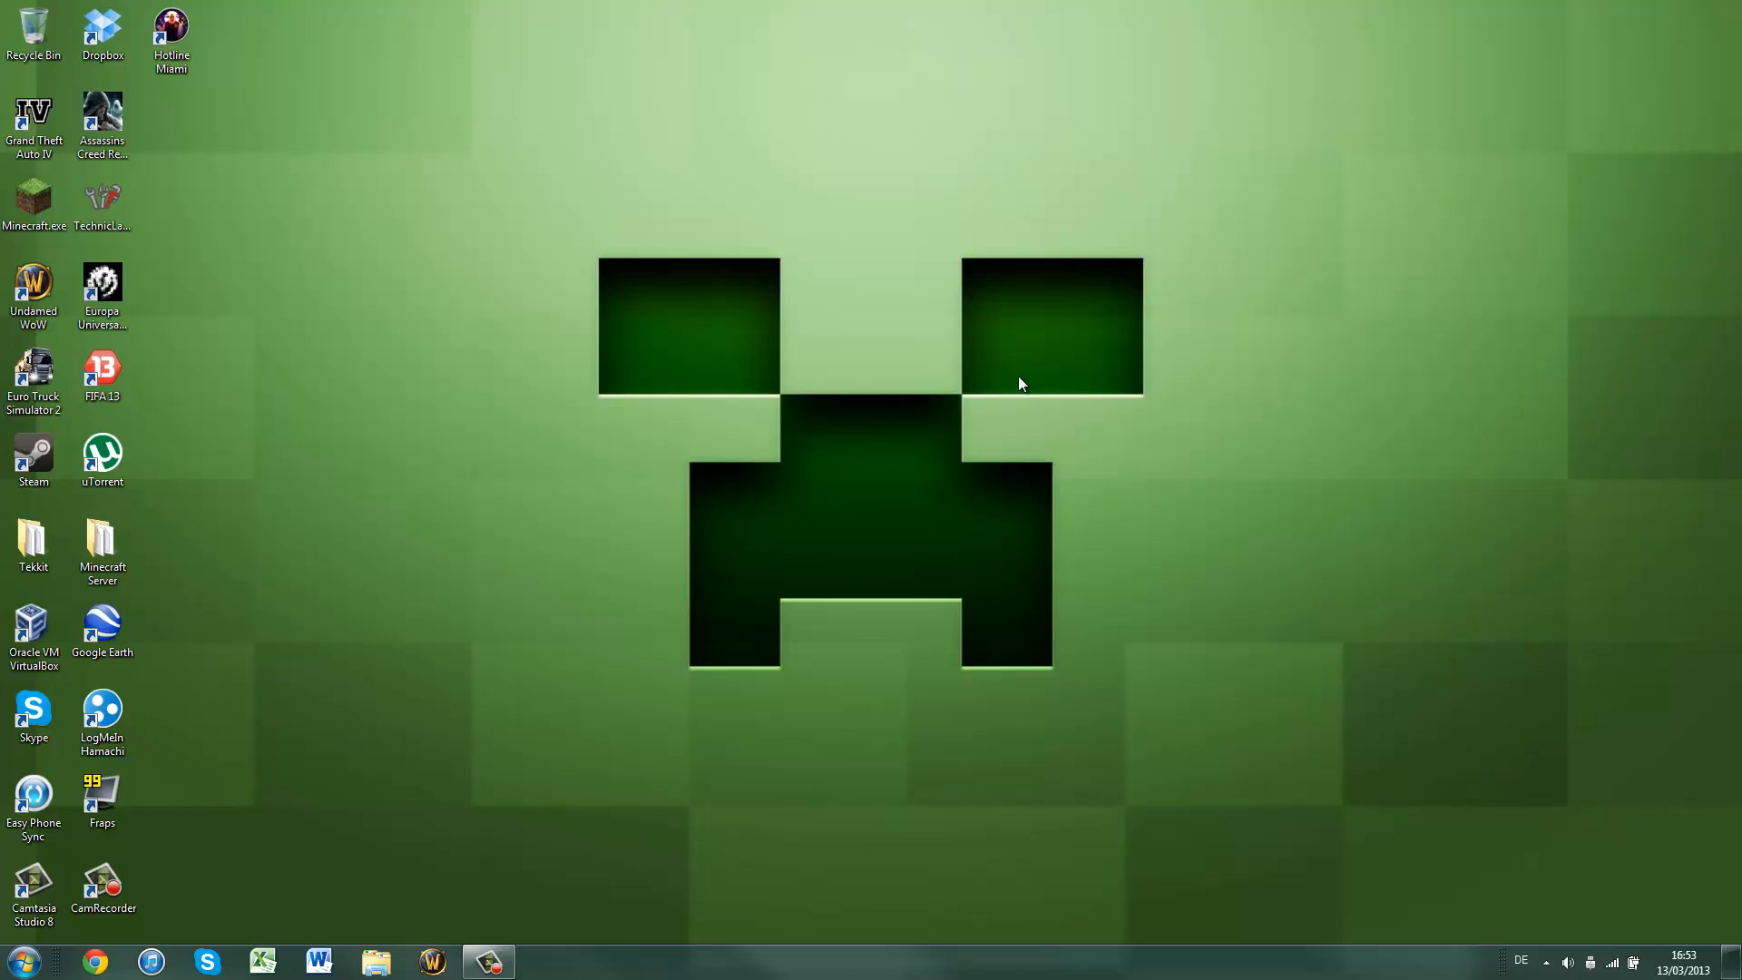
mouse_move(967, 509)
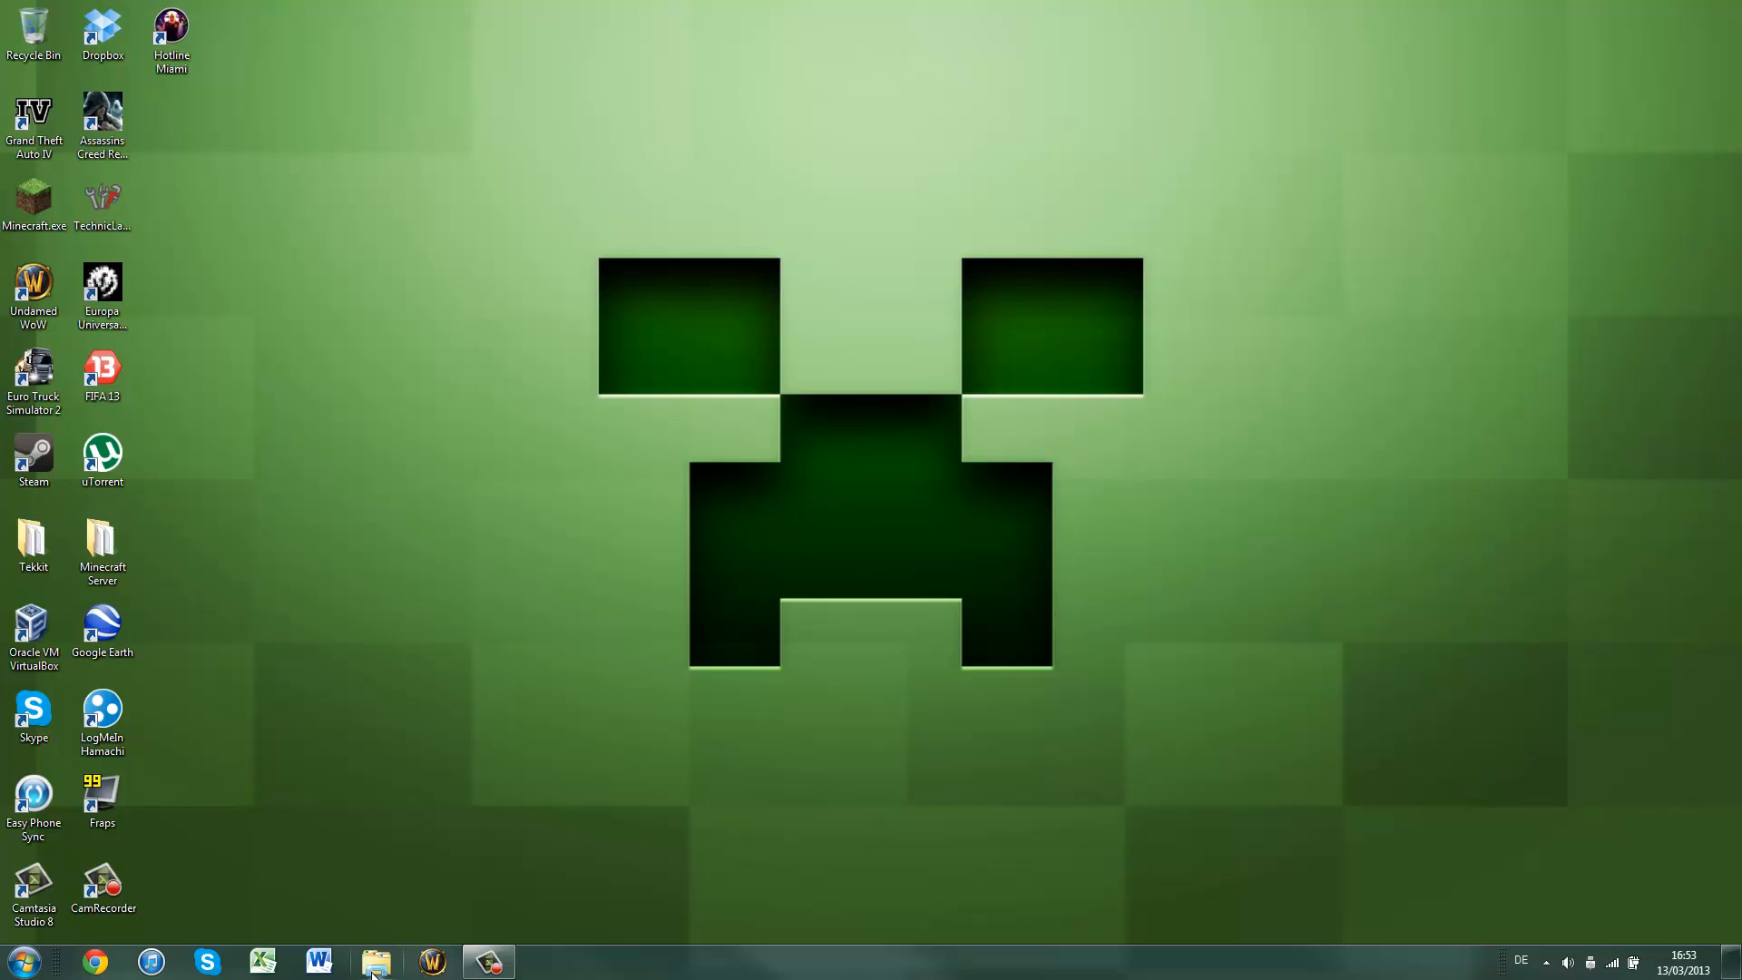
mouse_move(376, 961)
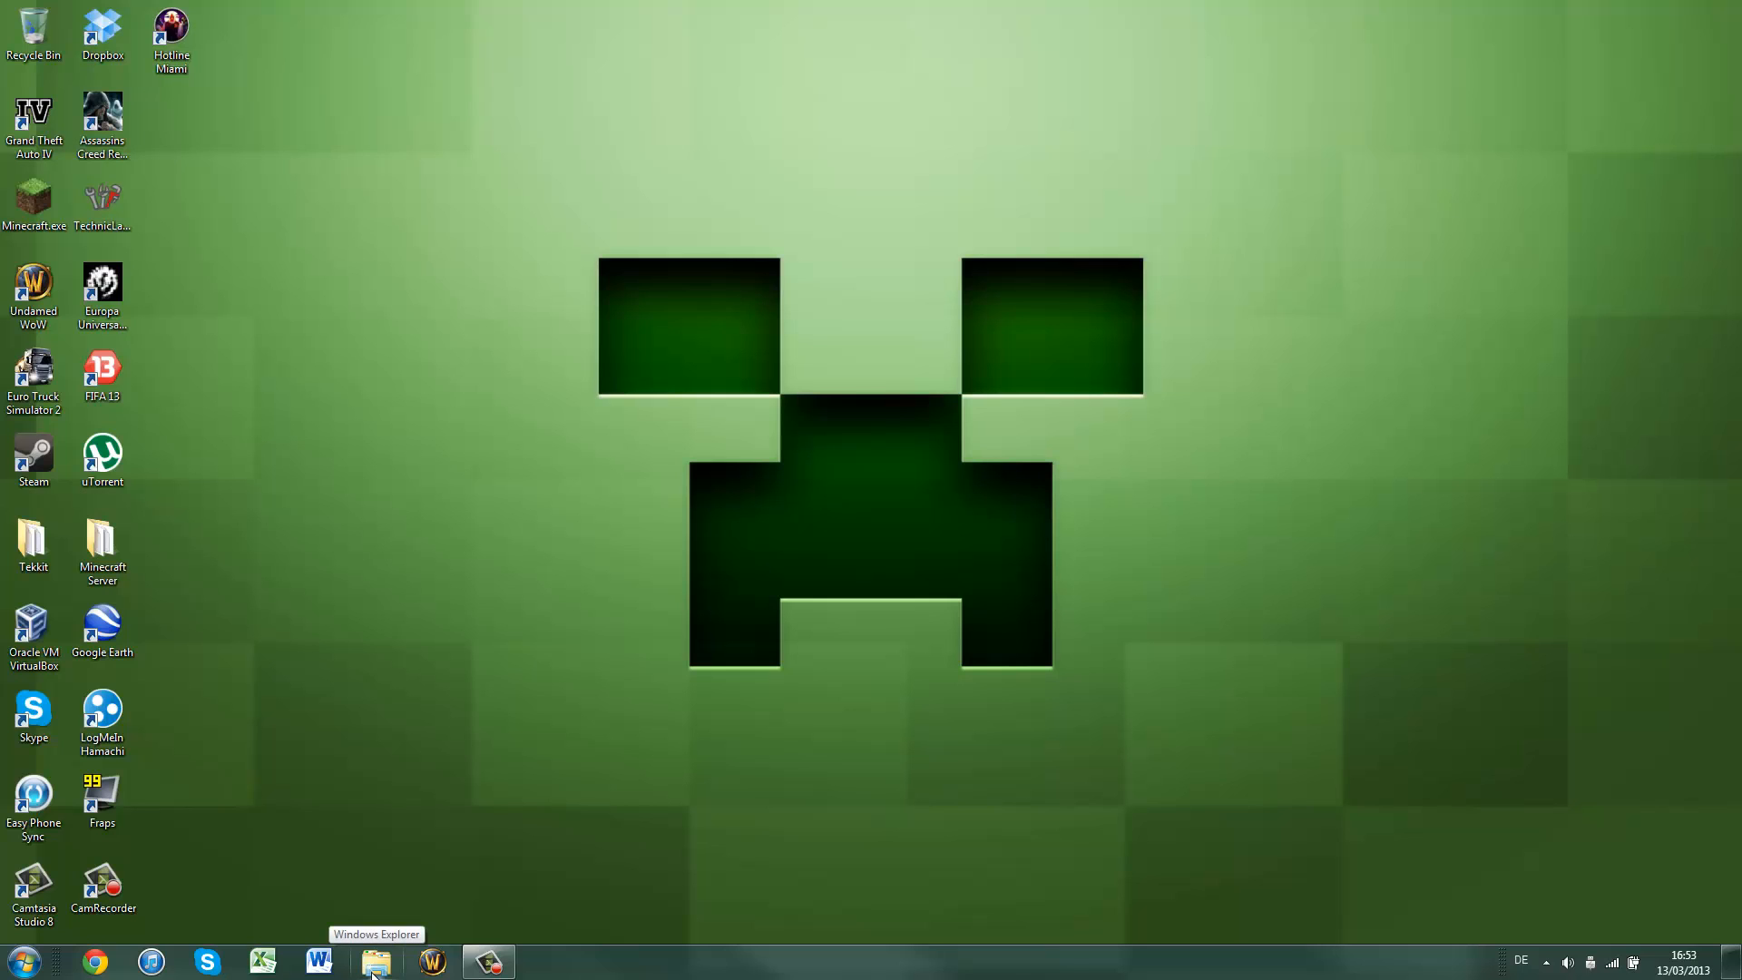
Open Computer, confirm the GT-I9300 phone and its driver appear, then close Explorer
click(376, 960)
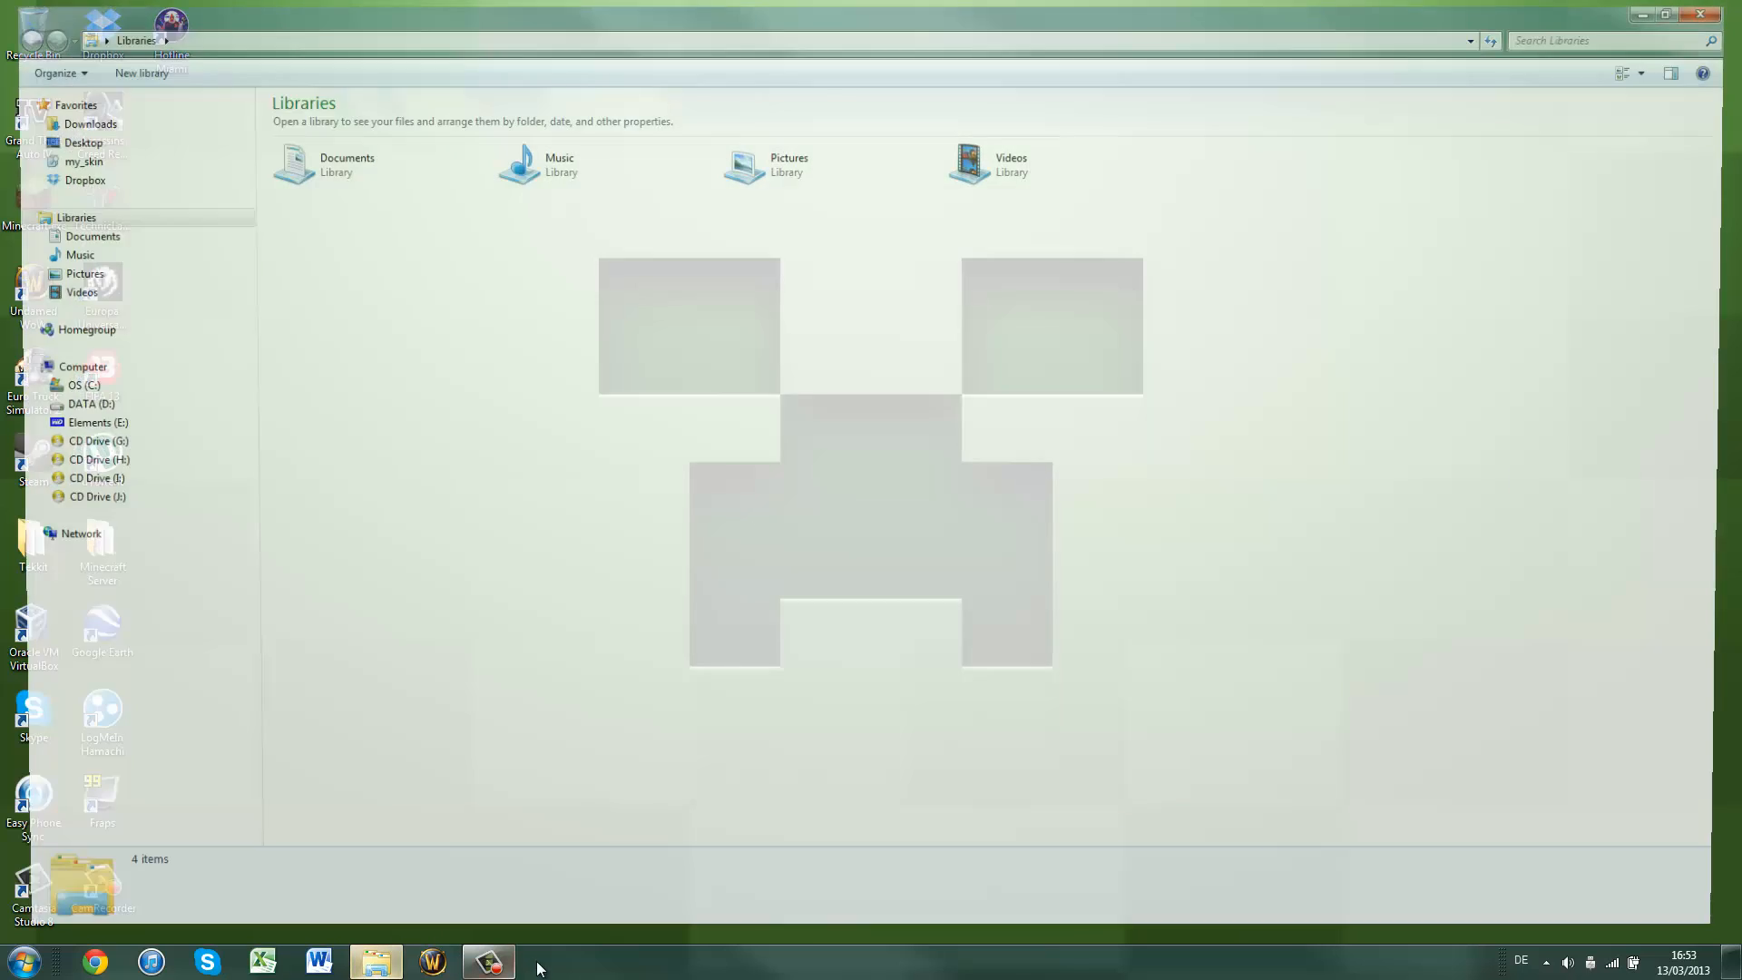
click(83, 366)
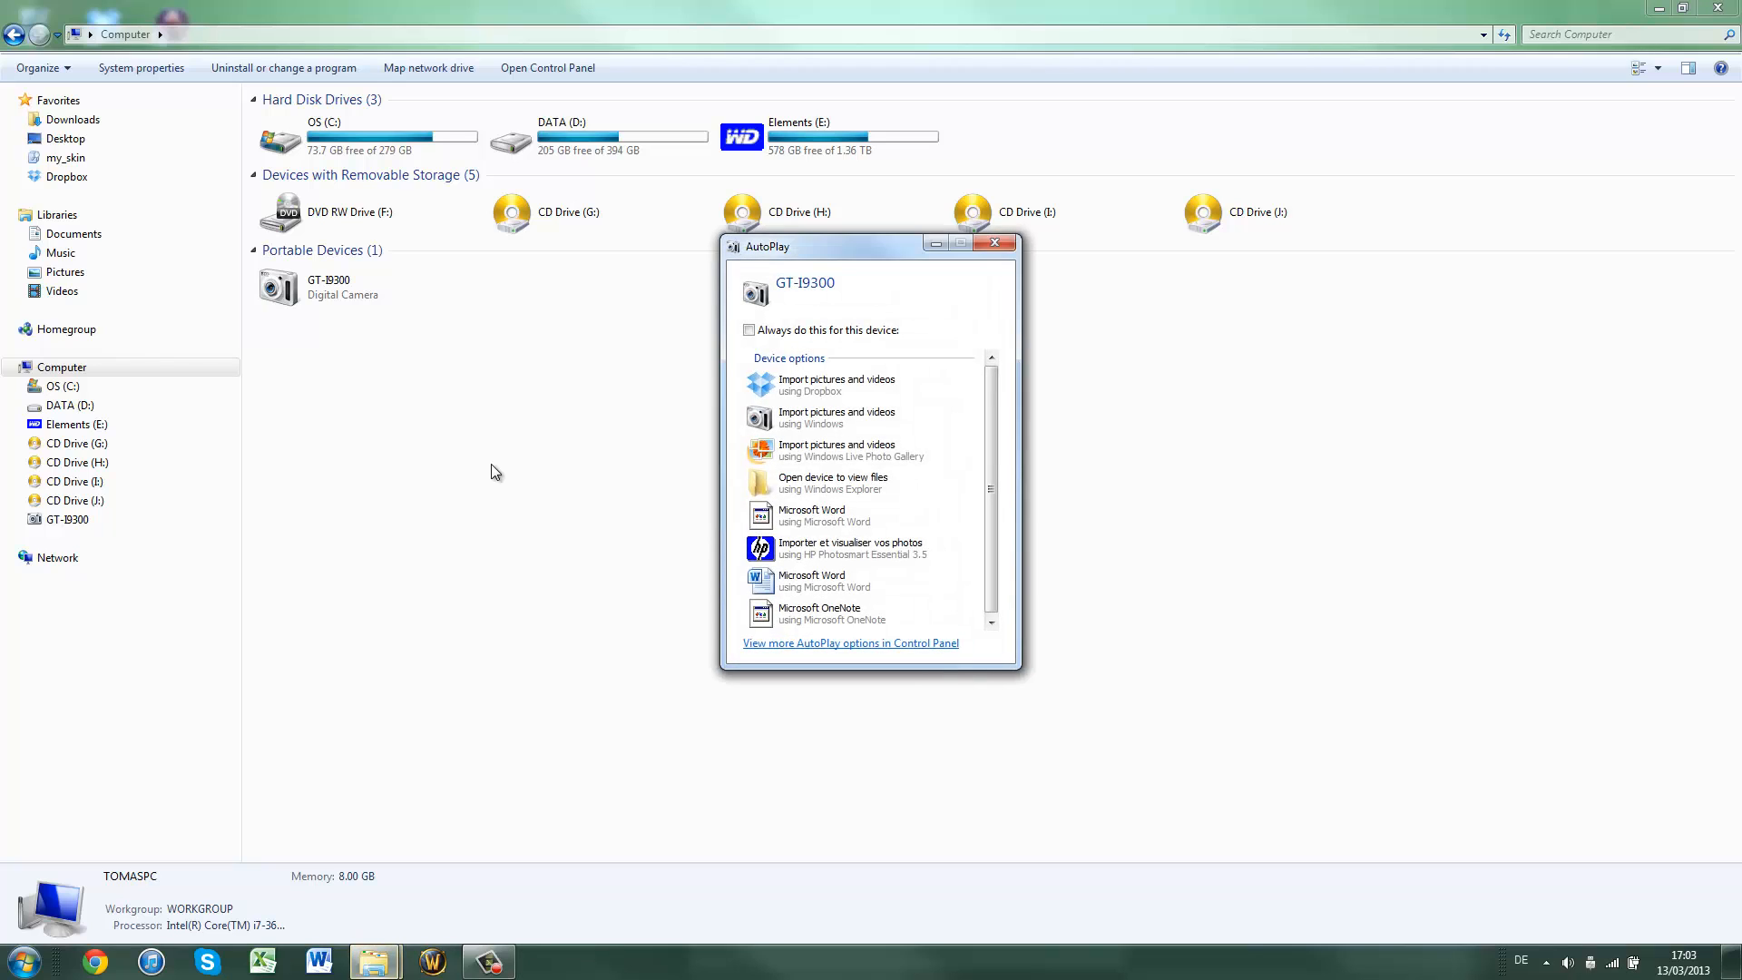
mouse_move(410, 434)
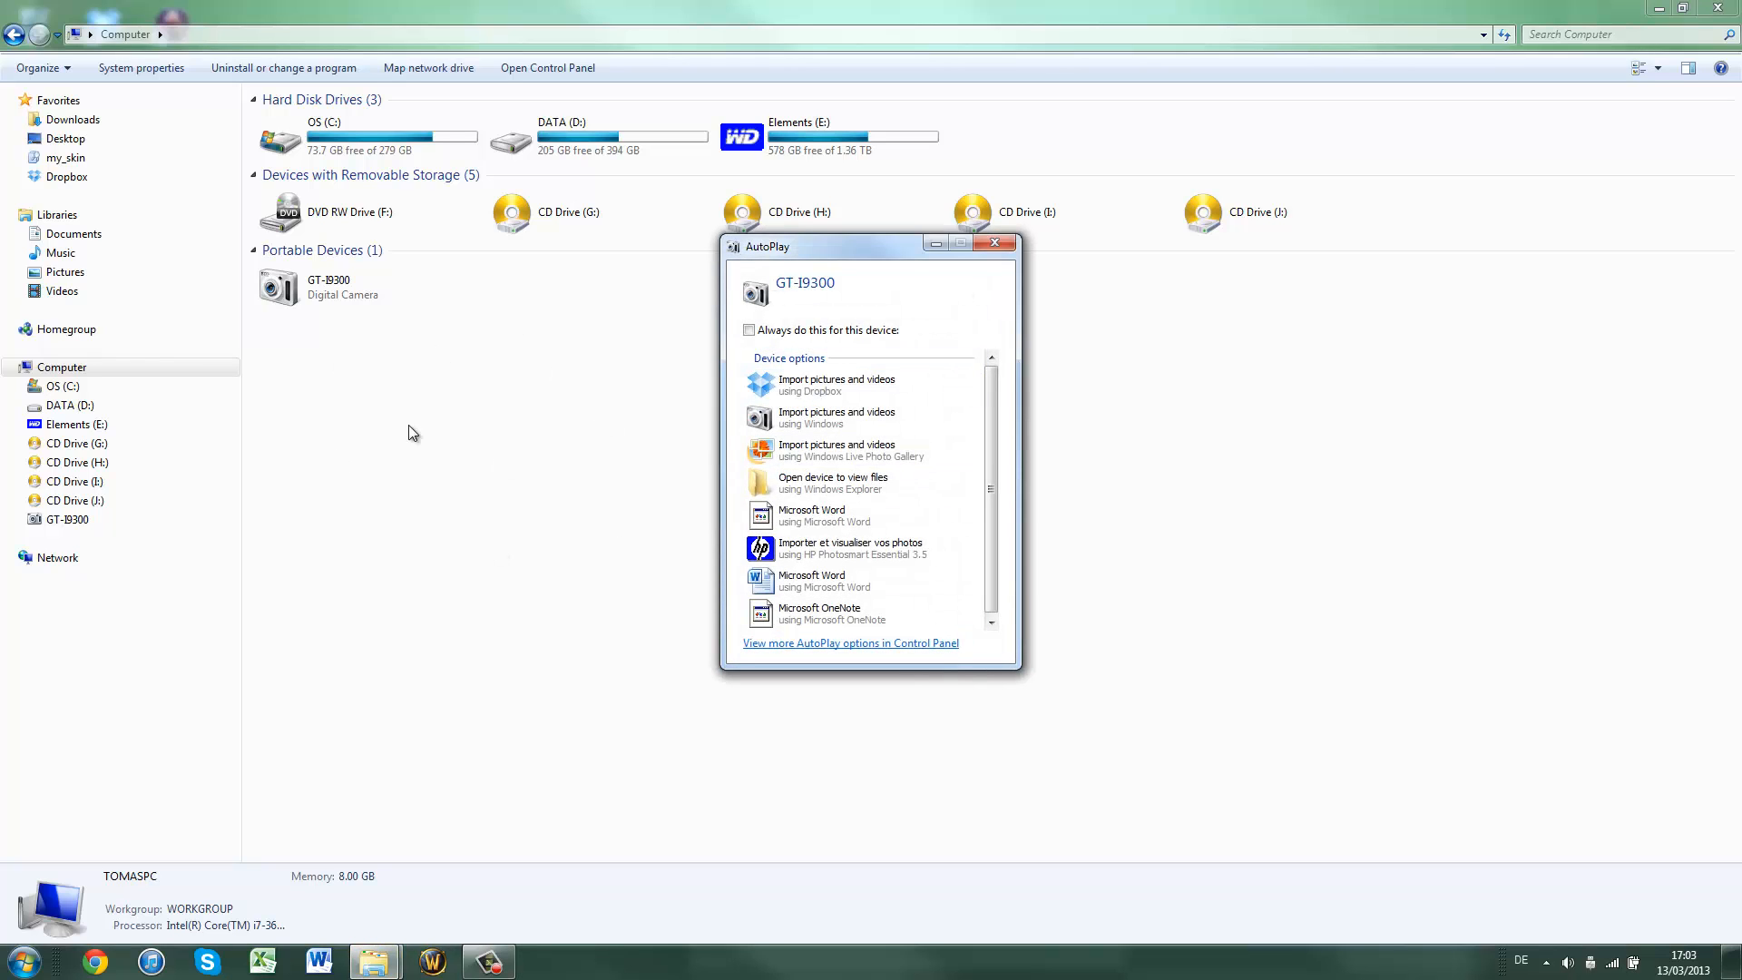
mouse_move(498, 442)
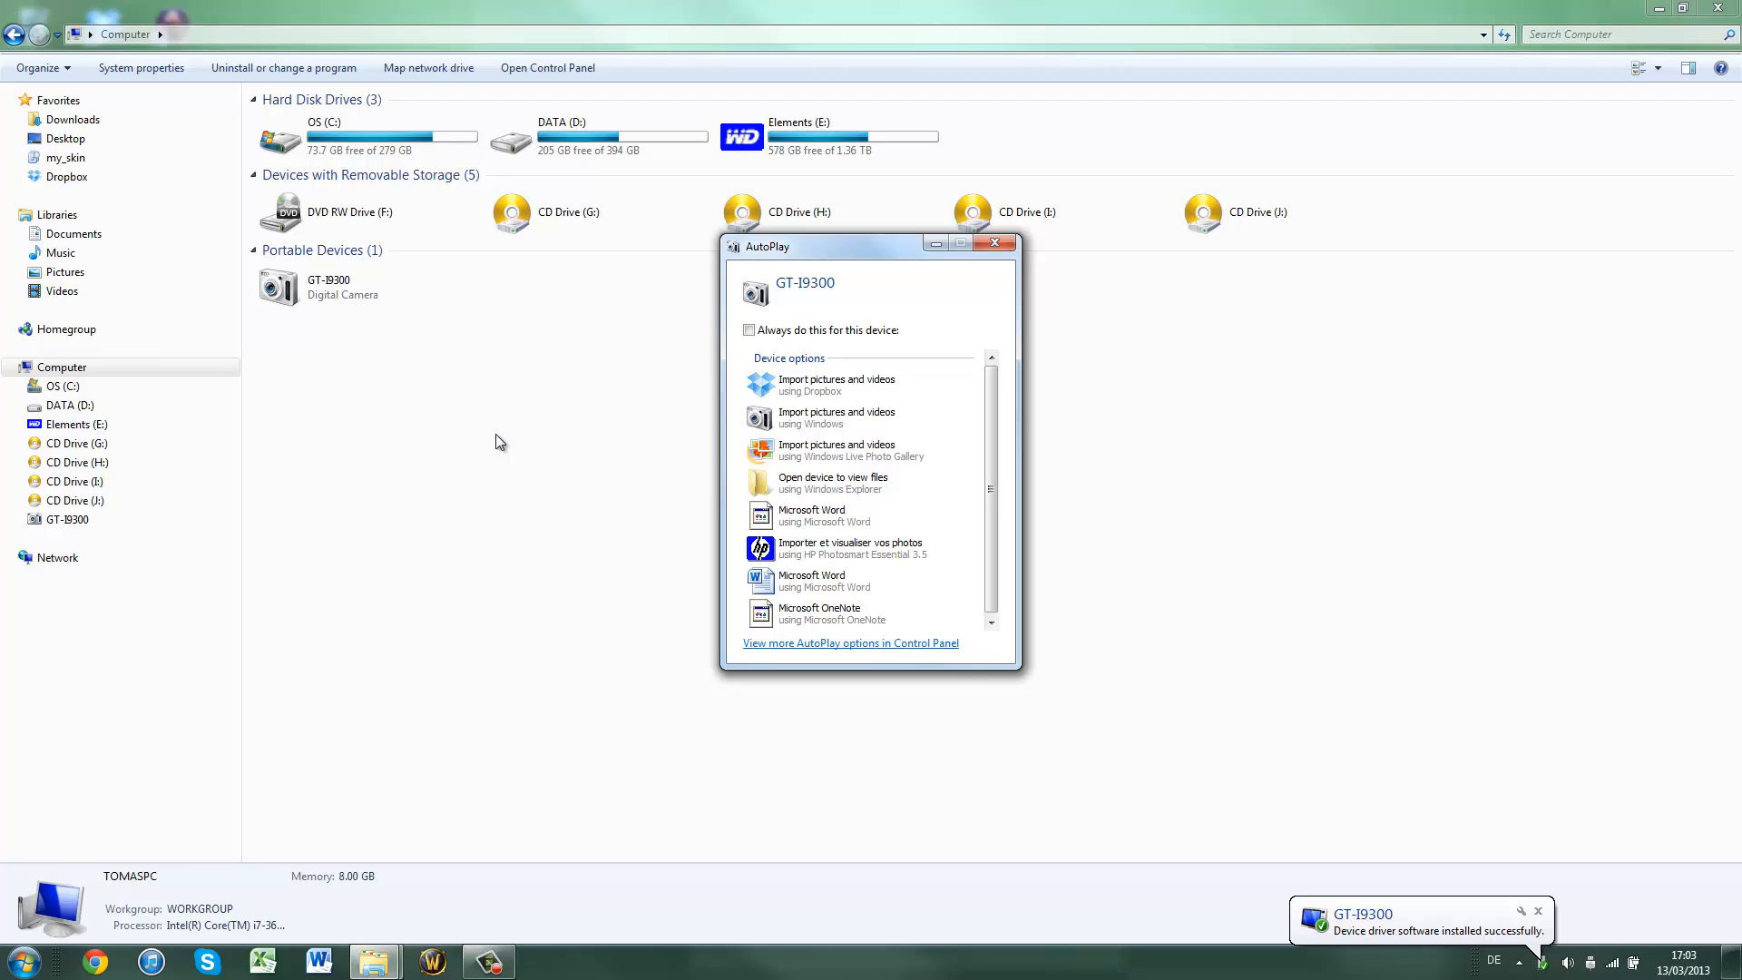
mouse_move(1061, 212)
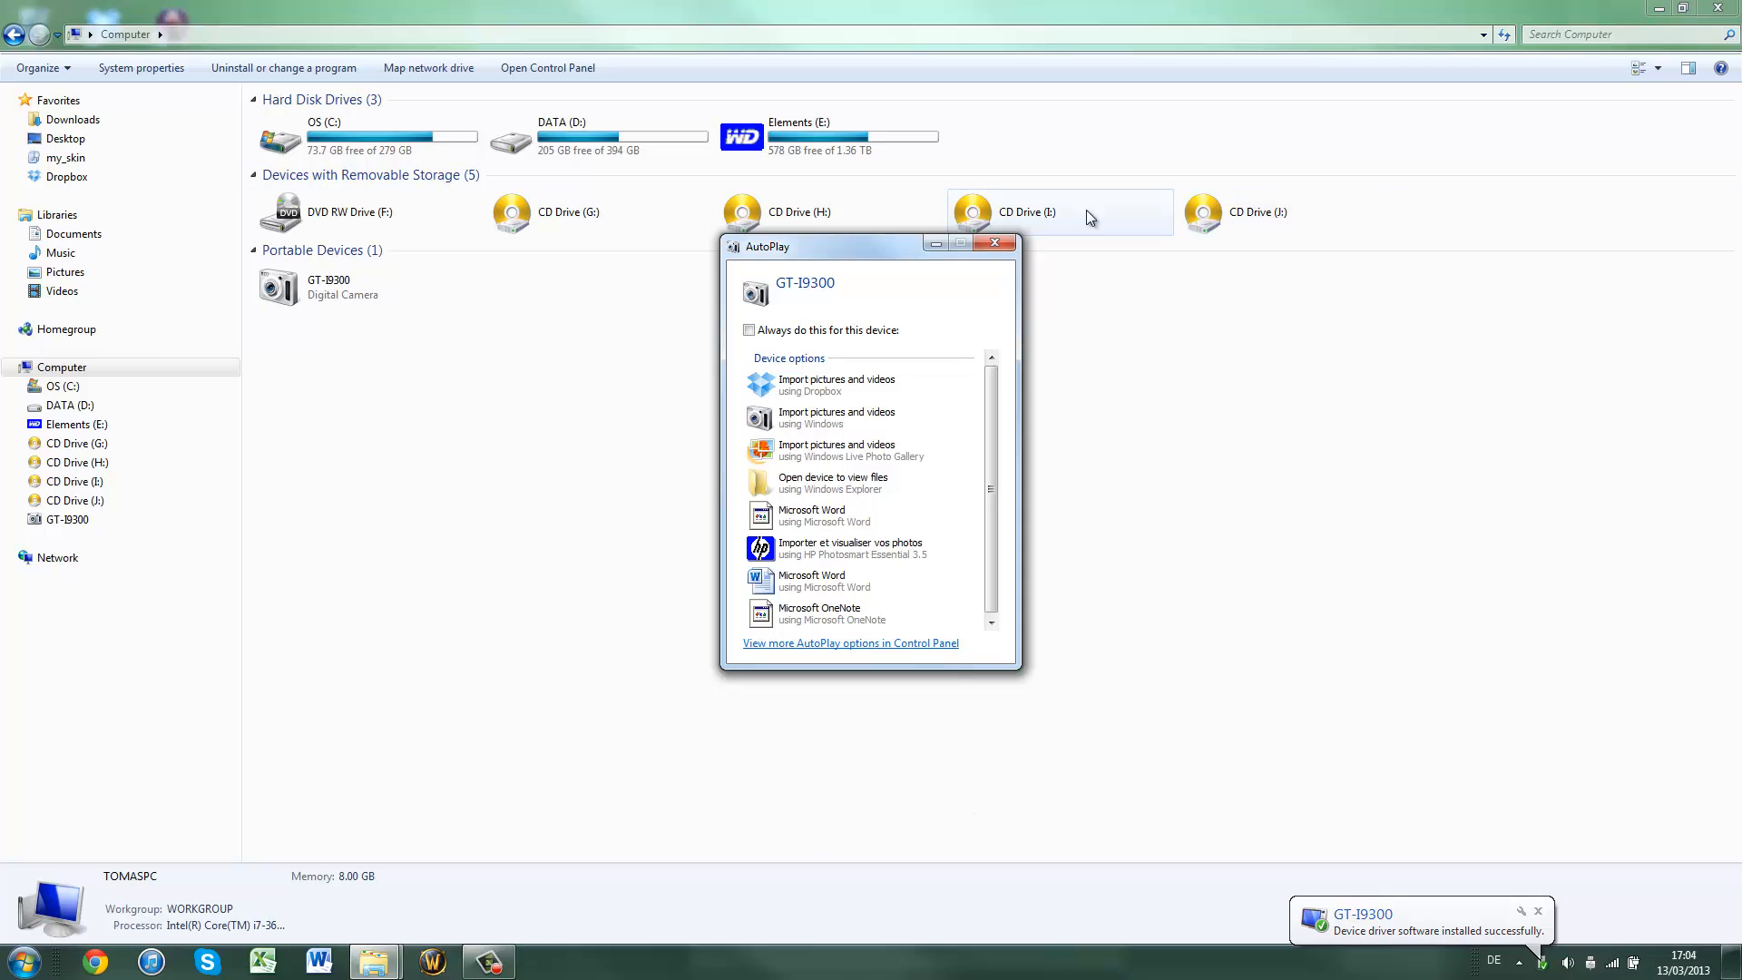
click(992, 244)
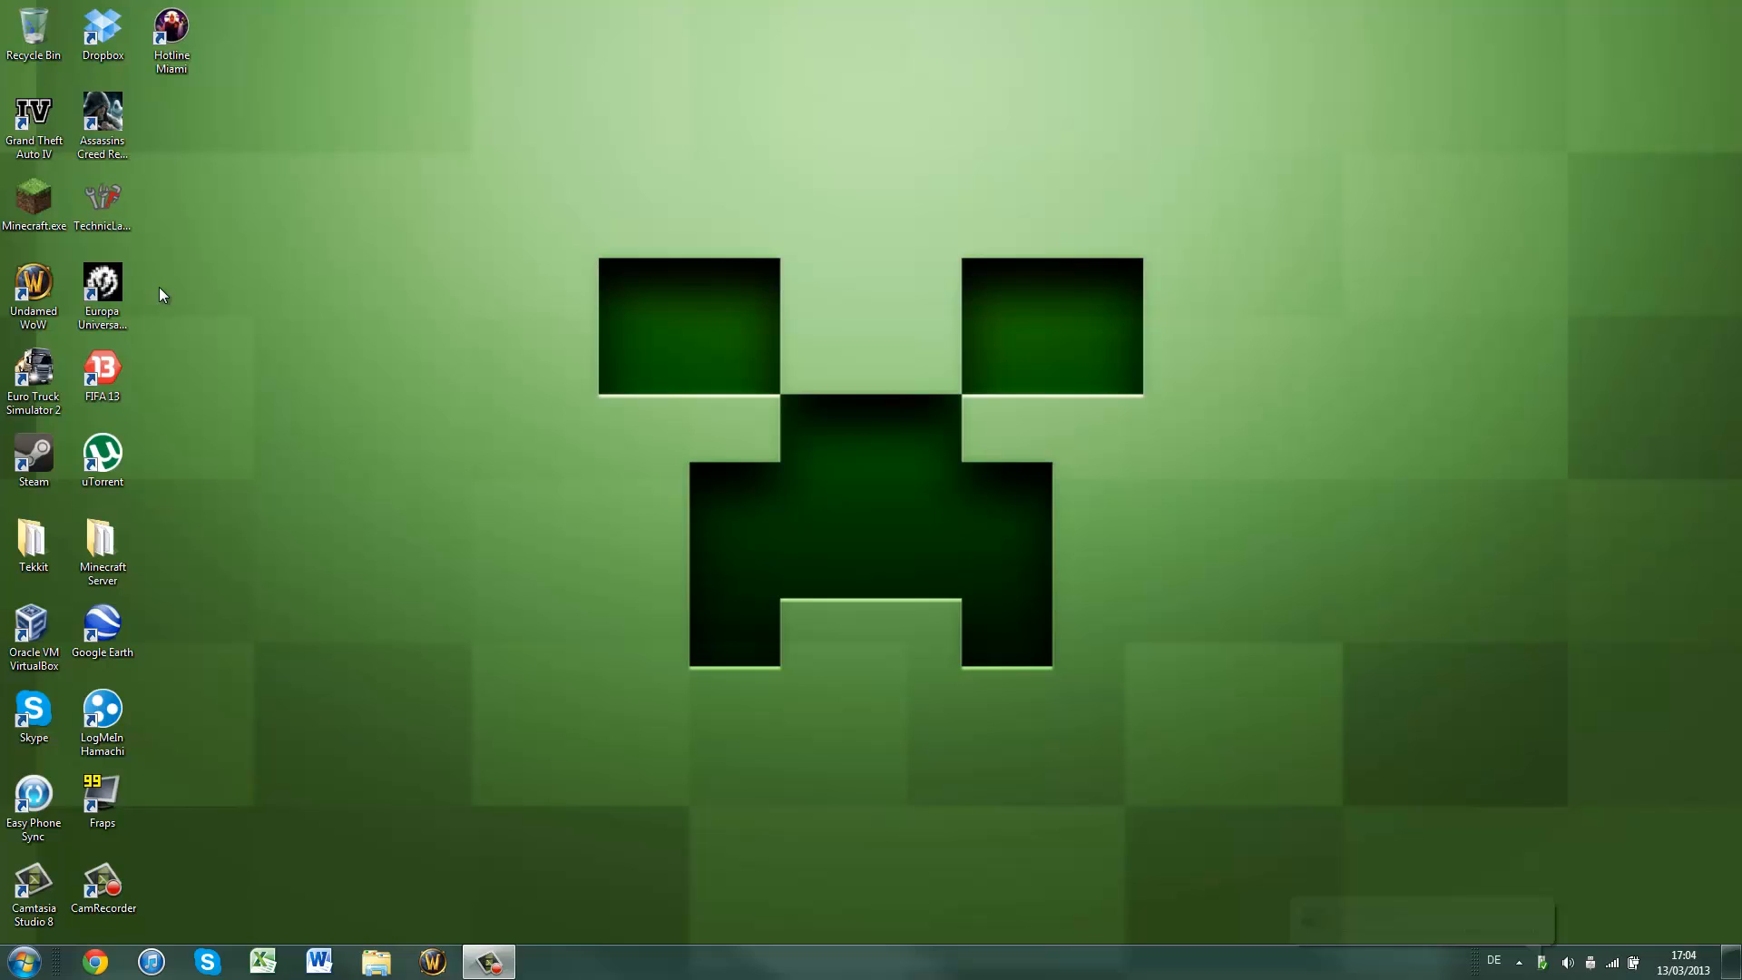
Launch Easy Phone Sync from its desktop shortcut
click(34, 806)
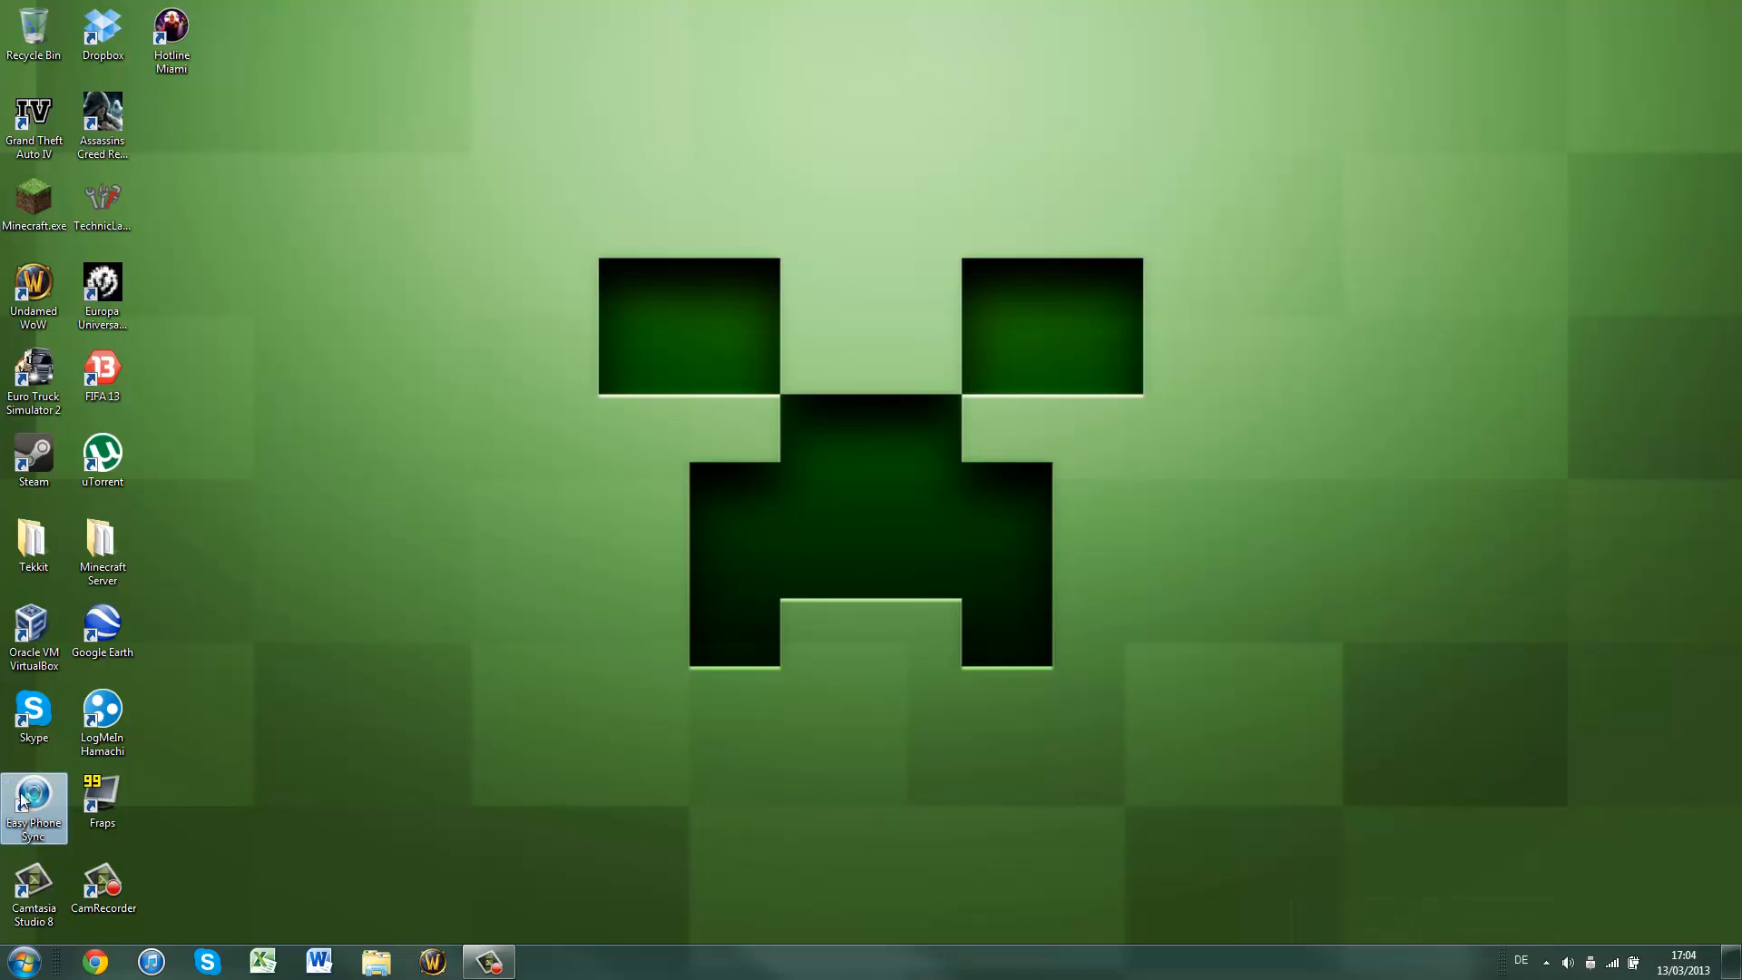
double_click(34, 800)
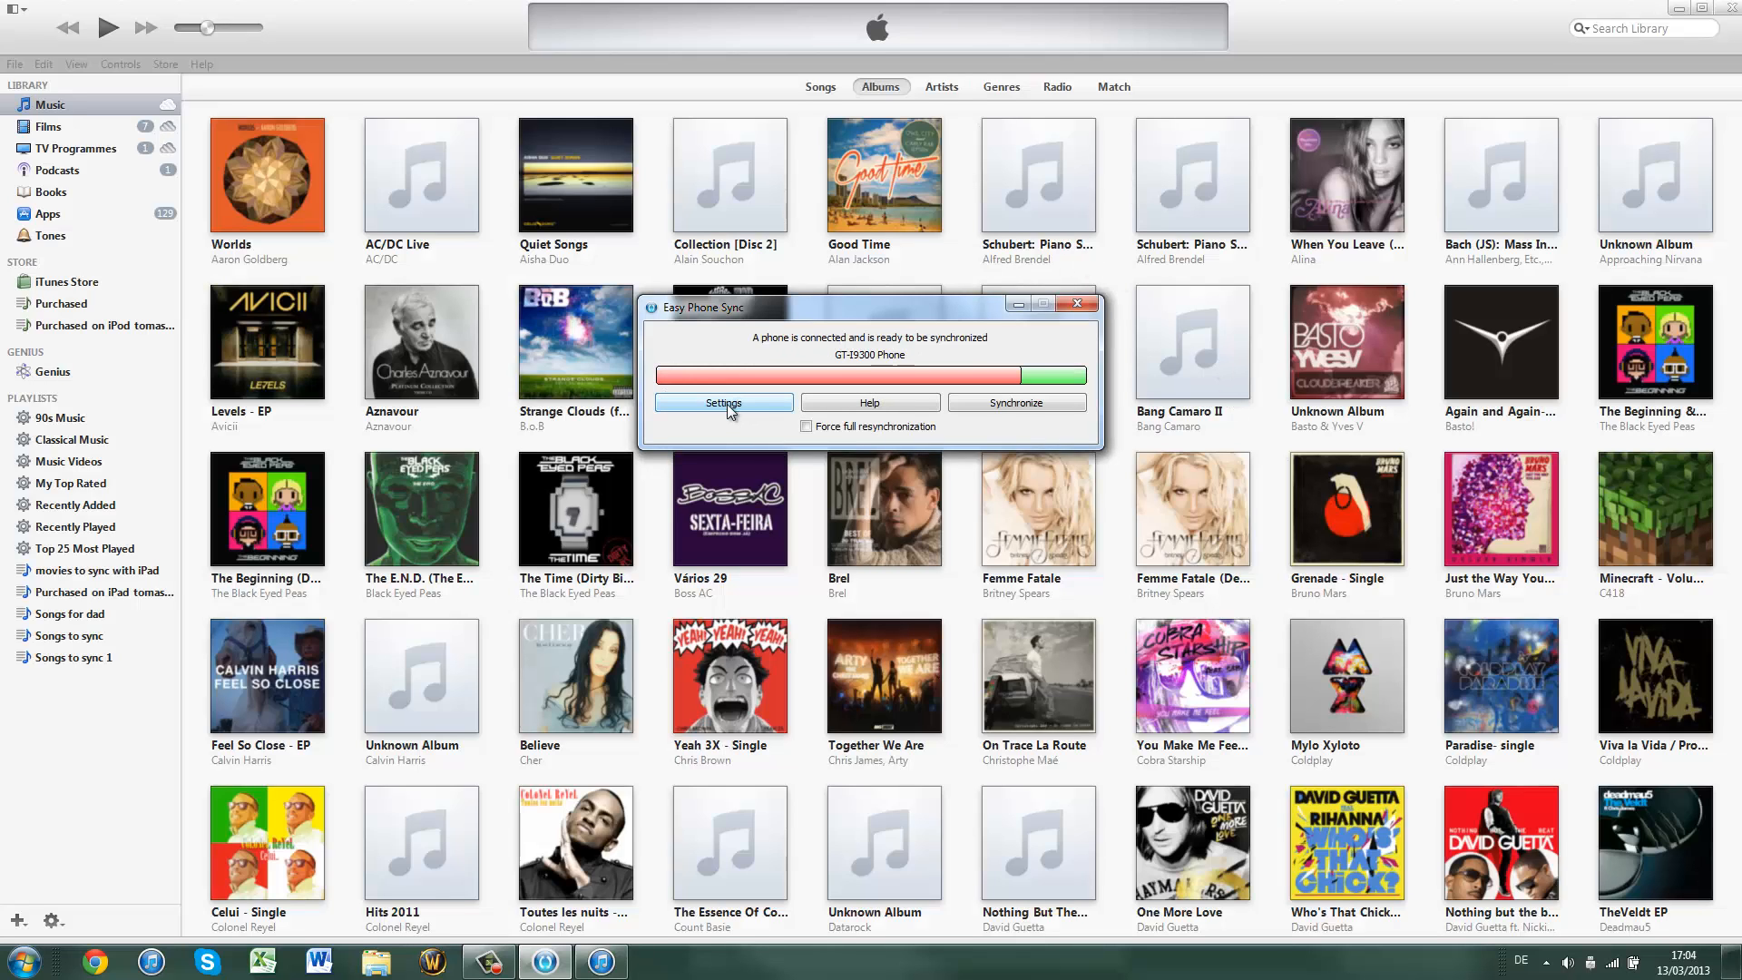
Start Settings setup, dismiss the app-not-detected warning, and pick GT-I9300 Phone
click(722, 402)
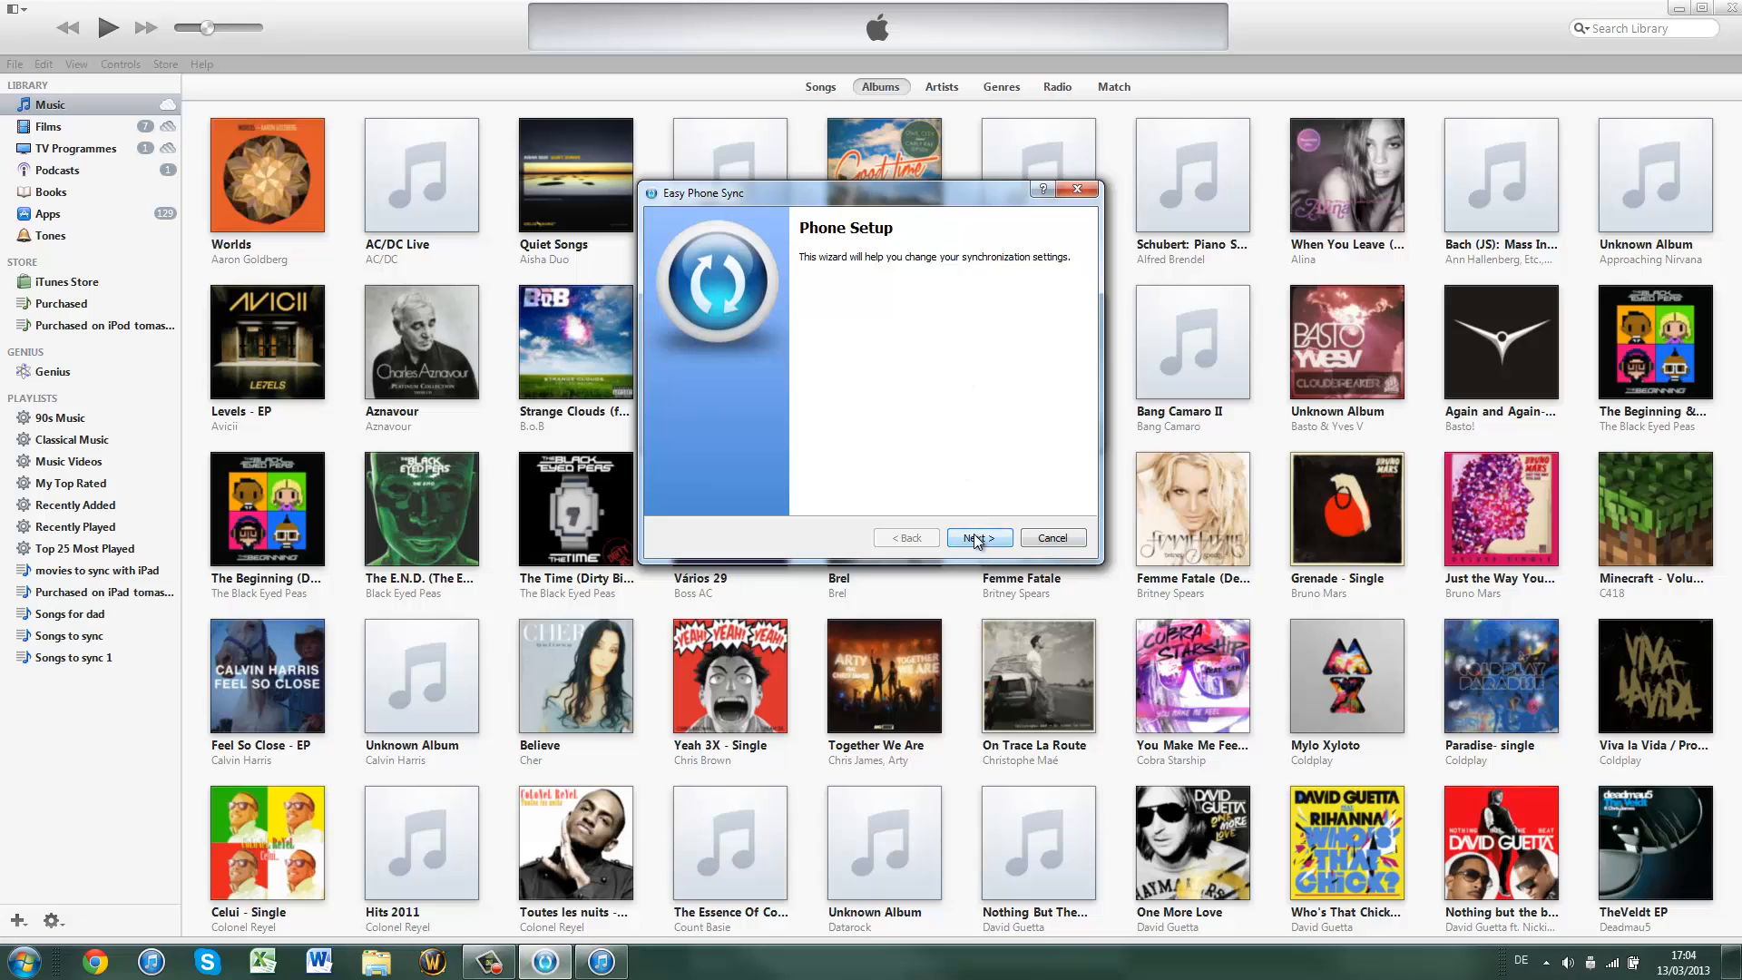
click(976, 538)
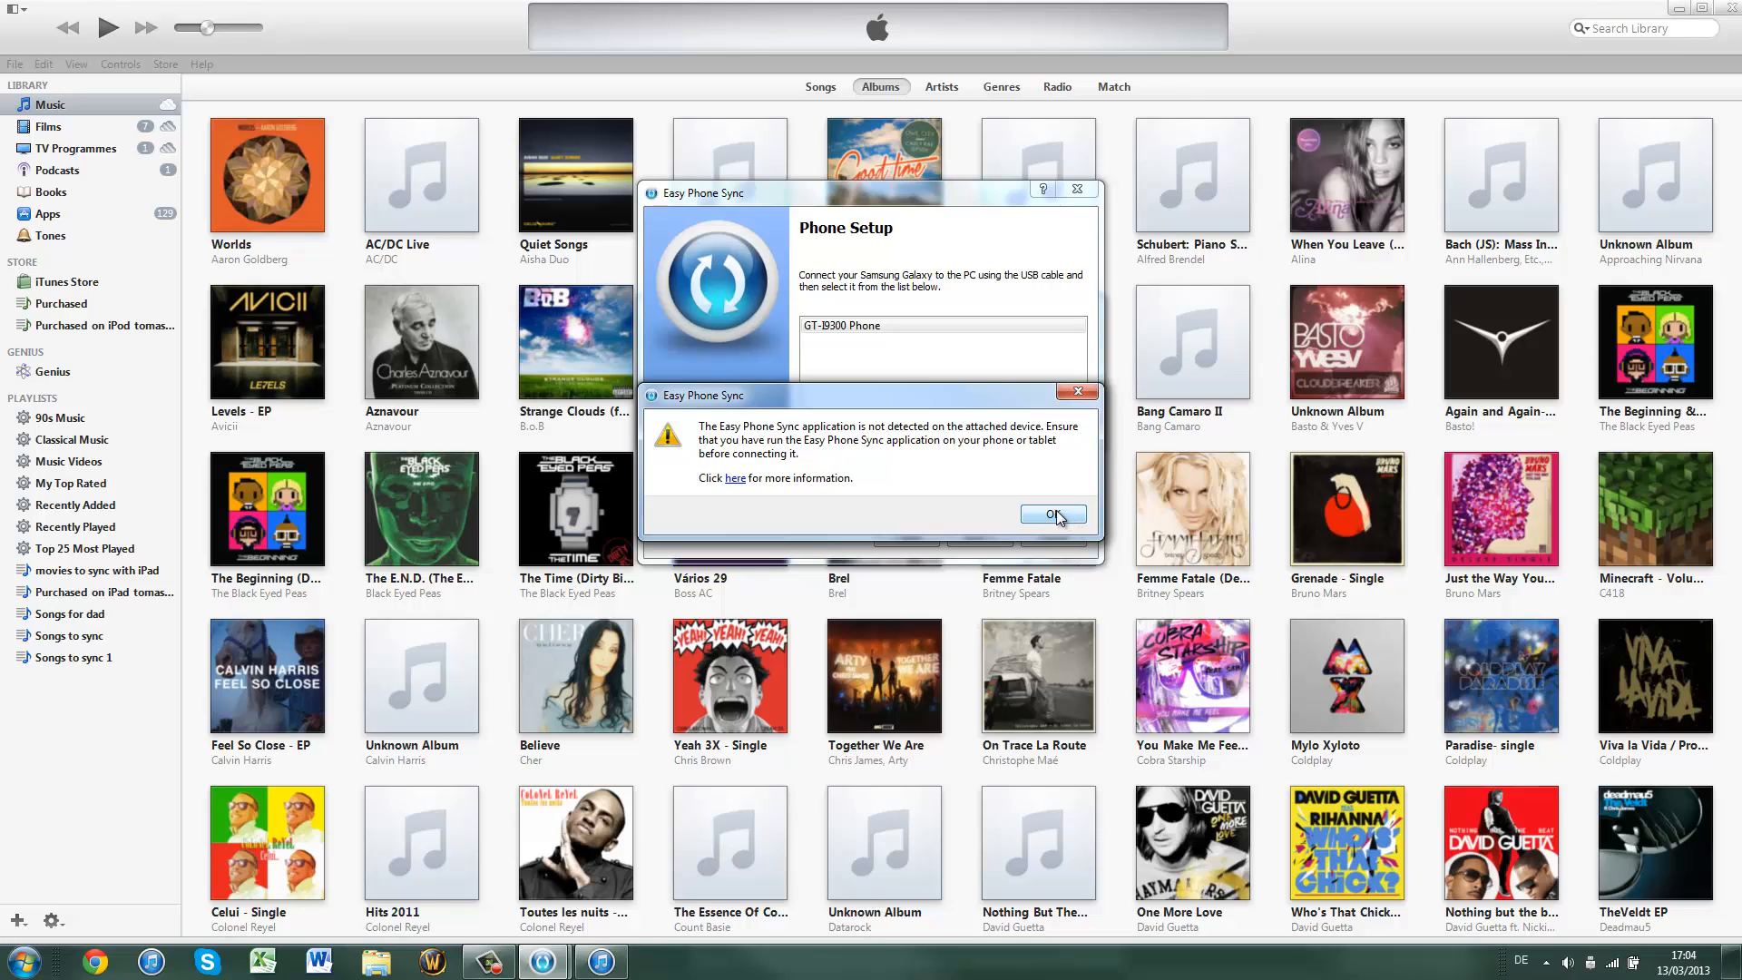
click(1050, 515)
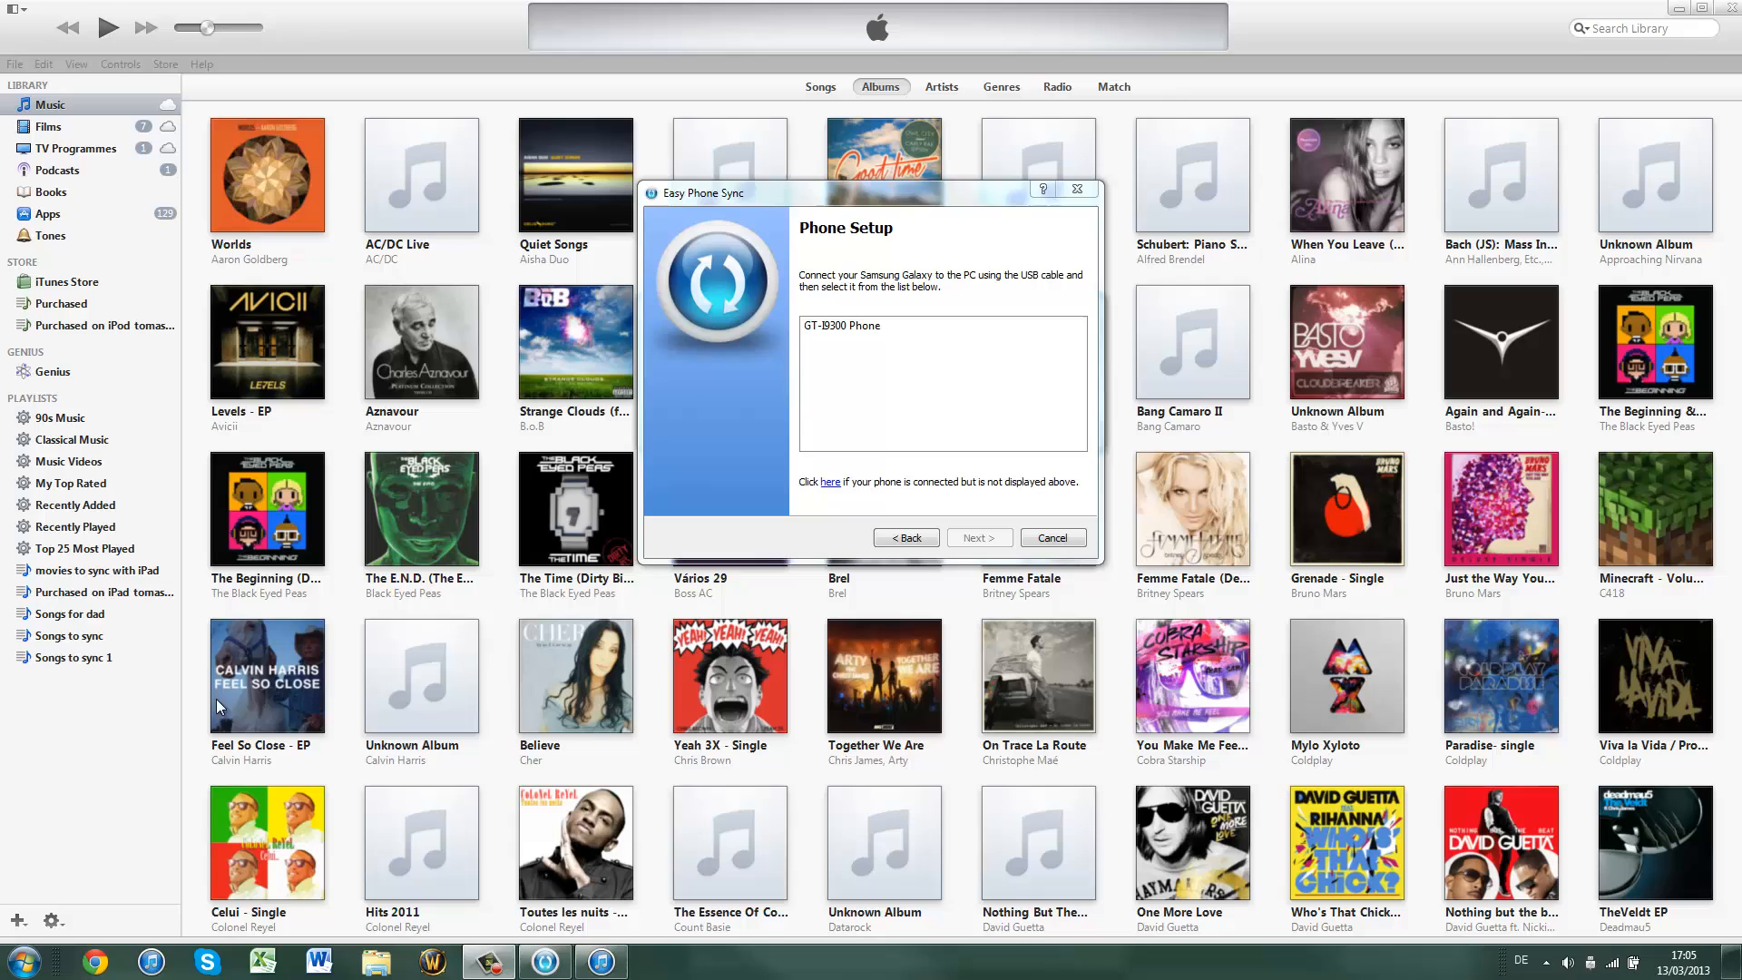
mouse_move(315, 42)
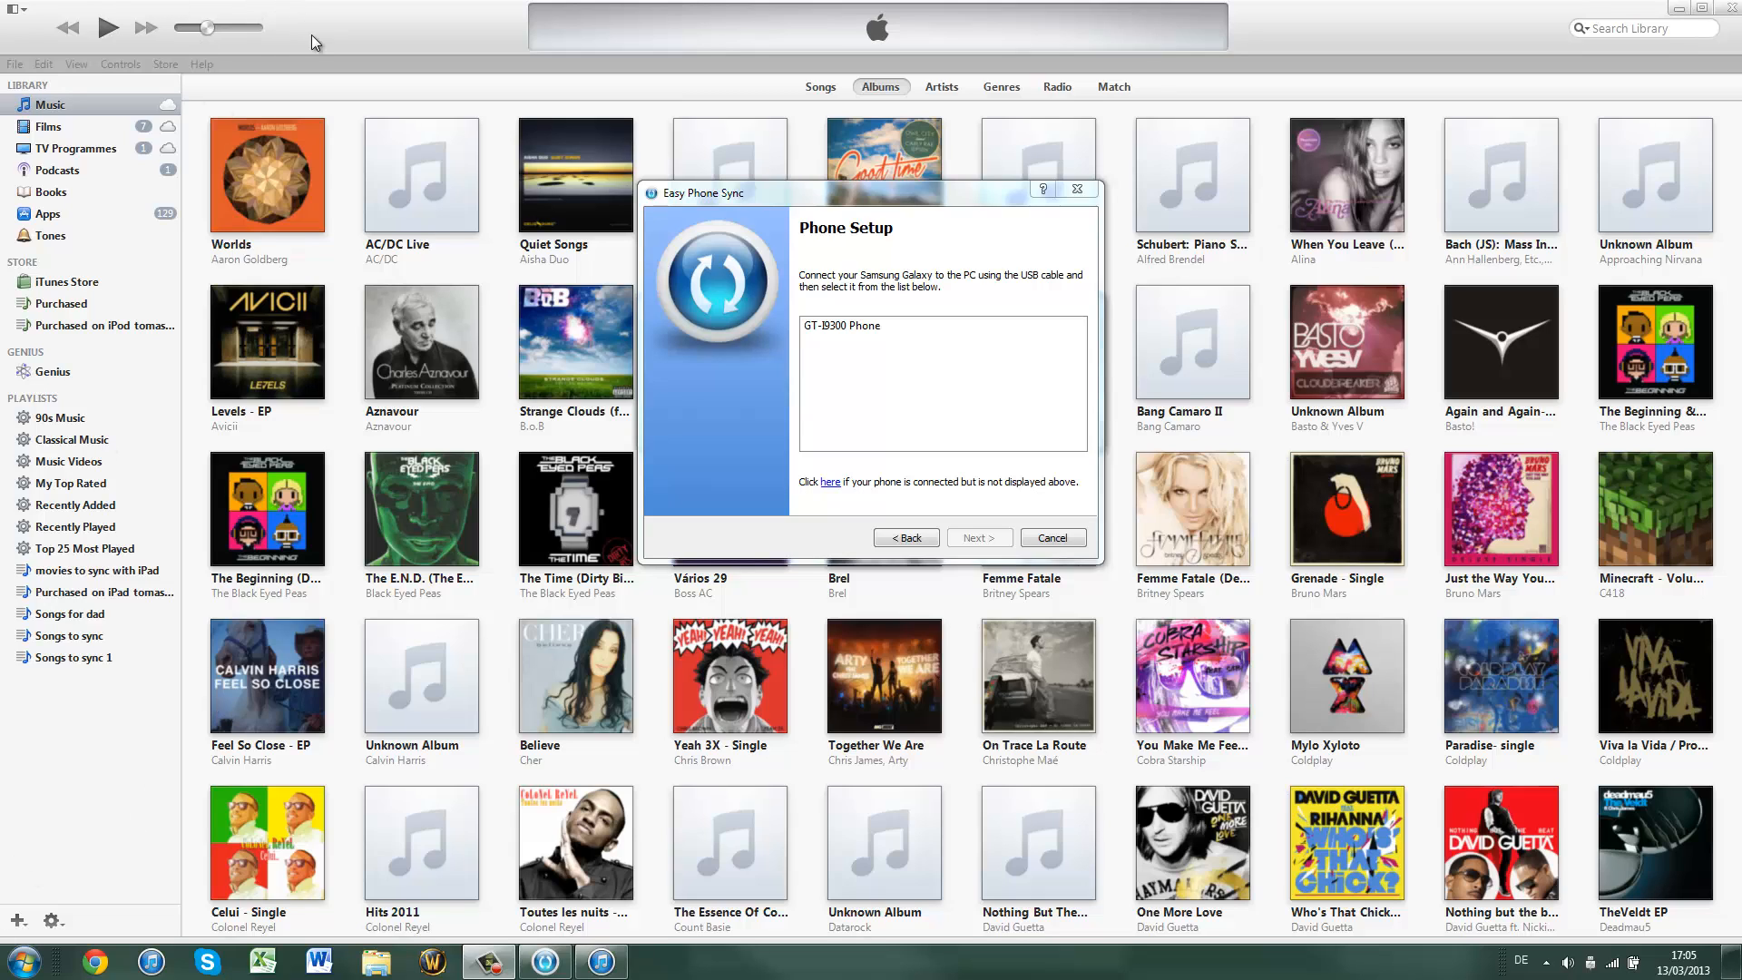
mouse_move(138, 805)
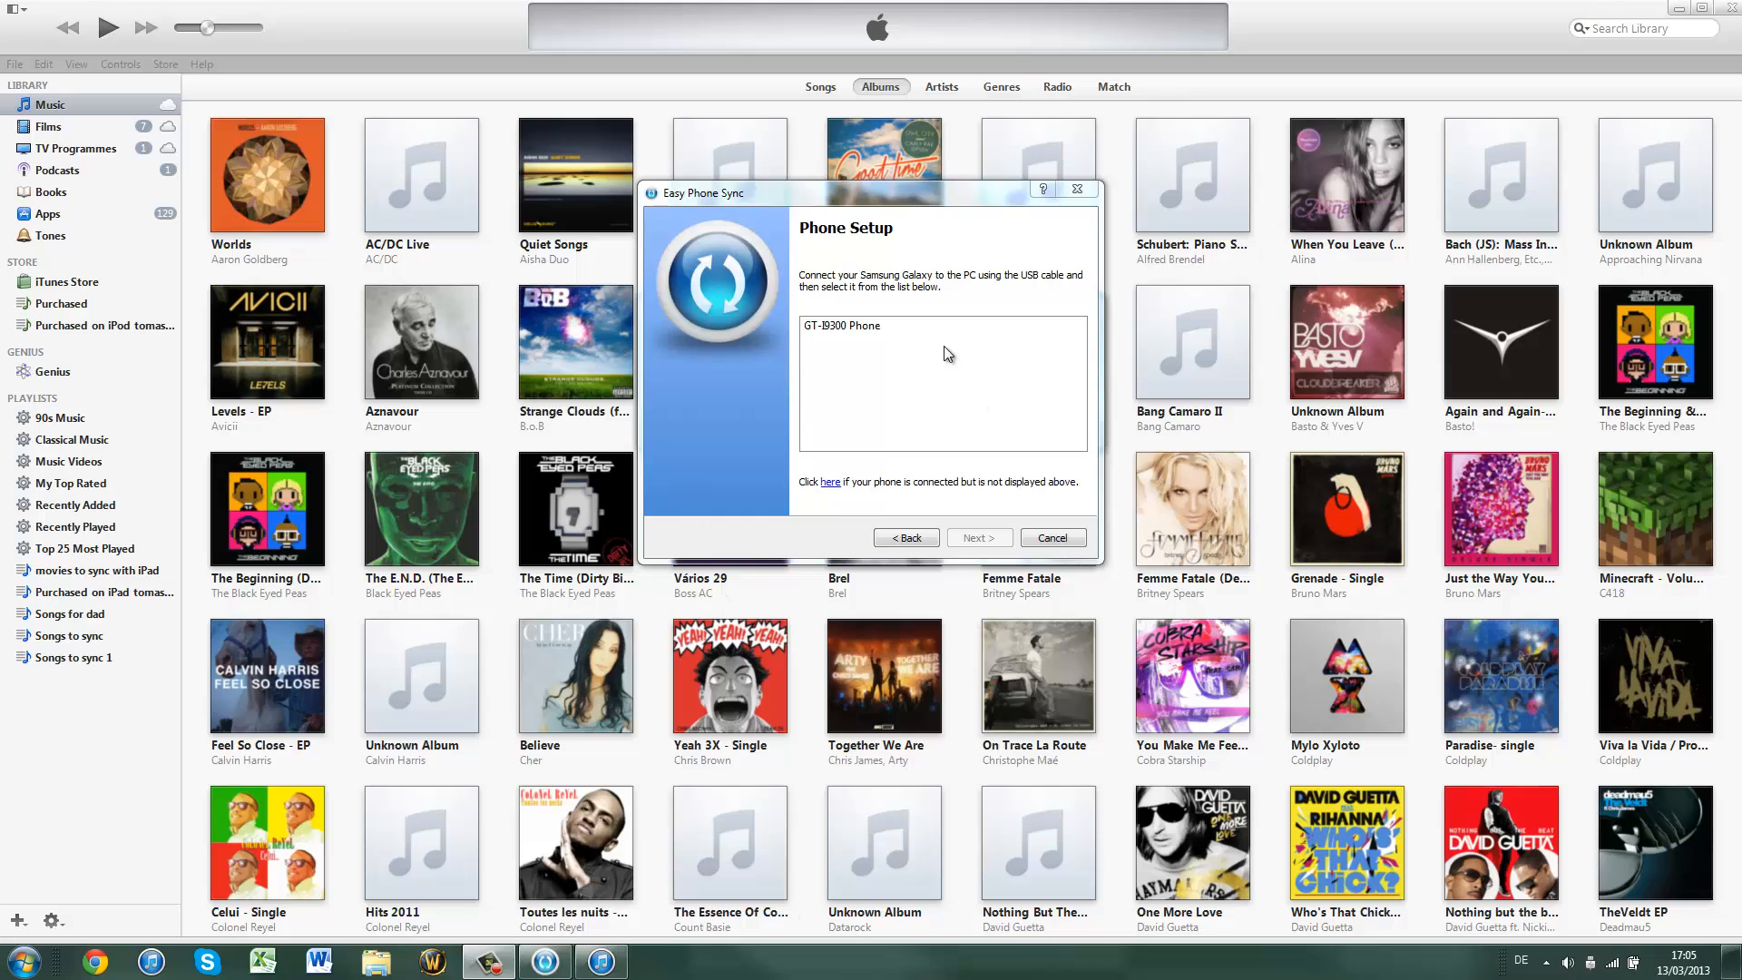
click(841, 326)
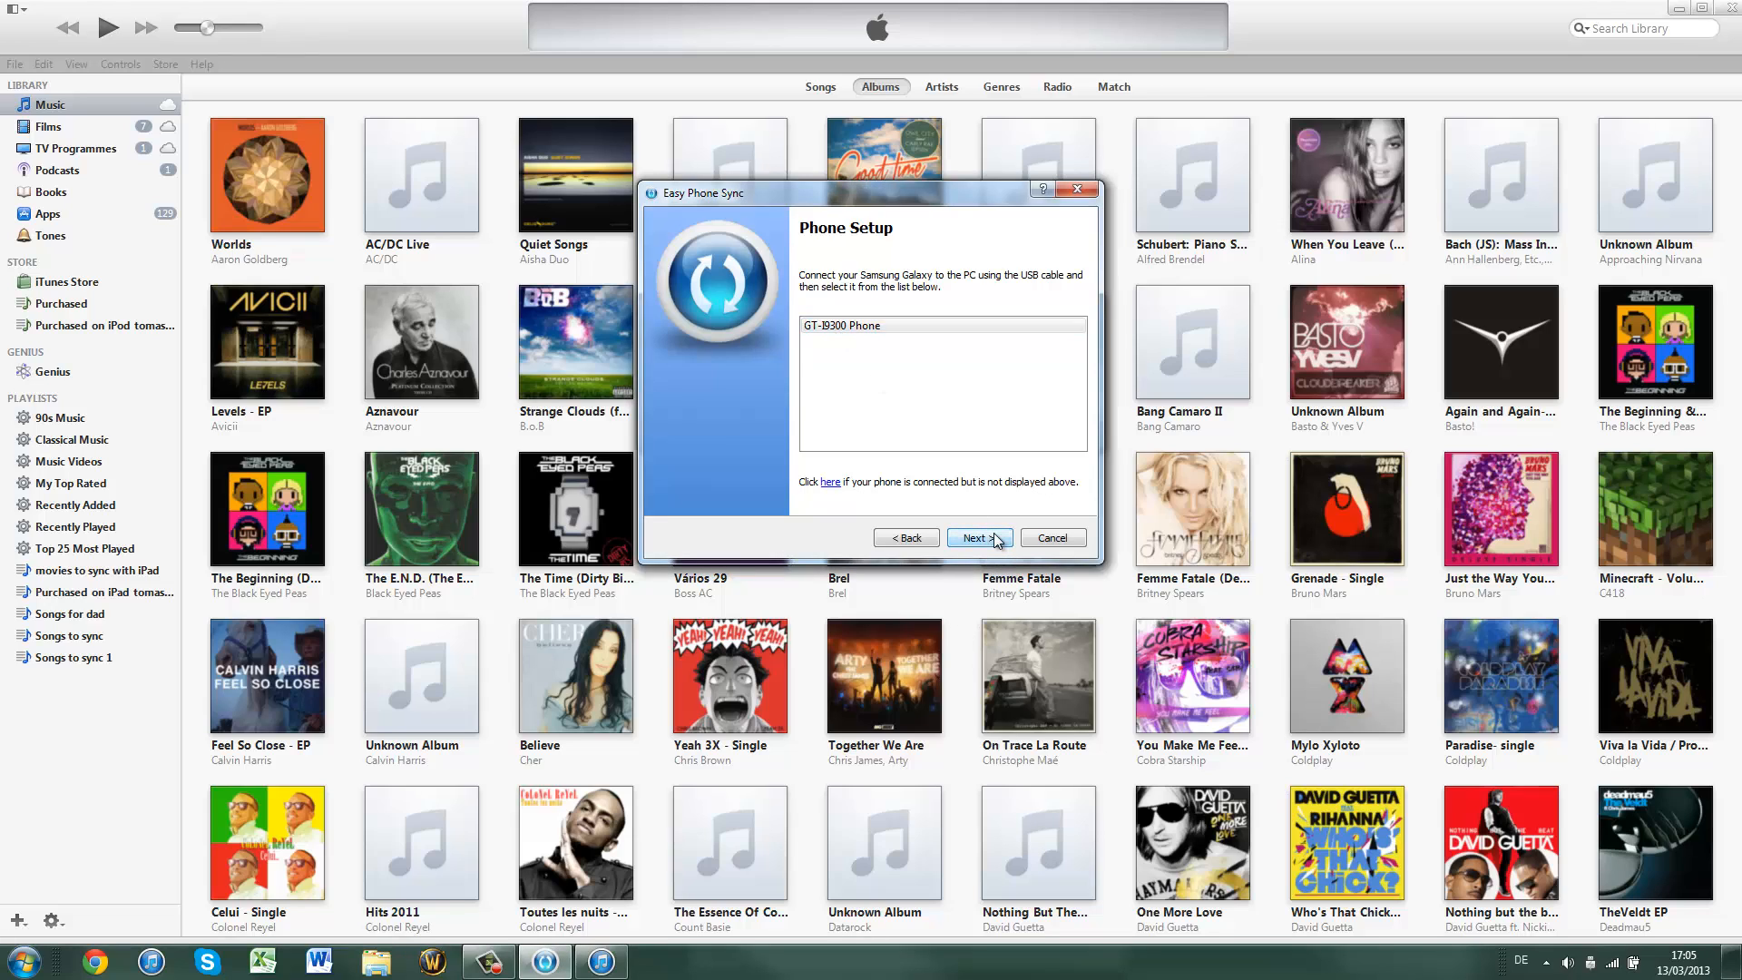
click(976, 538)
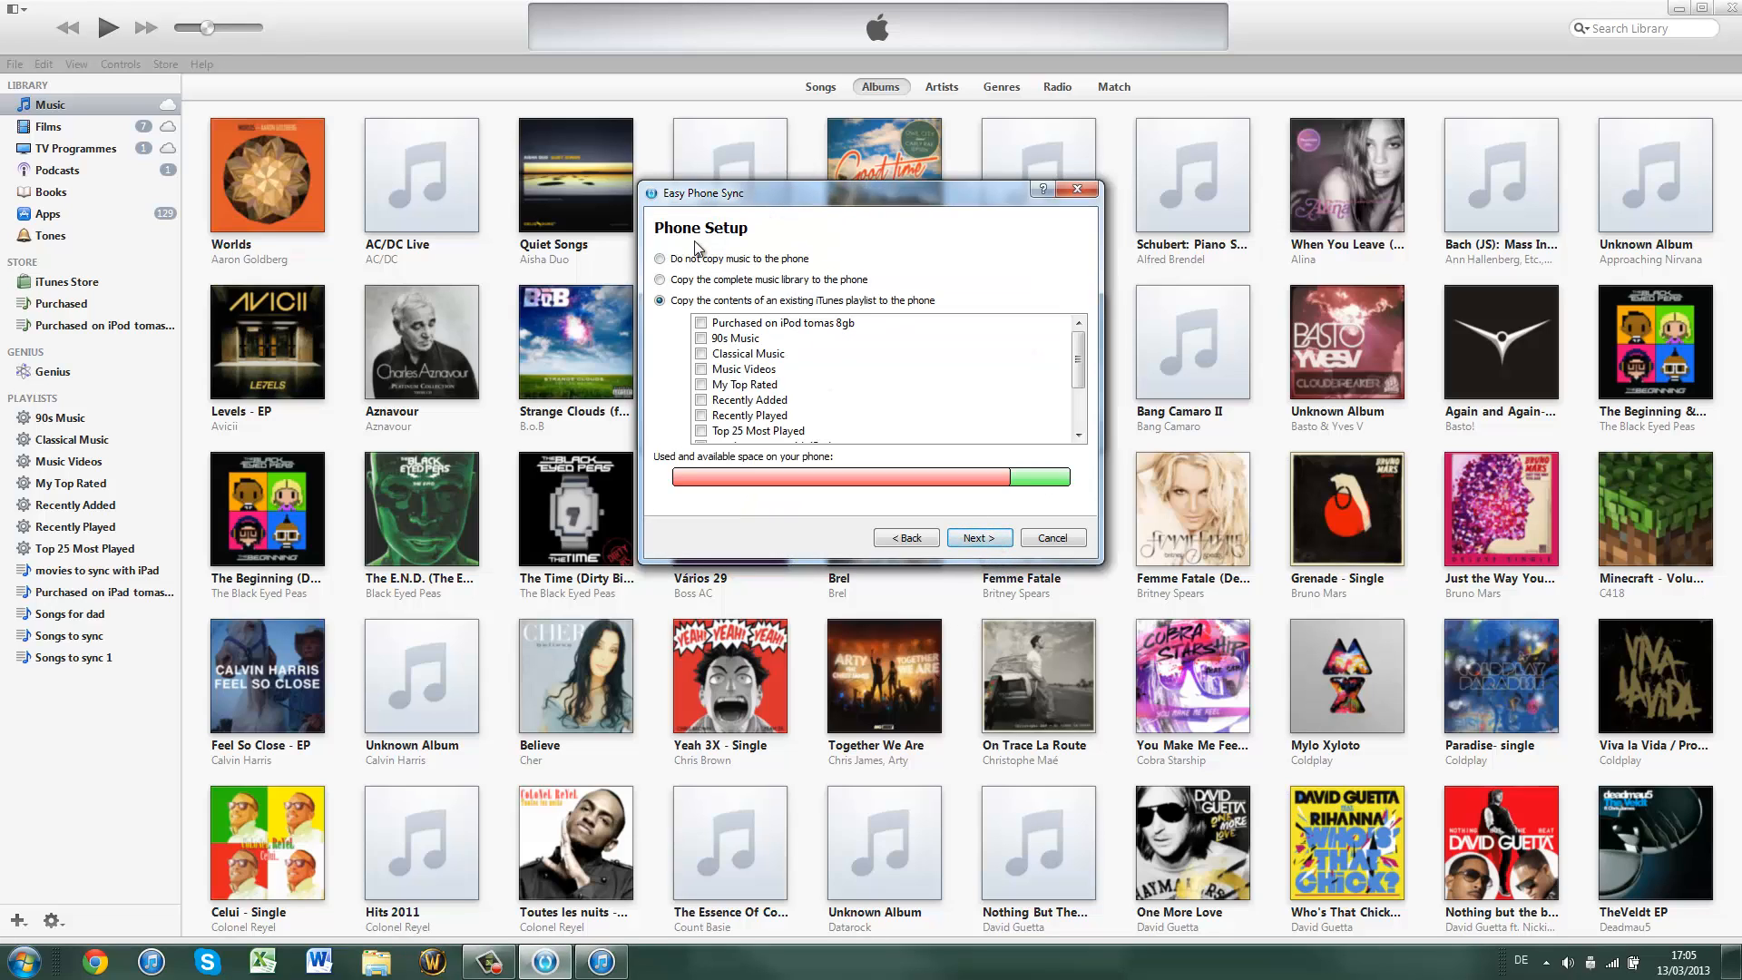
Copy the existing 'Songs to sync' iTunes playlist and skip podcasts
click(750, 353)
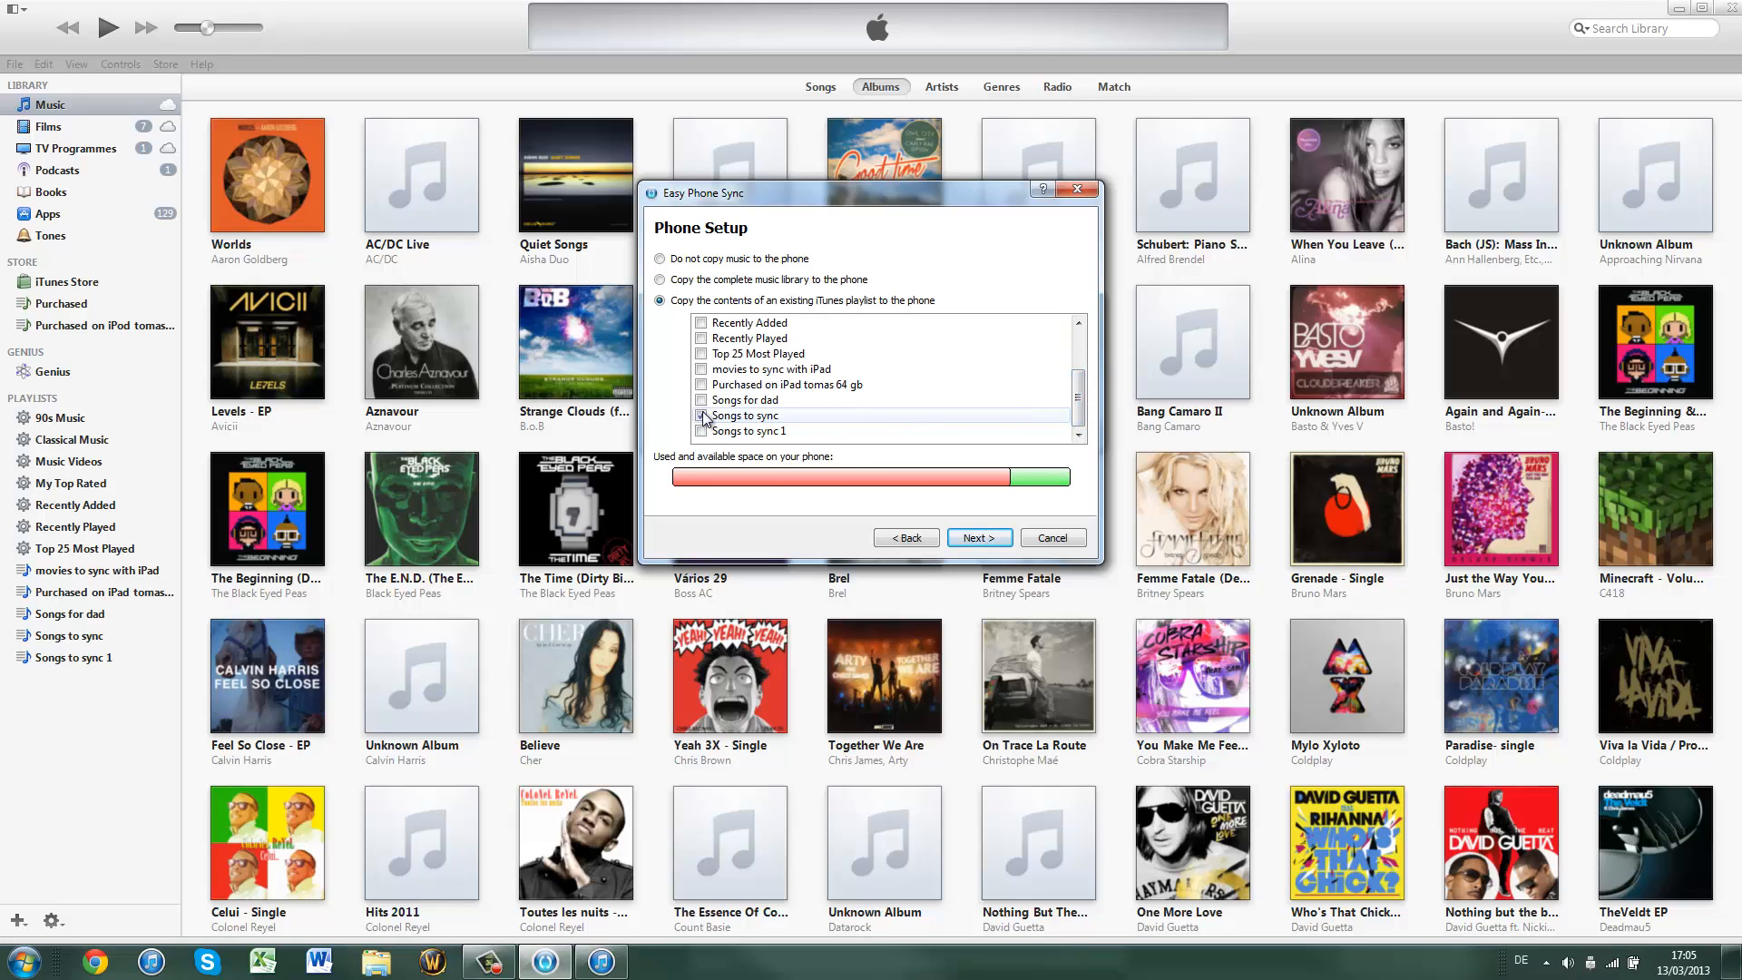
click(702, 416)
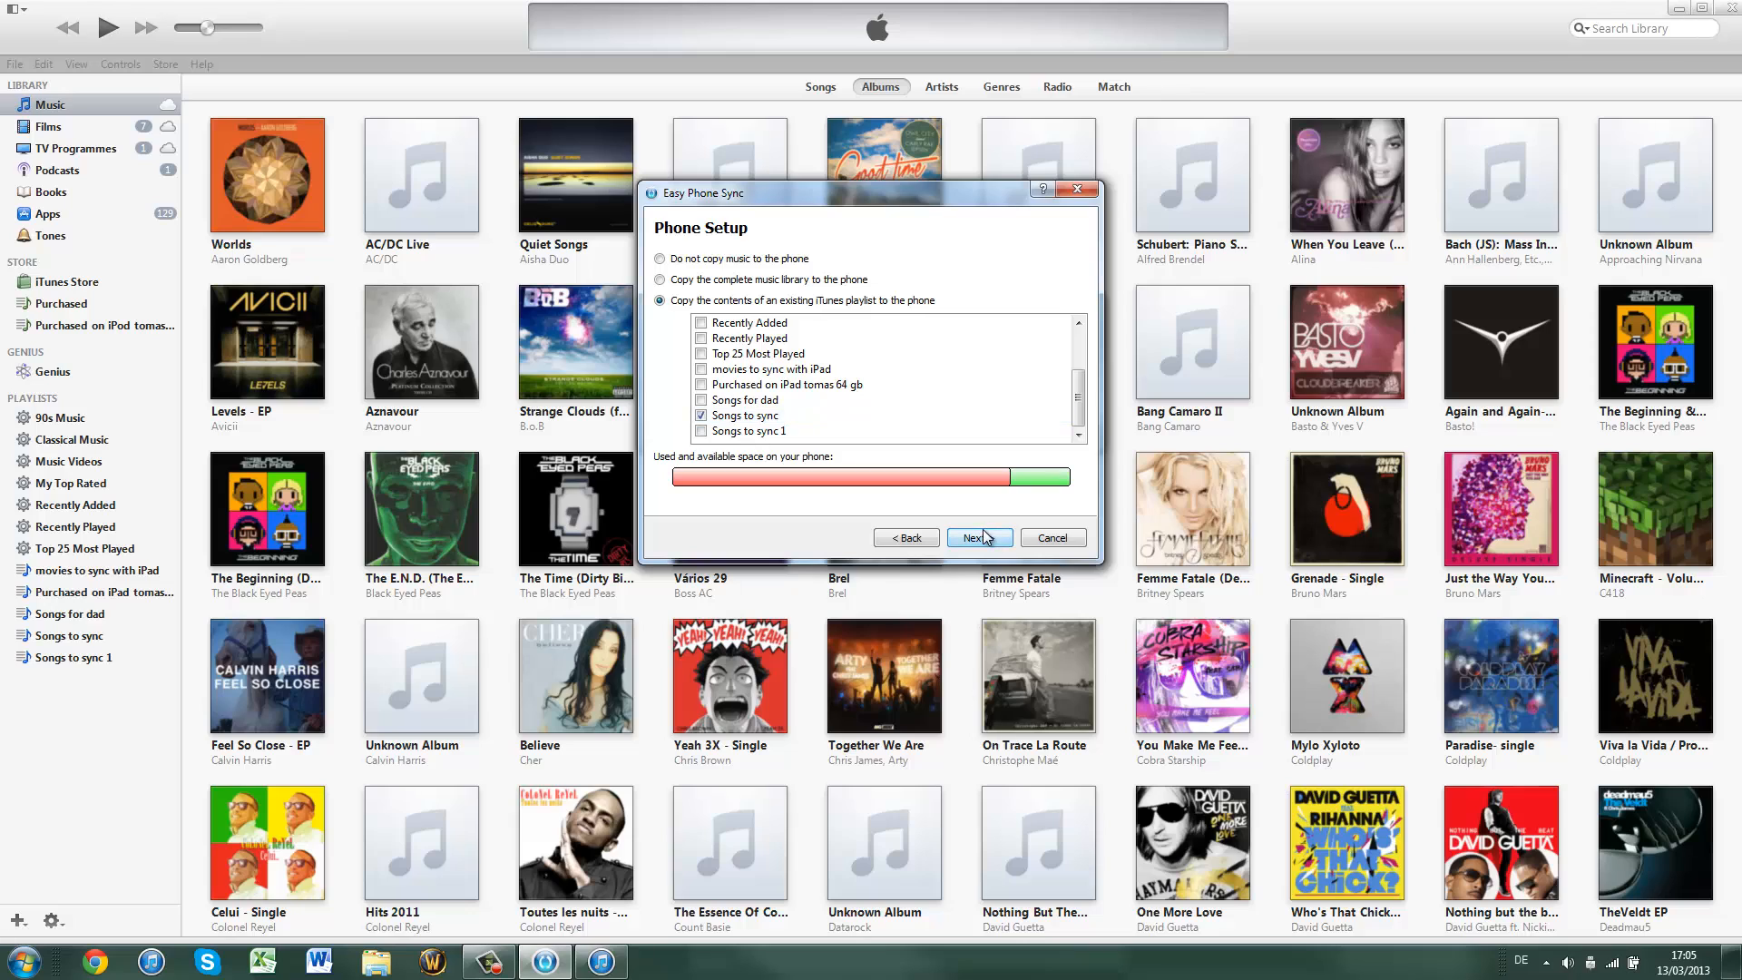
click(975, 538)
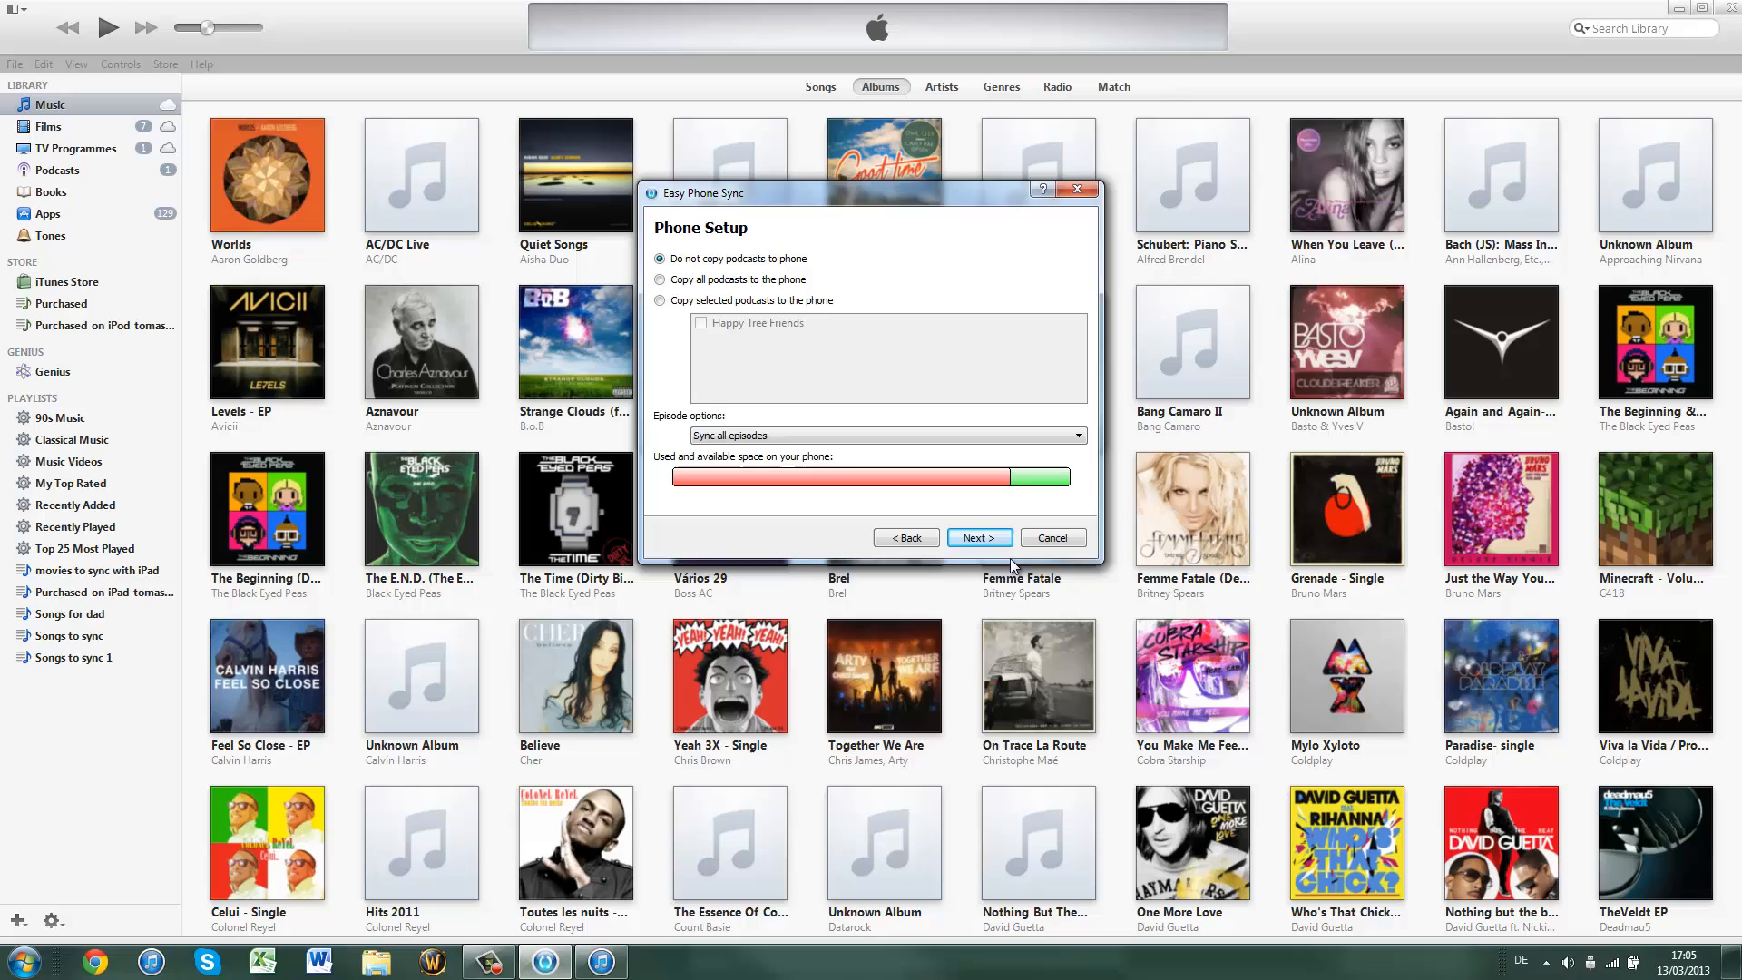
click(978, 538)
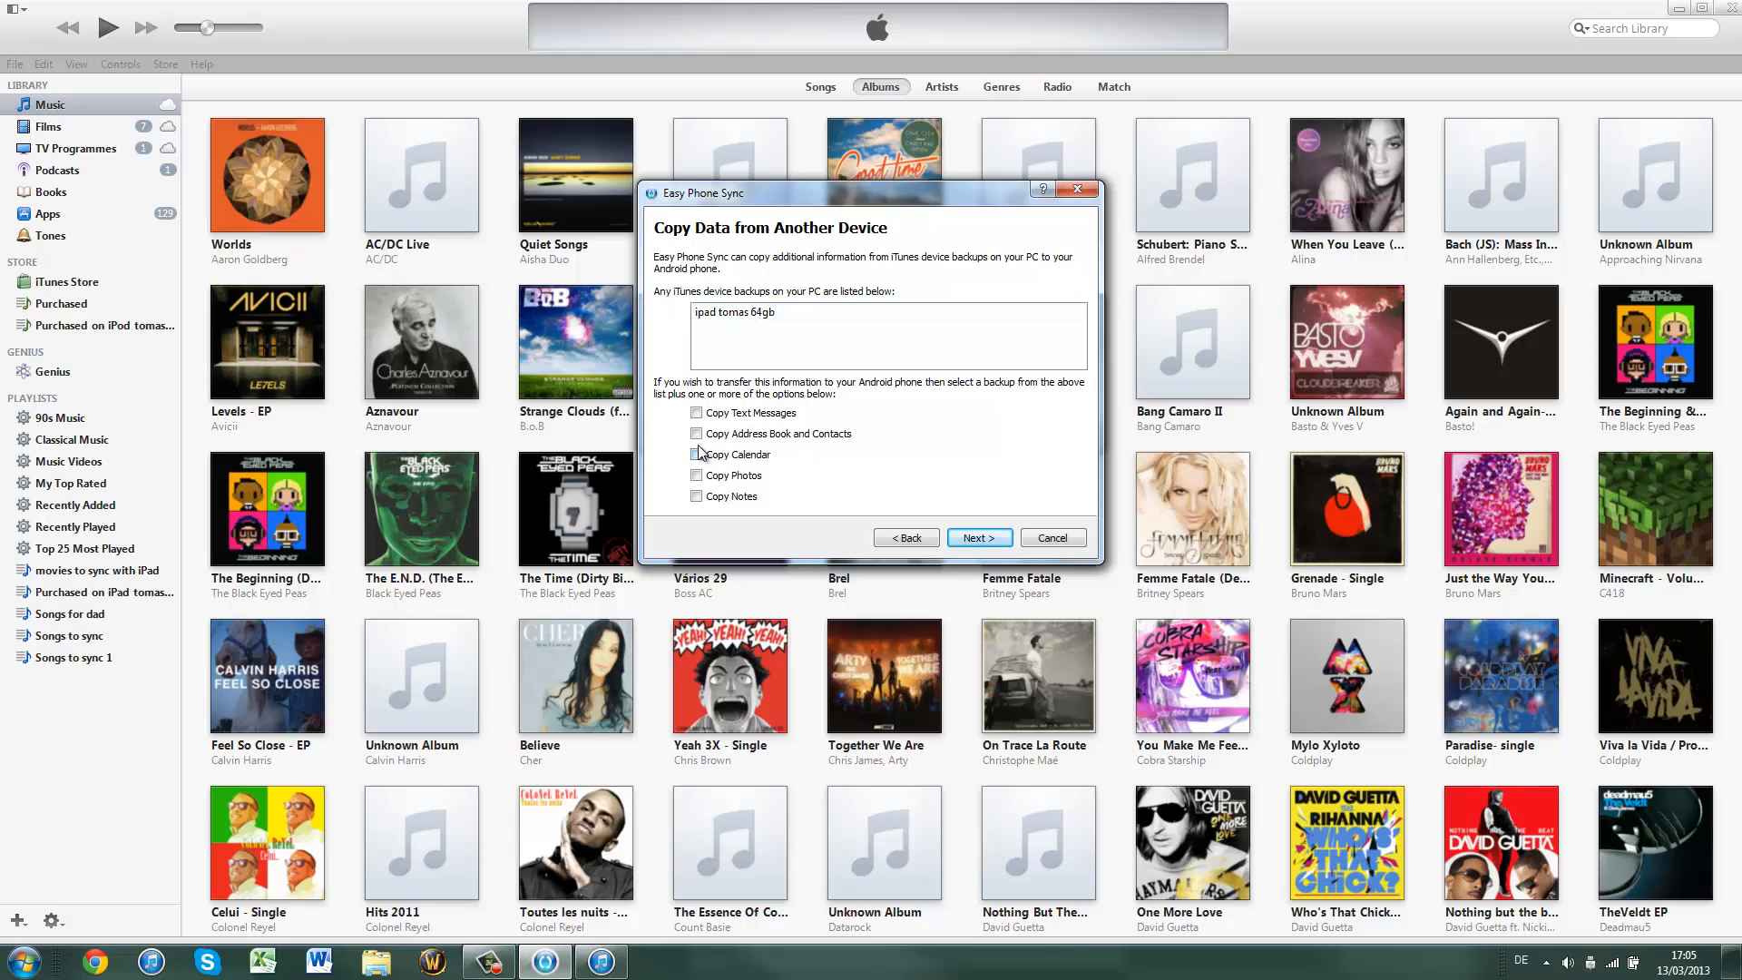
Leave all backup data uncopied, with Copy Calendar toggled back off
click(697, 475)
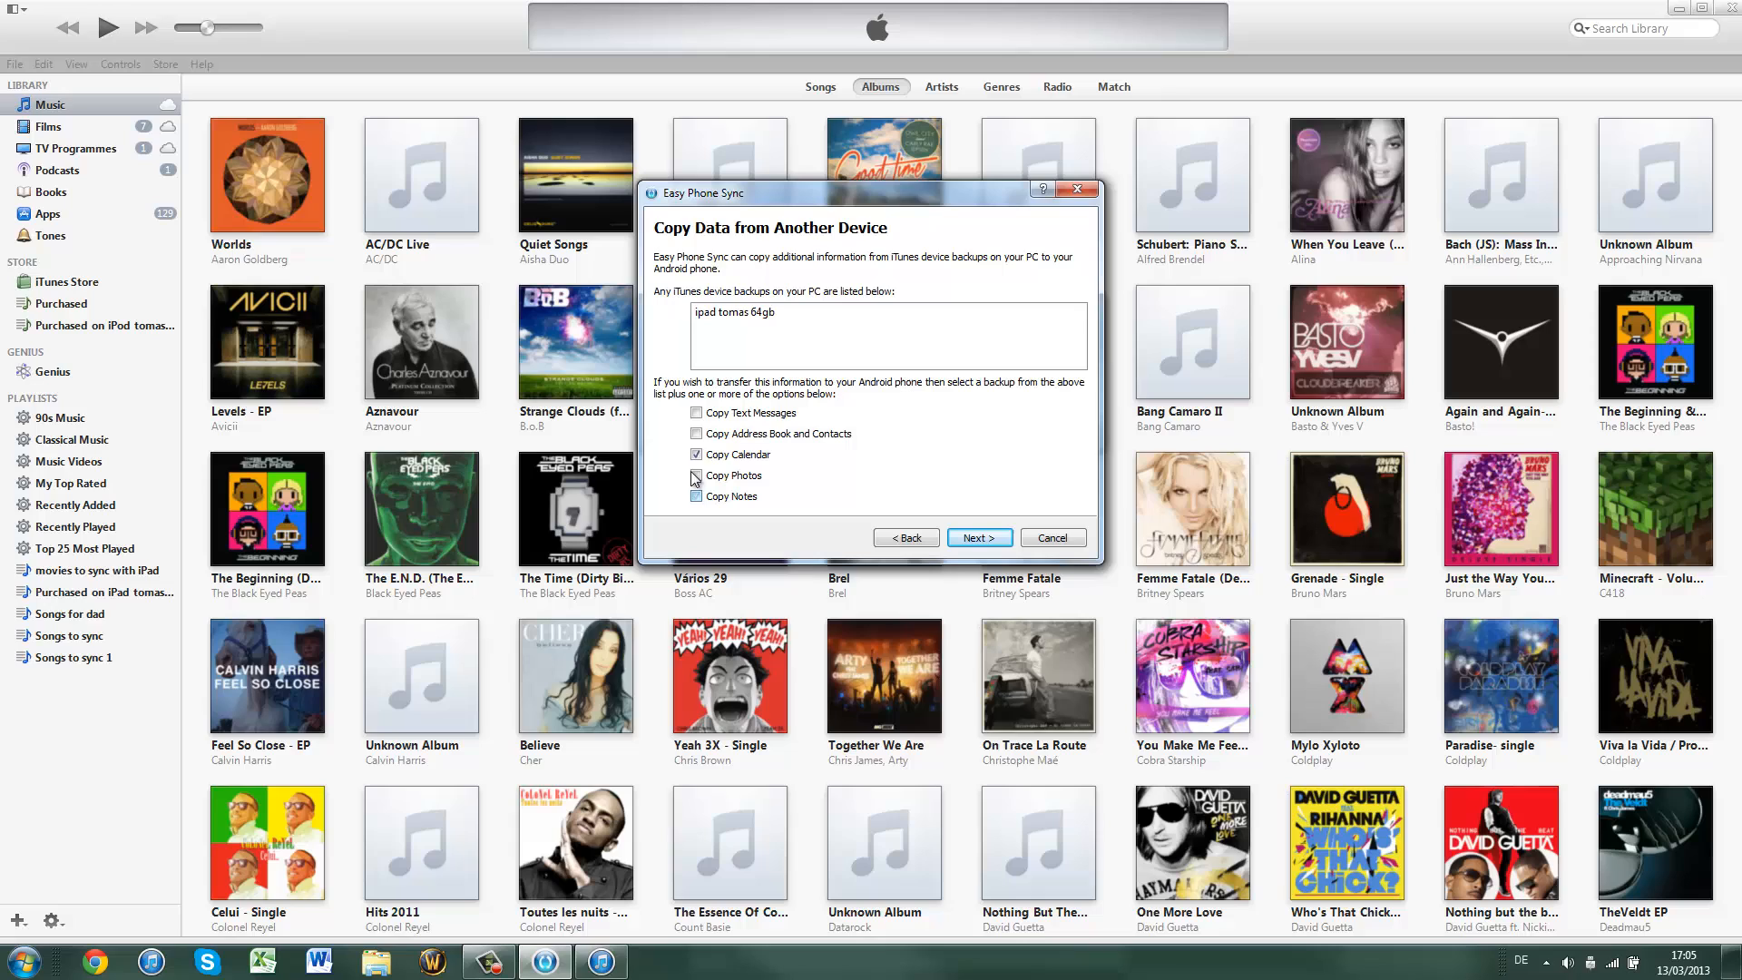
click(696, 453)
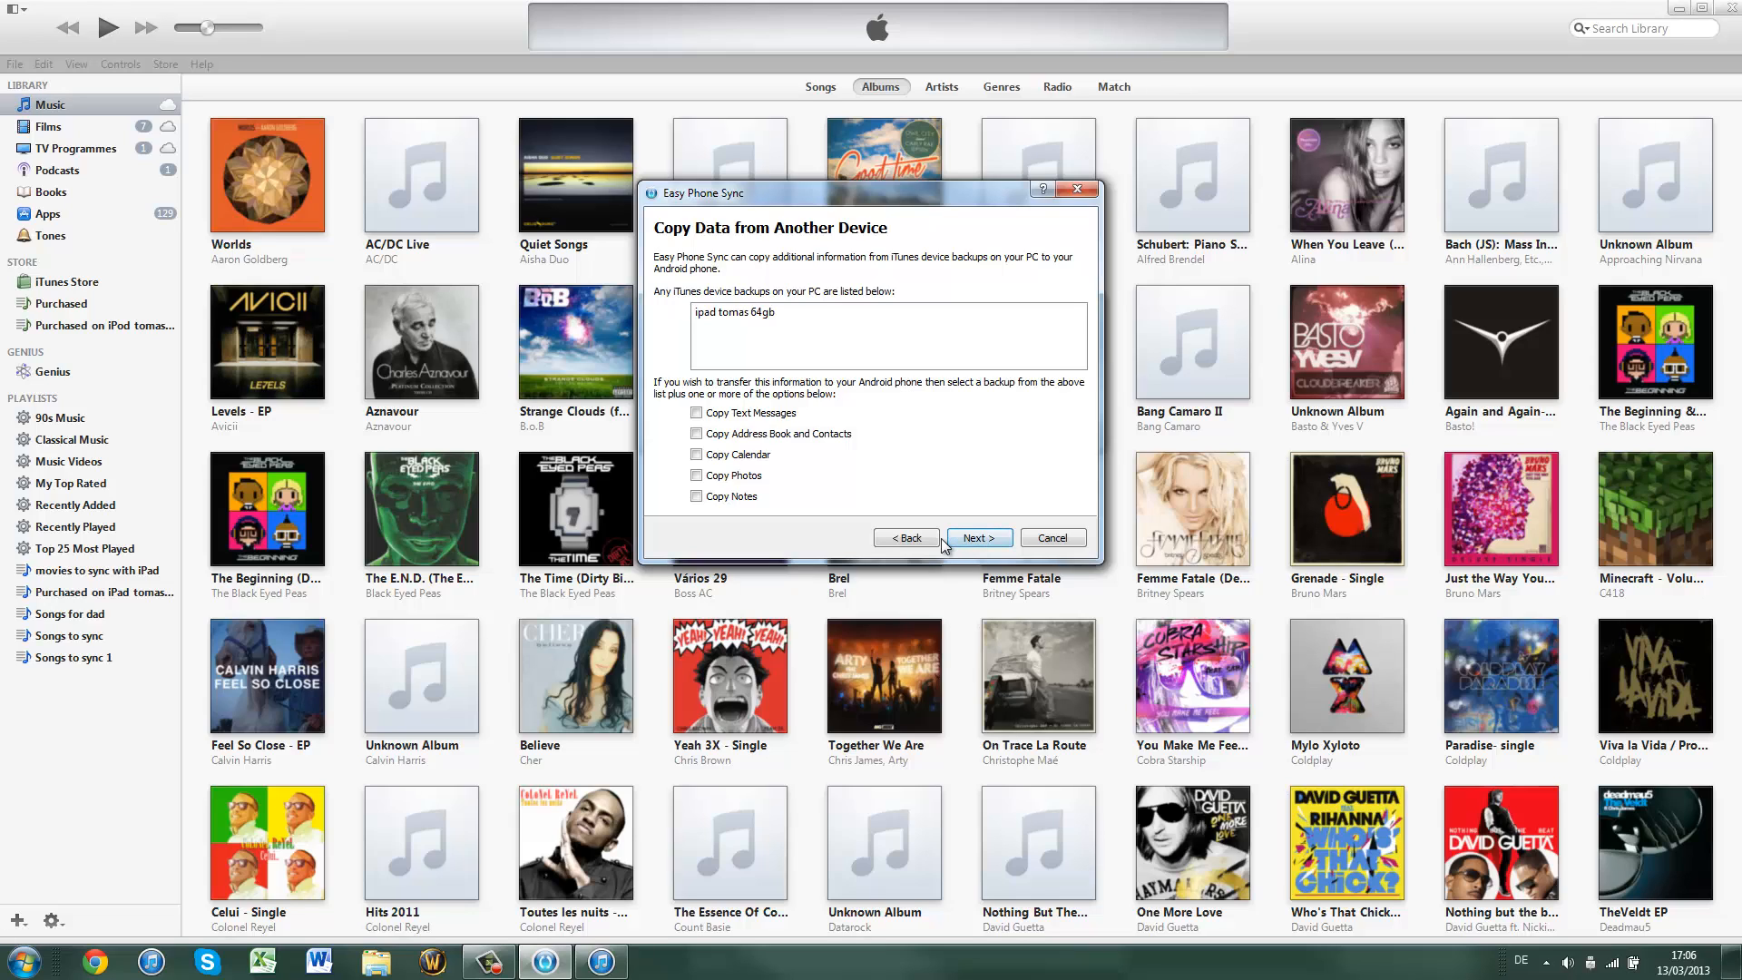
click(976, 538)
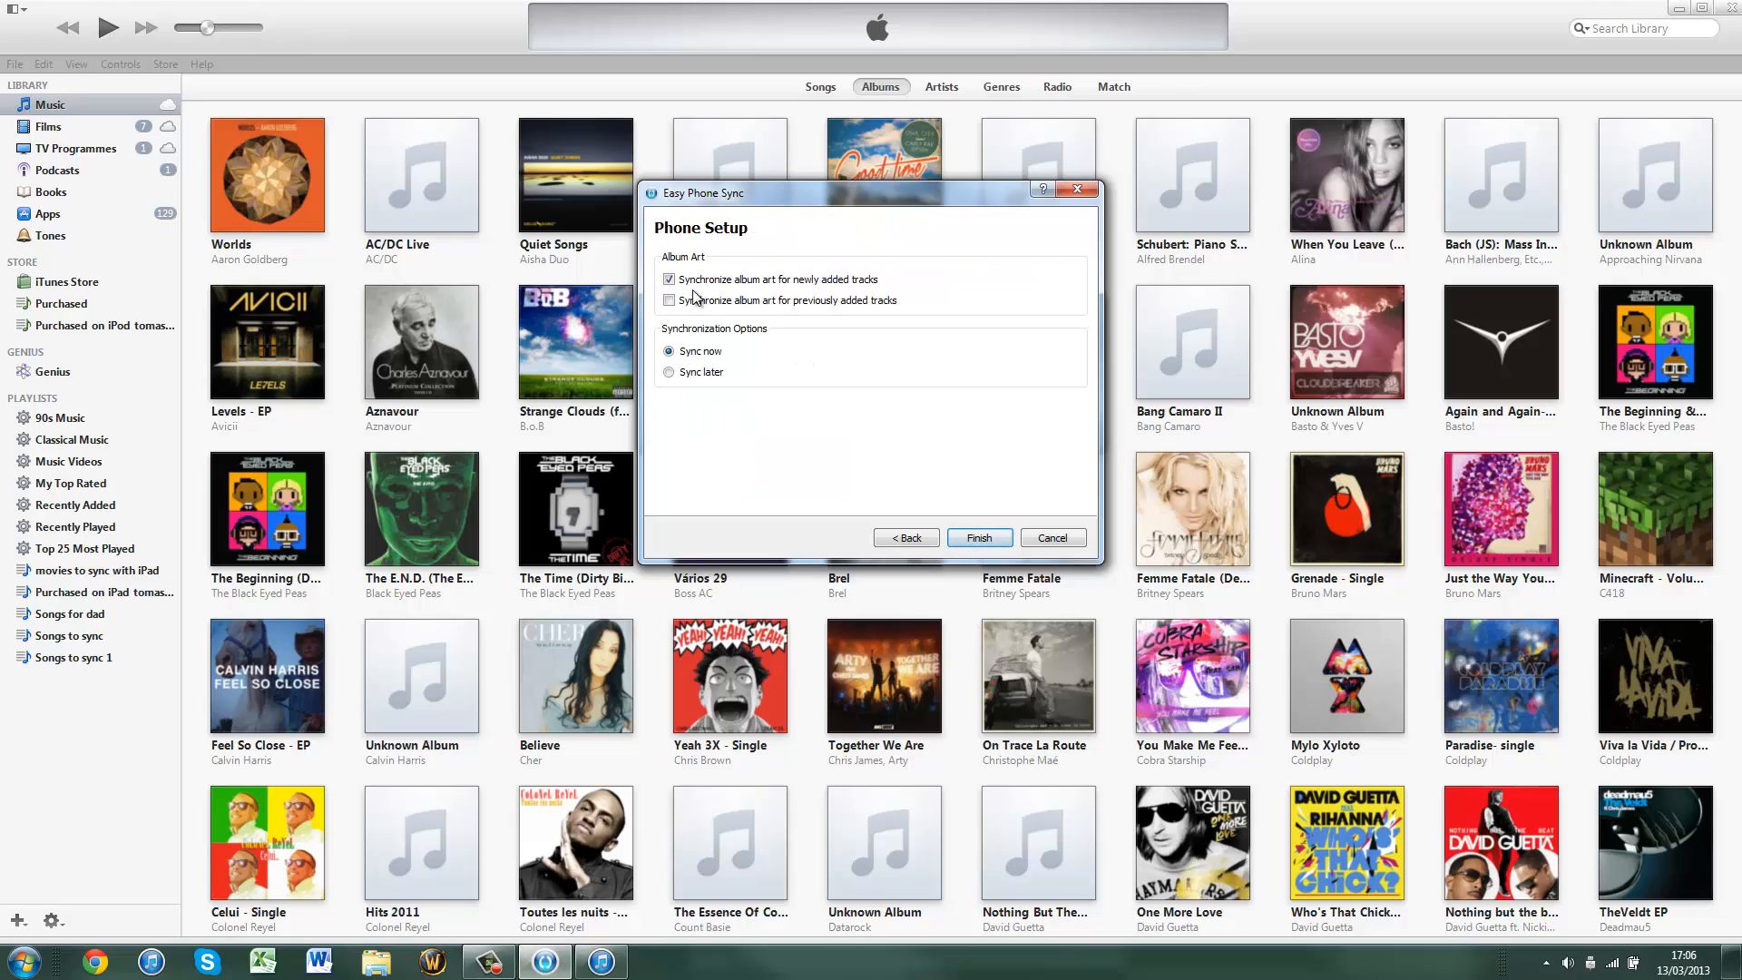
Enable album art sync for new and previous tracks and finish with Sync now
click(668, 300)
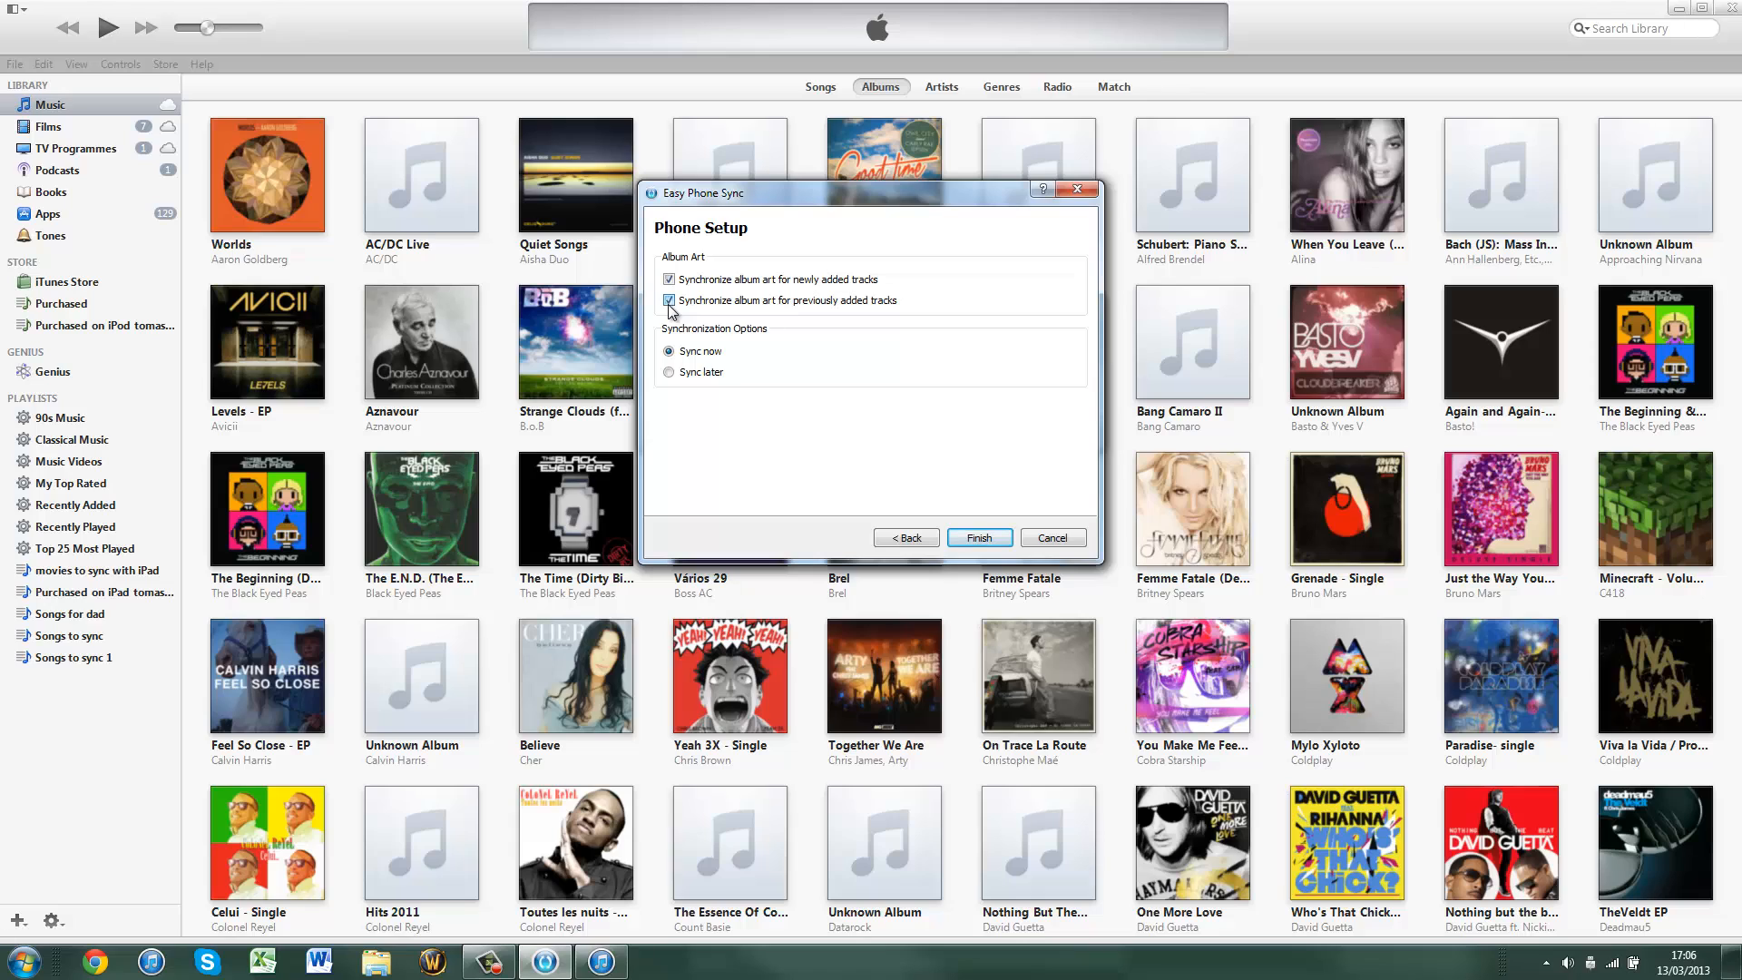
click(668, 302)
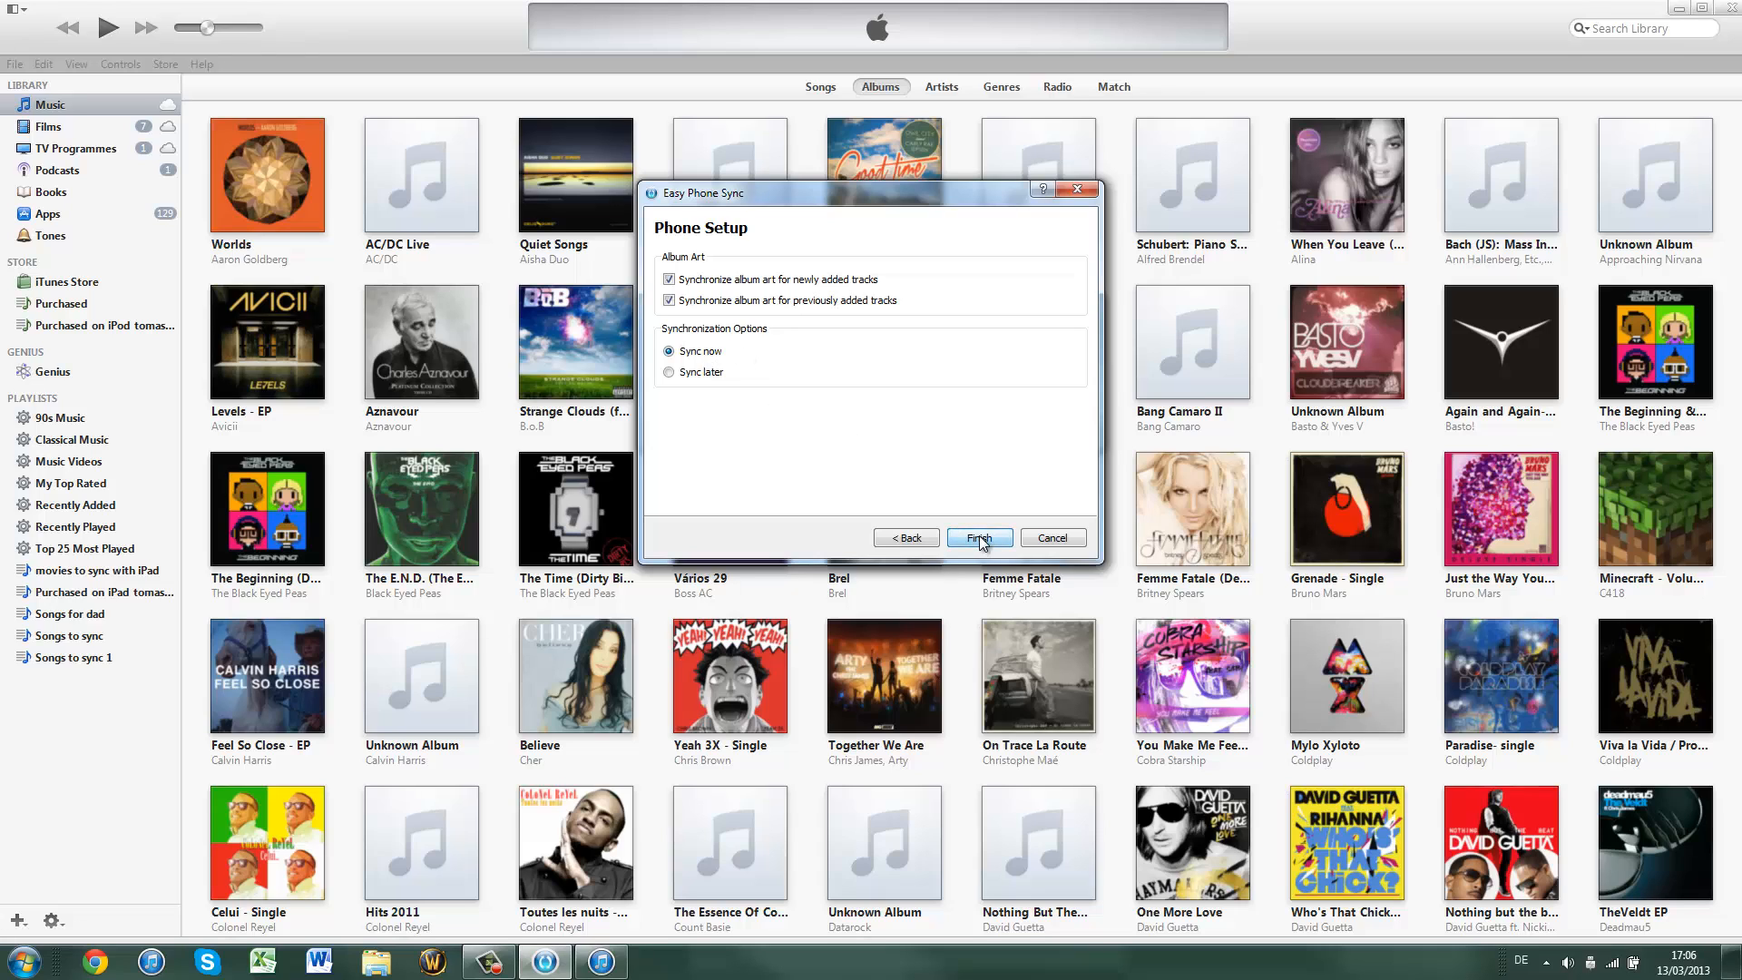
click(979, 538)
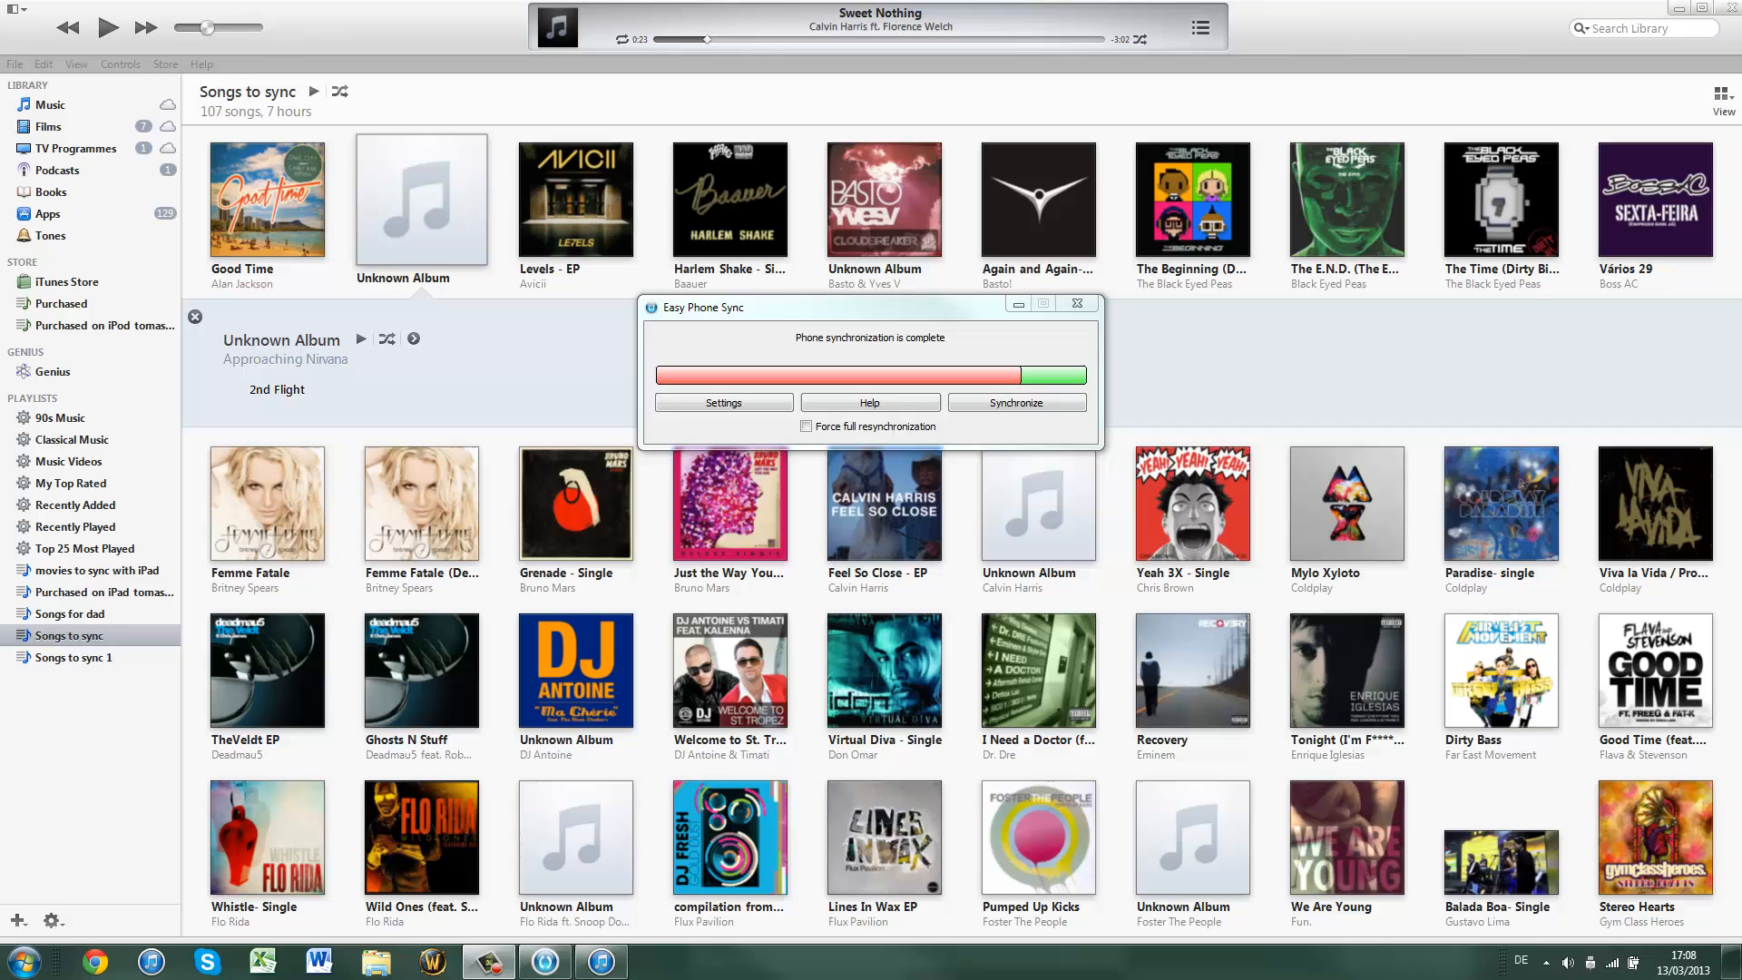
mouse_move(912, 355)
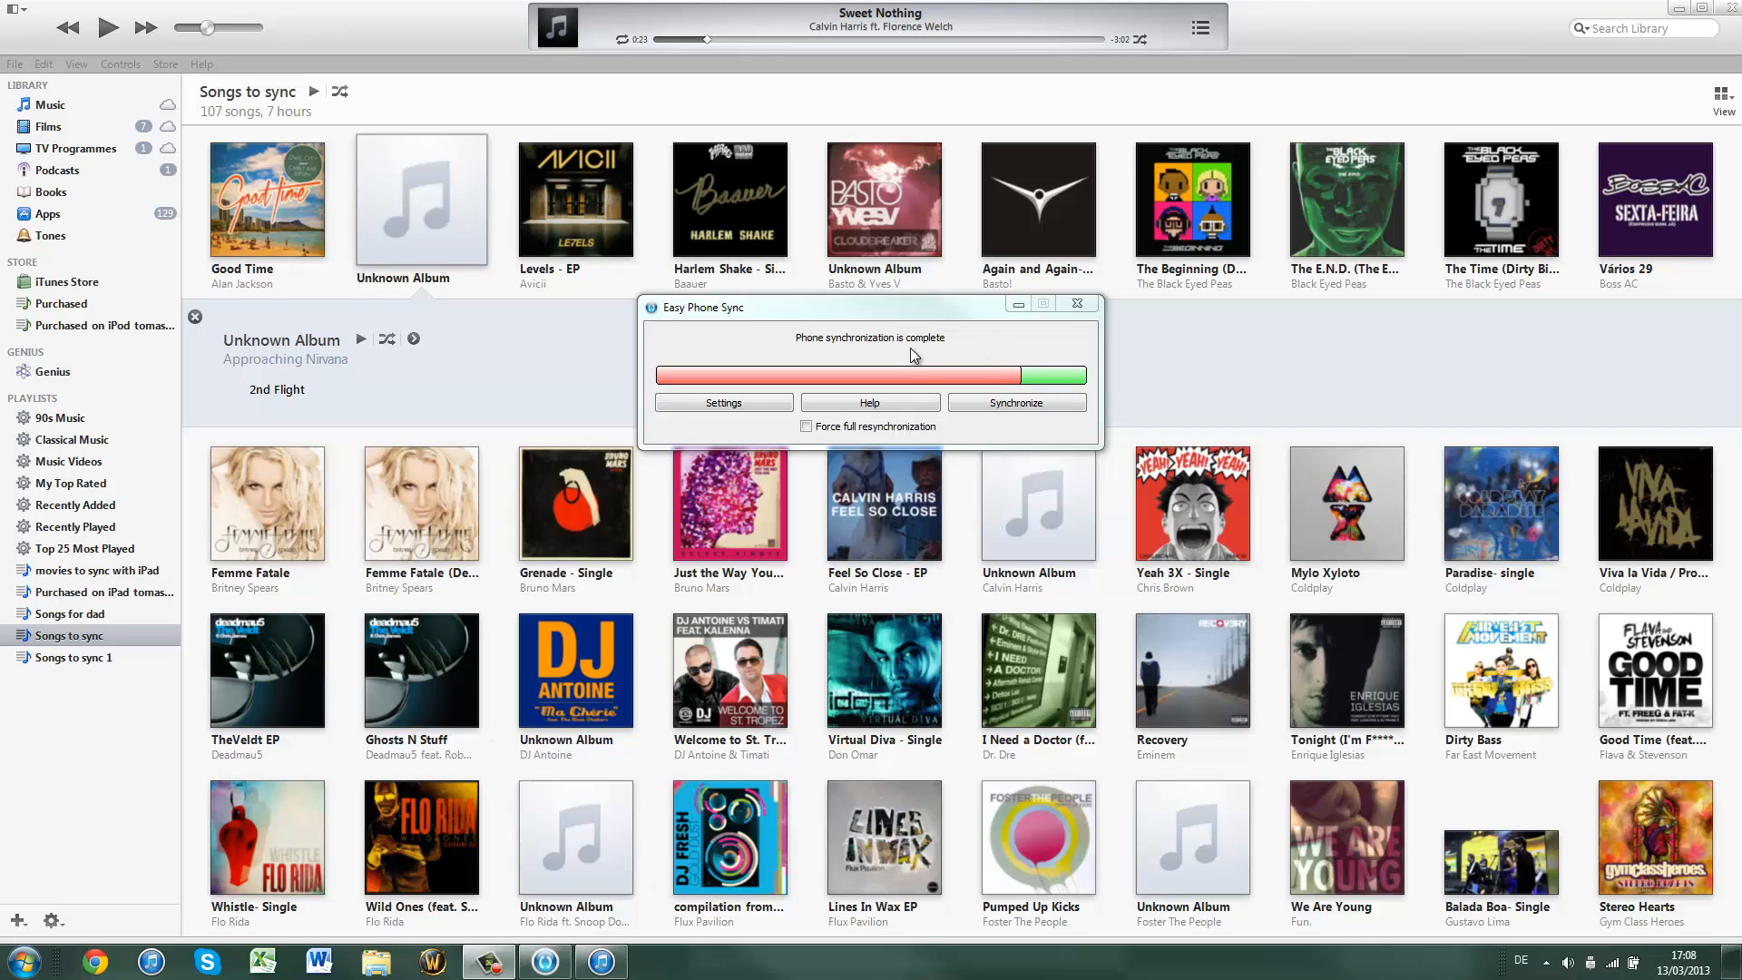
mouse_move(747, 495)
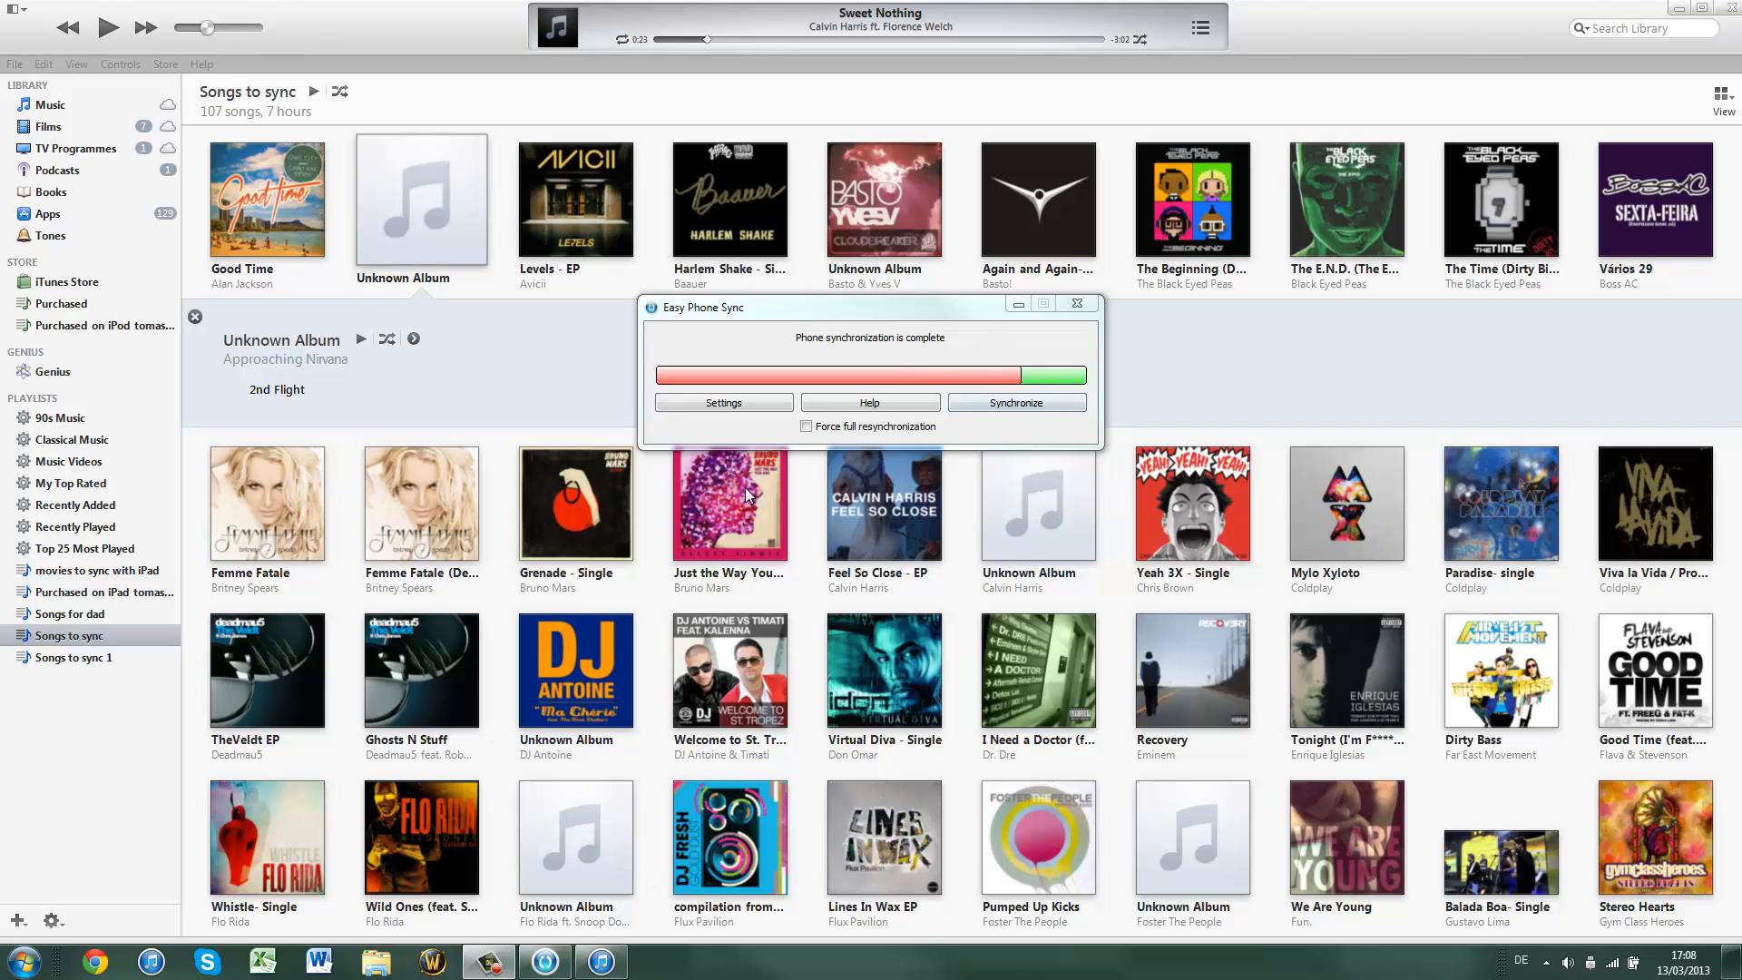
mouse_move(976, 359)
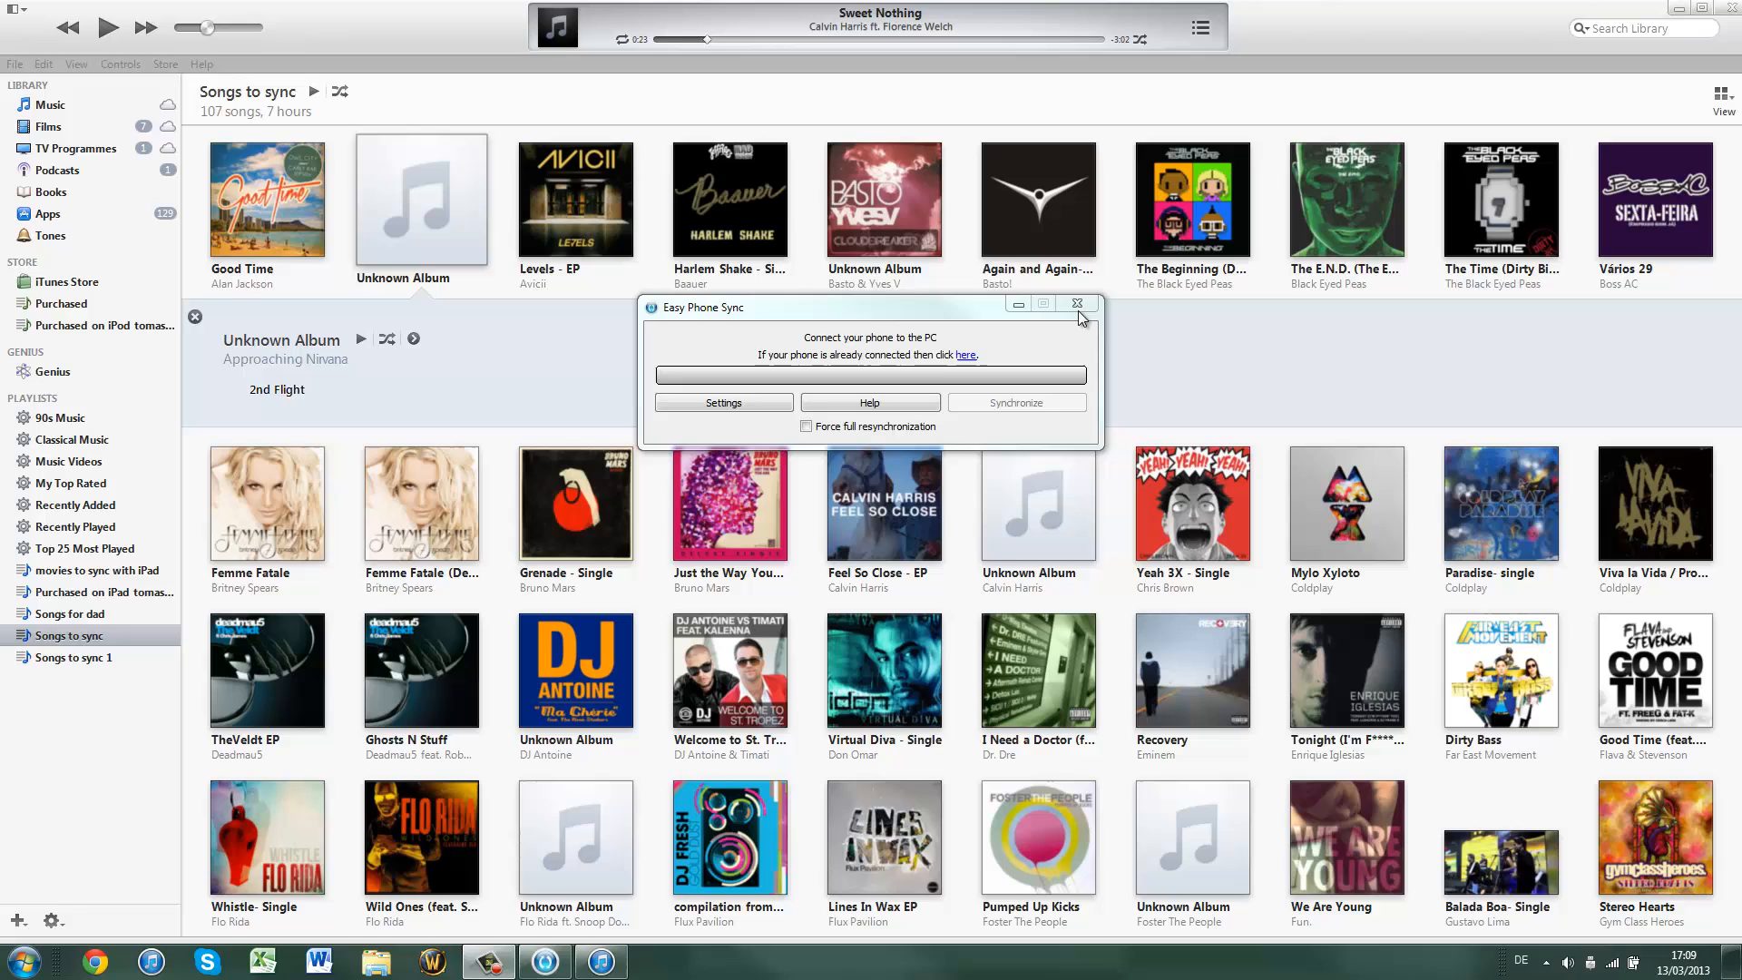
Close the Easy Phone Sync window after 'Phone synchronization is complete' appears
click(1075, 303)
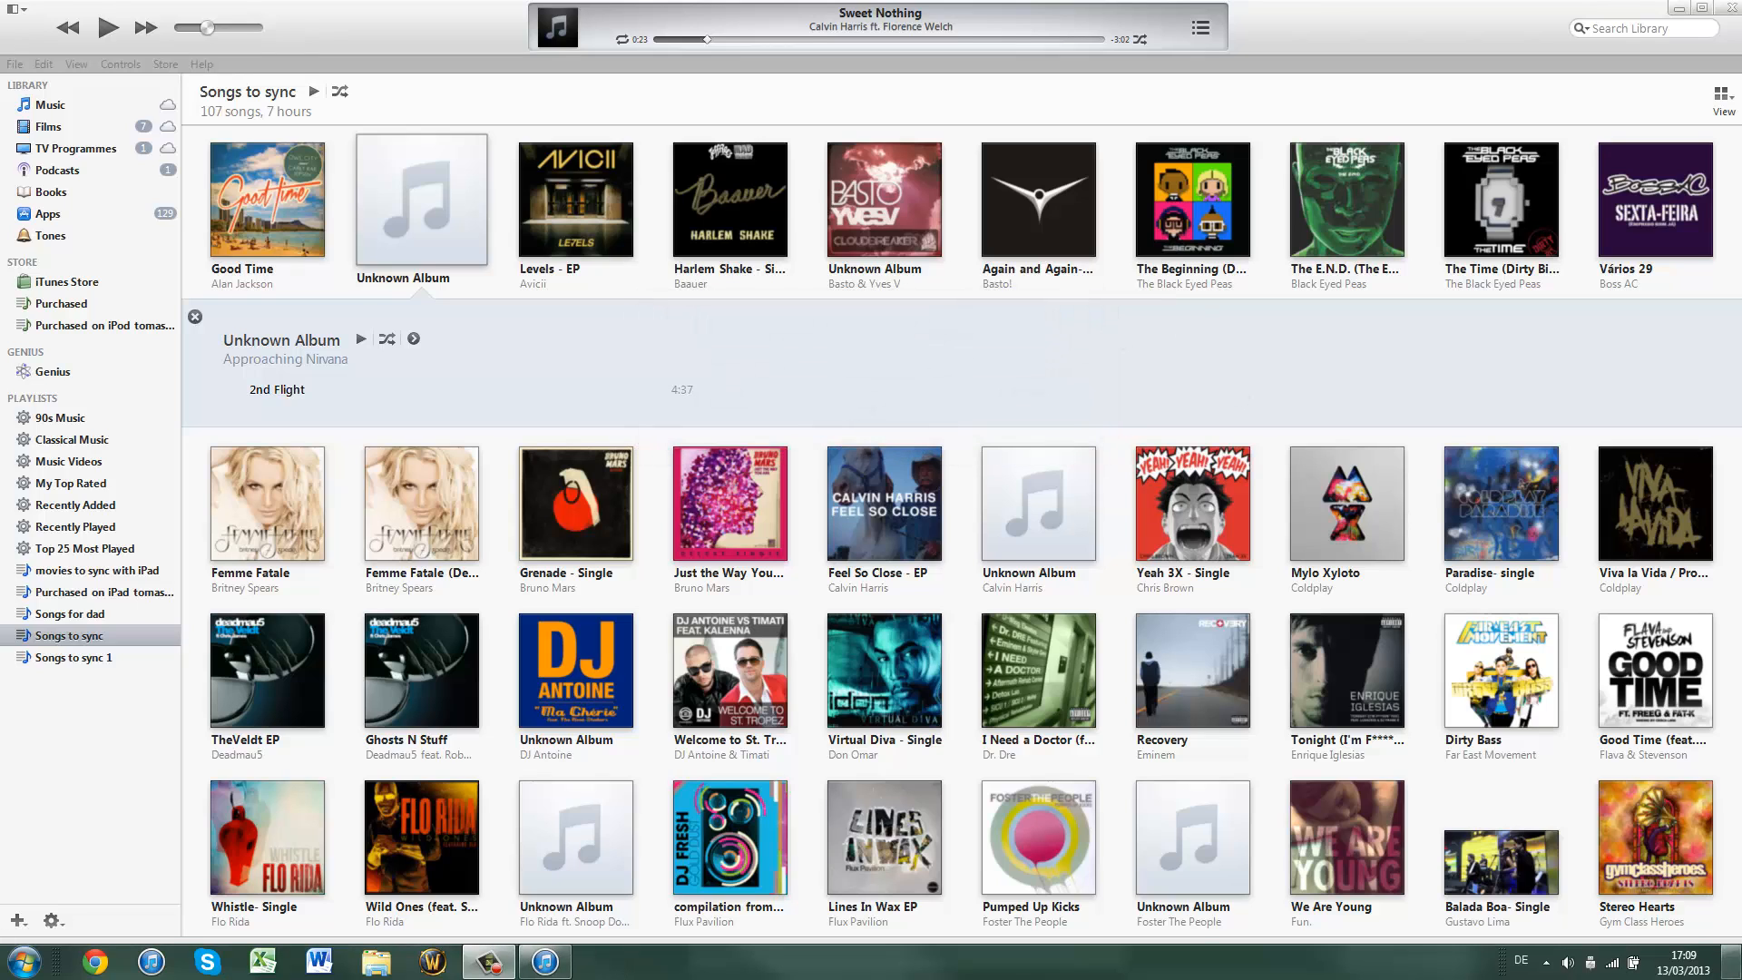